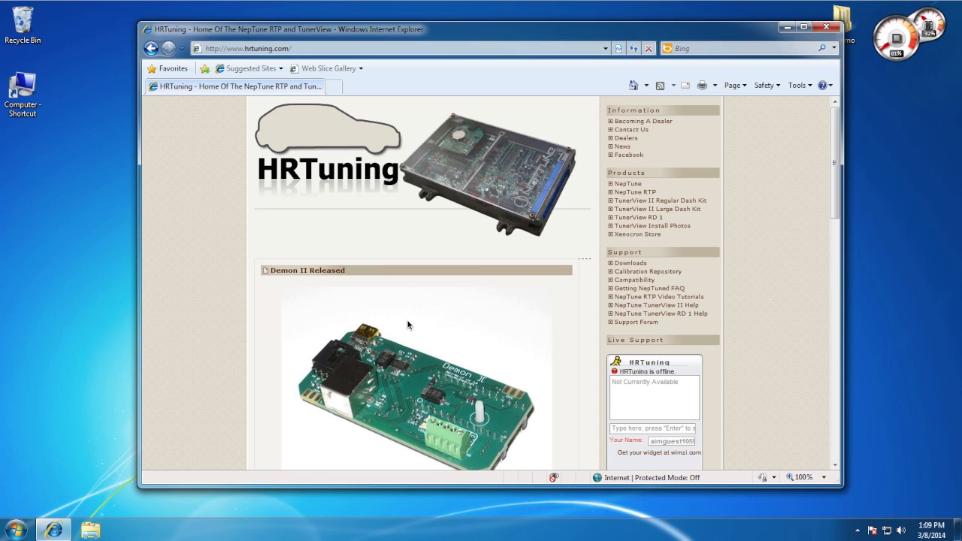
{"action": "mouse_move", "coordinate": [478, 262]}
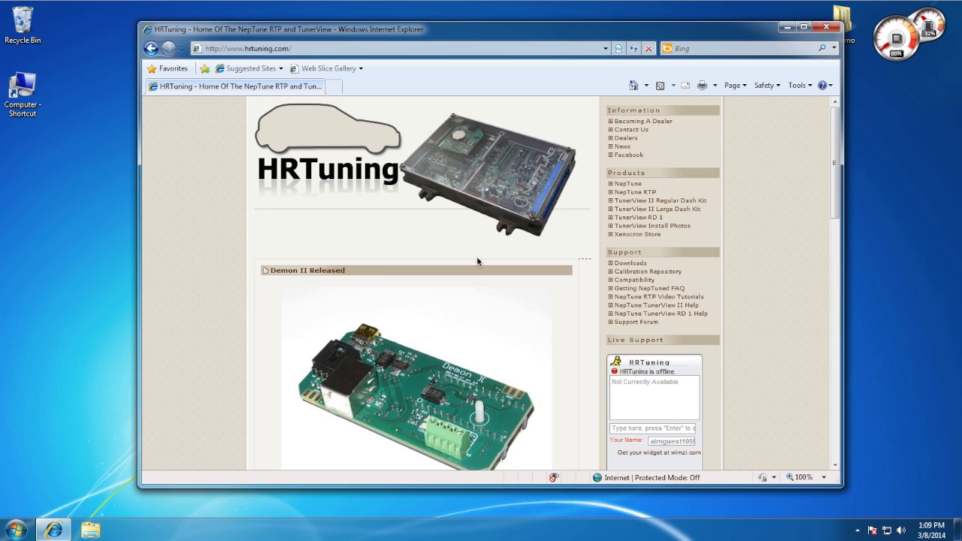
{"action": "mouse_move", "coordinate": [646, 197]}
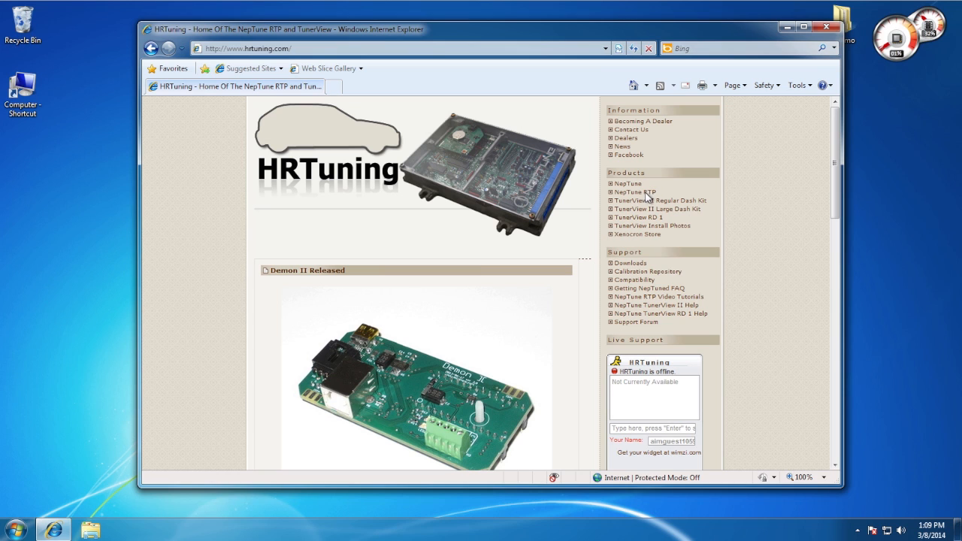
Download the Windows NepTune RTP zip from the HRTuning product page and save it to the desktop
{"action": "left_click", "coordinate": [634, 192]}
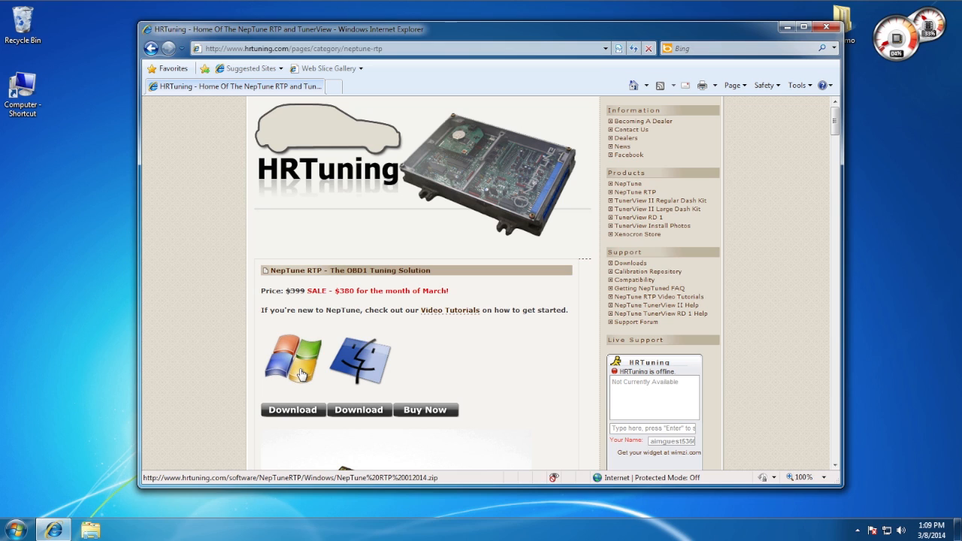
{"action": "mouse_move", "coordinate": [299, 418]}
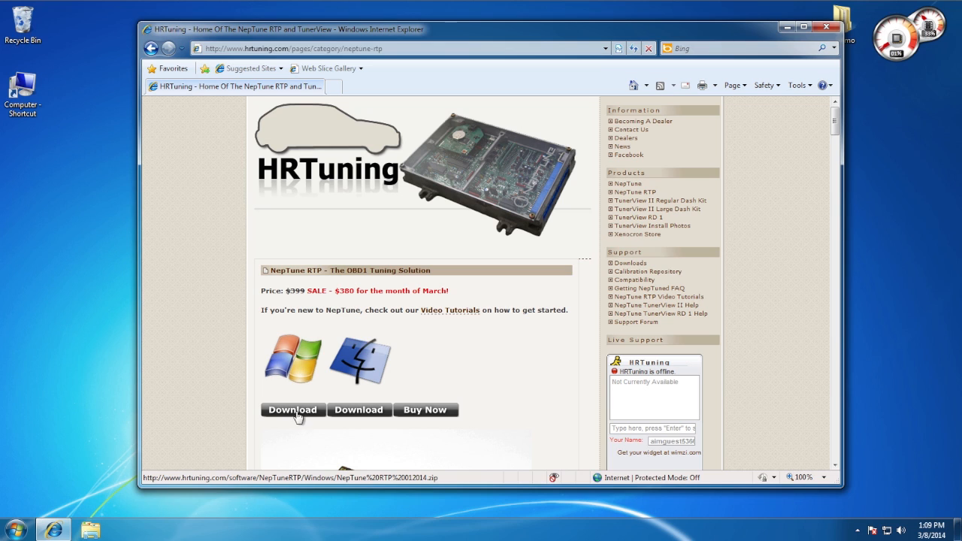
{"action": "left_click", "coordinate": [292, 409]}
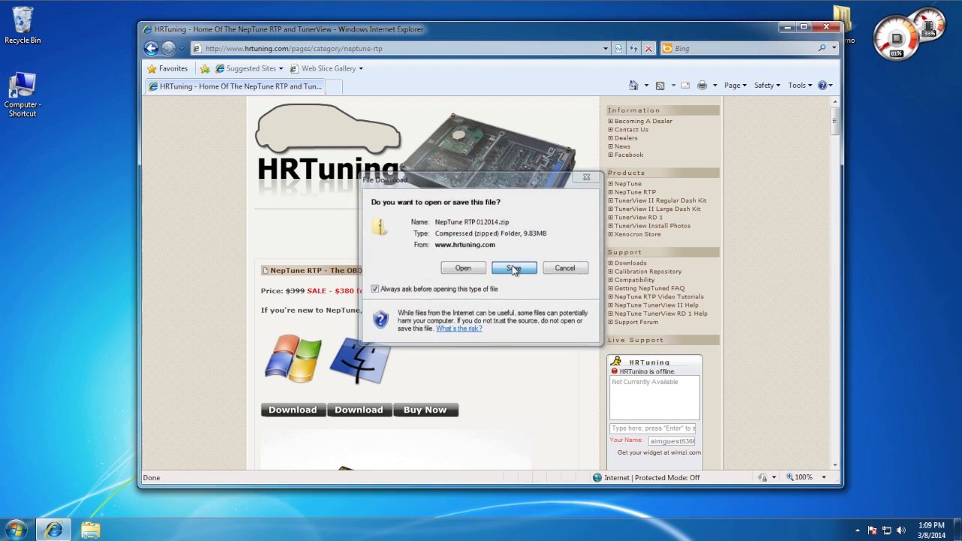
{"action": "left_click", "coordinate": [514, 267]}
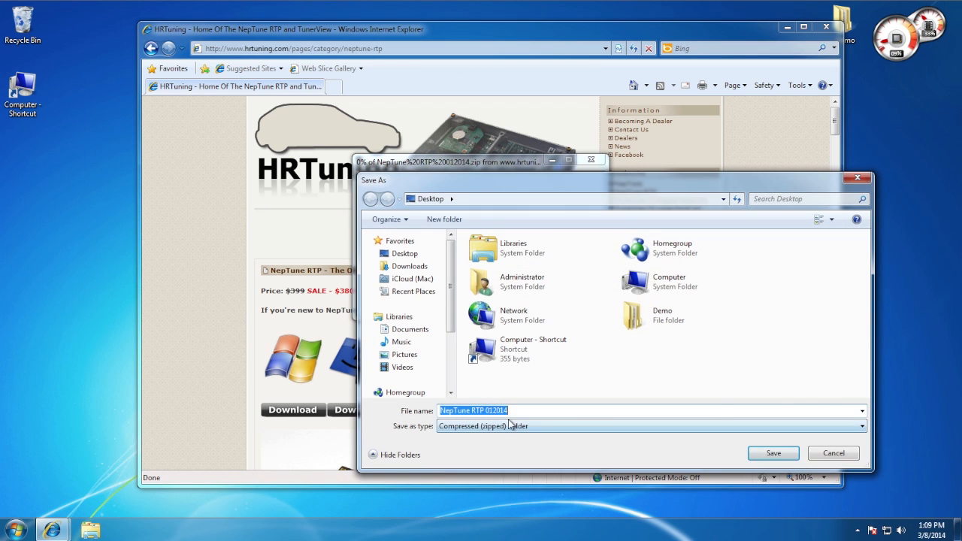
{"action": "left_click", "coordinate": [773, 452]}
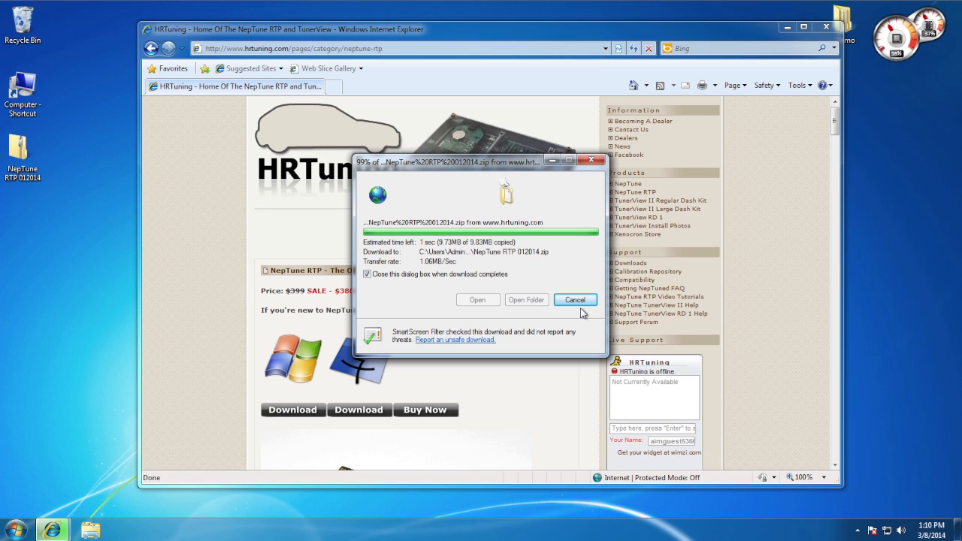
Browse the HRTuning software listing into the Drivers > Windows folder
{"action": "left_click", "coordinate": [574, 299]}
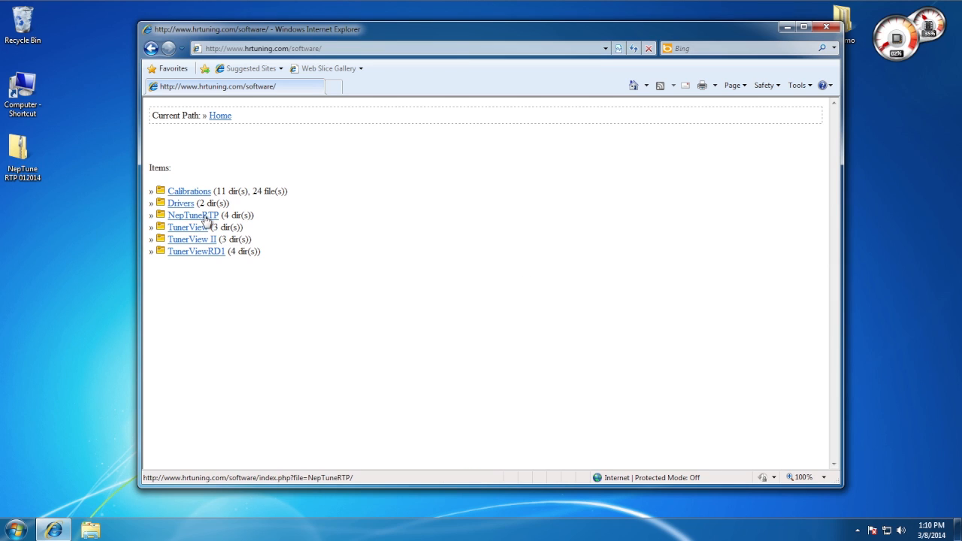
{"action": "left_click", "coordinate": [180, 202]}
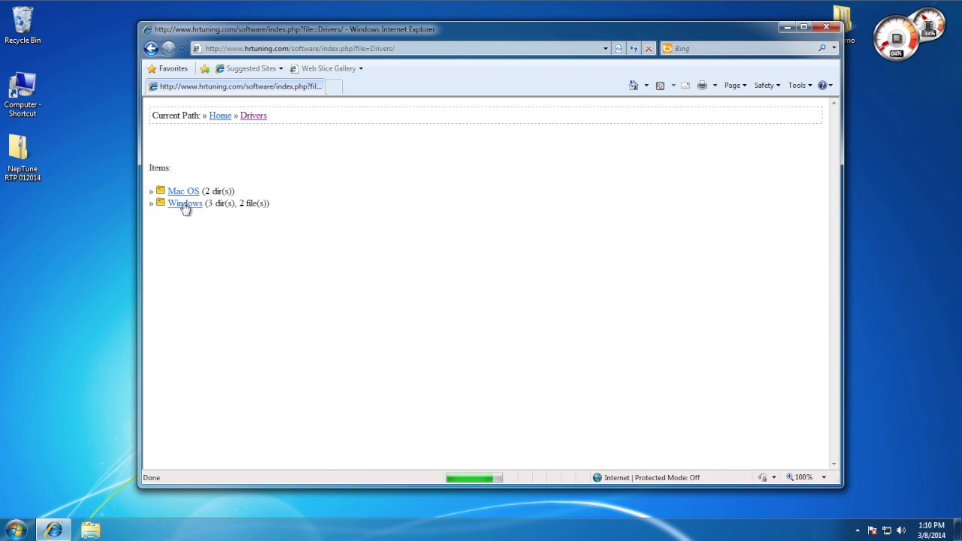
{"action": "left_click", "coordinate": [185, 203]}
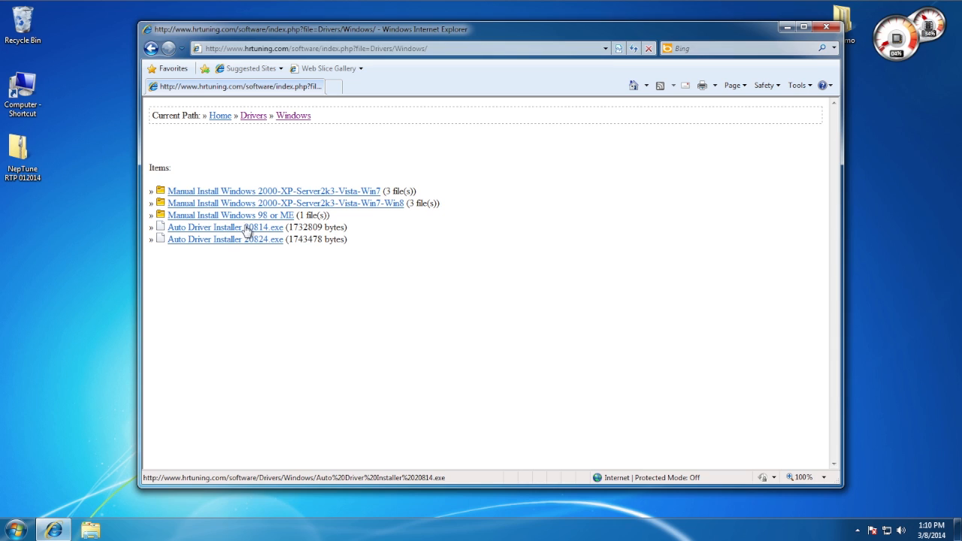
{"action": "mouse_move", "coordinate": [229, 244]}
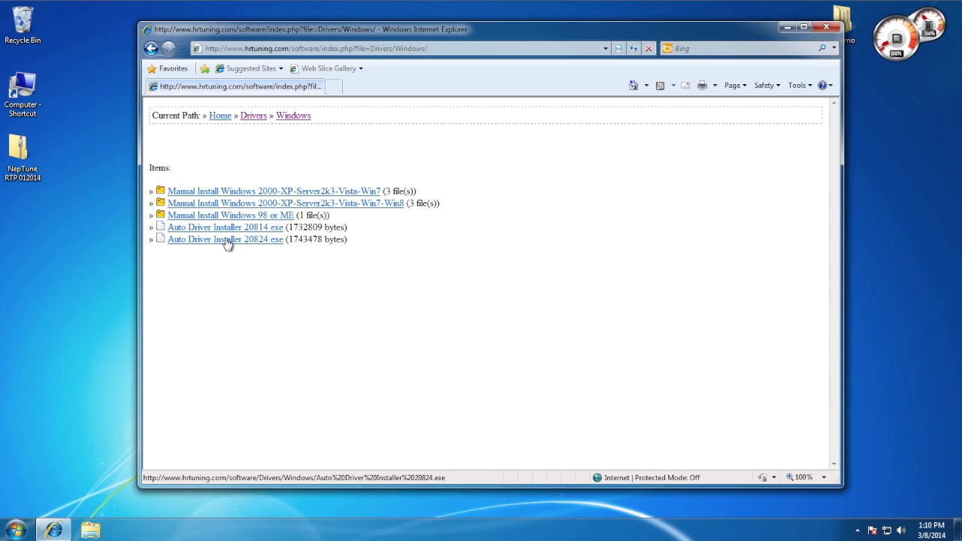
{"action": "mouse_move", "coordinate": [222, 243]}
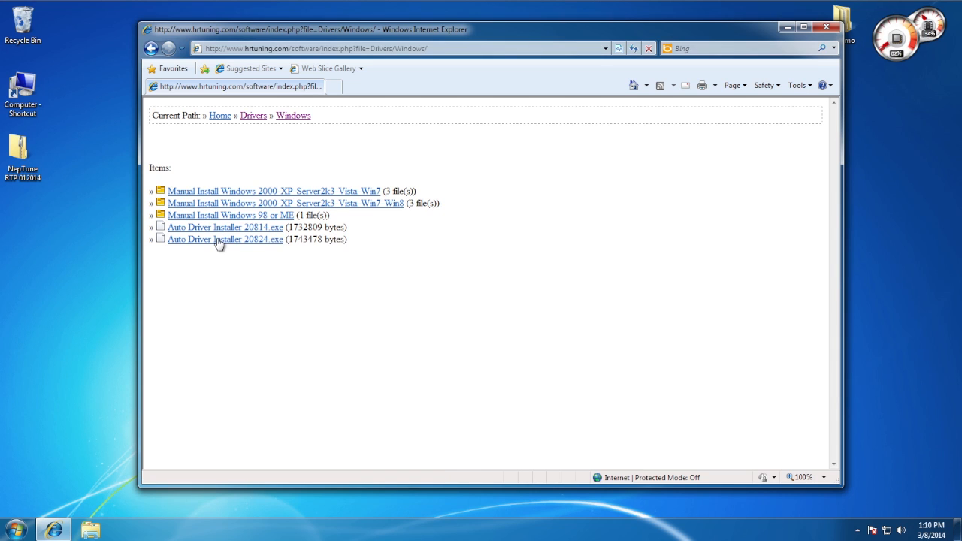
Download Auto Driver Installer 20824.exe and save it to the desktop
{"action": "left_click", "coordinate": [225, 239]}
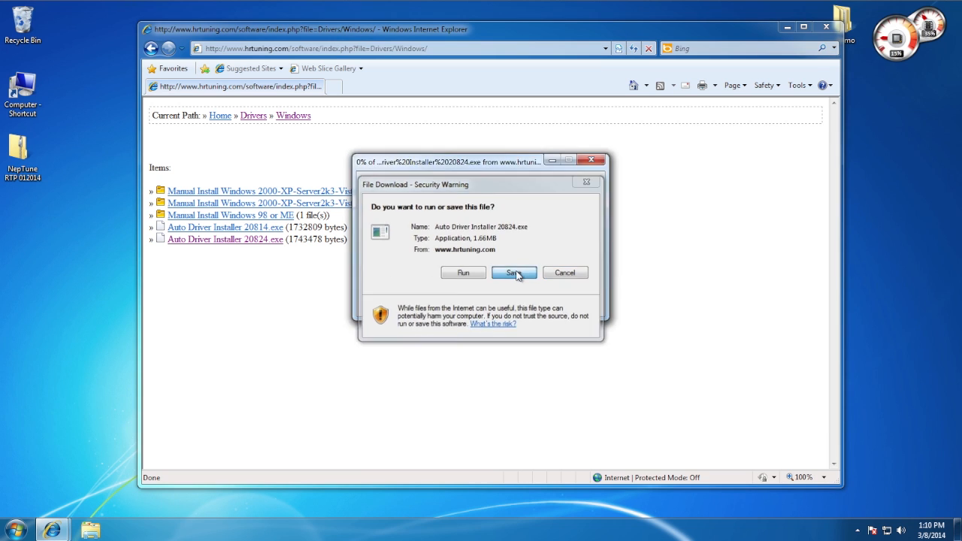
{"action": "left_click", "coordinate": [514, 273]}
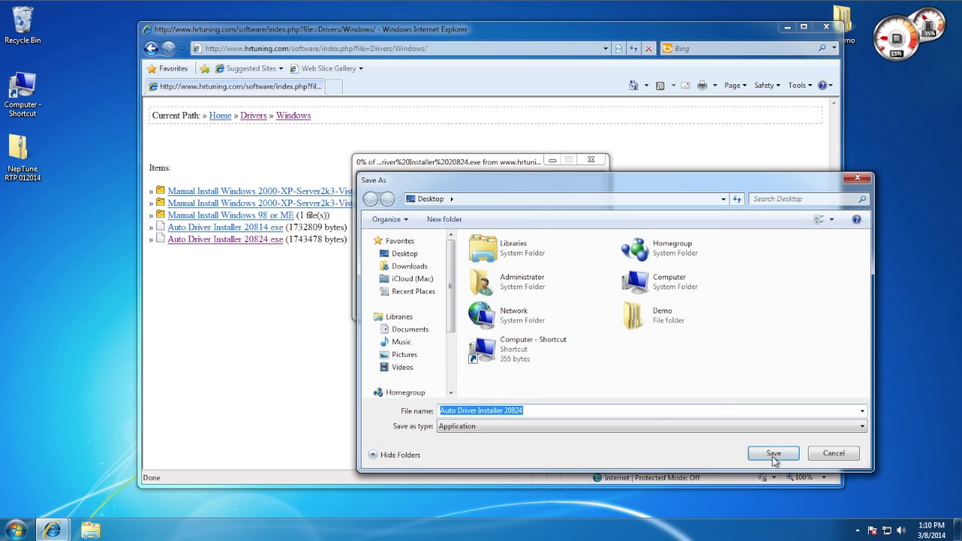
{"action": "left_click", "coordinate": [773, 452]}
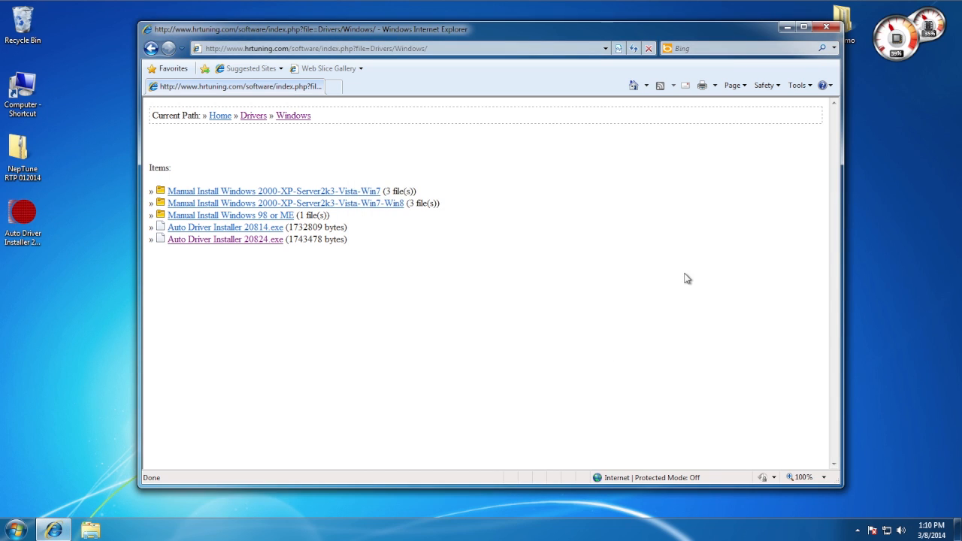
Close Internet Explorer and run the Auto Driver Installer, allowing the unverified program
{"action": "left_click", "coordinate": [826, 28]}
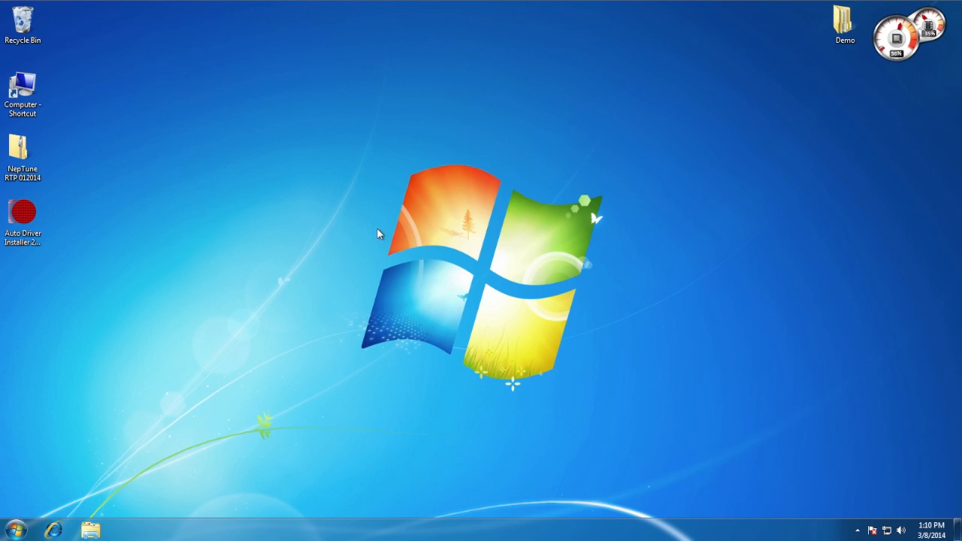
{"action": "left_click", "coordinate": [23, 218]}
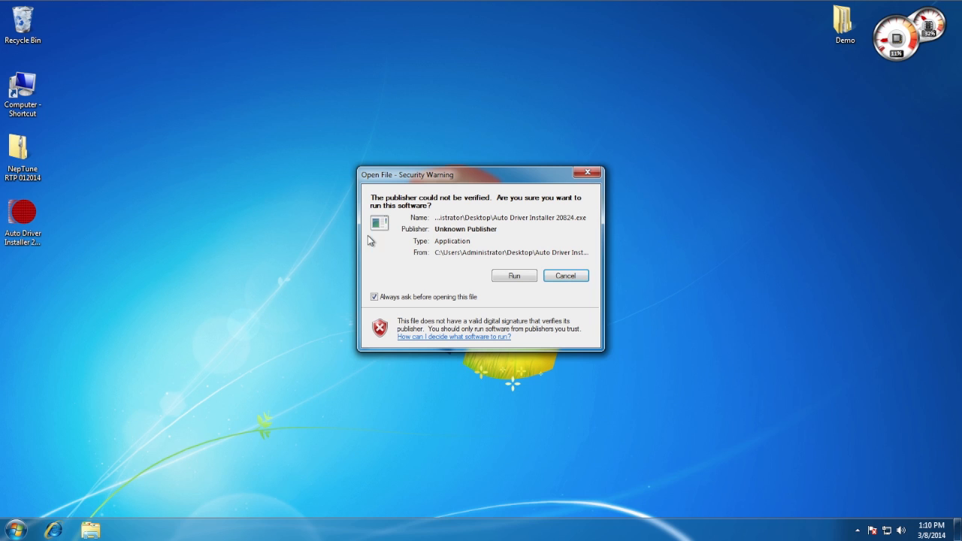
{"action": "left_click", "coordinate": [514, 275]}
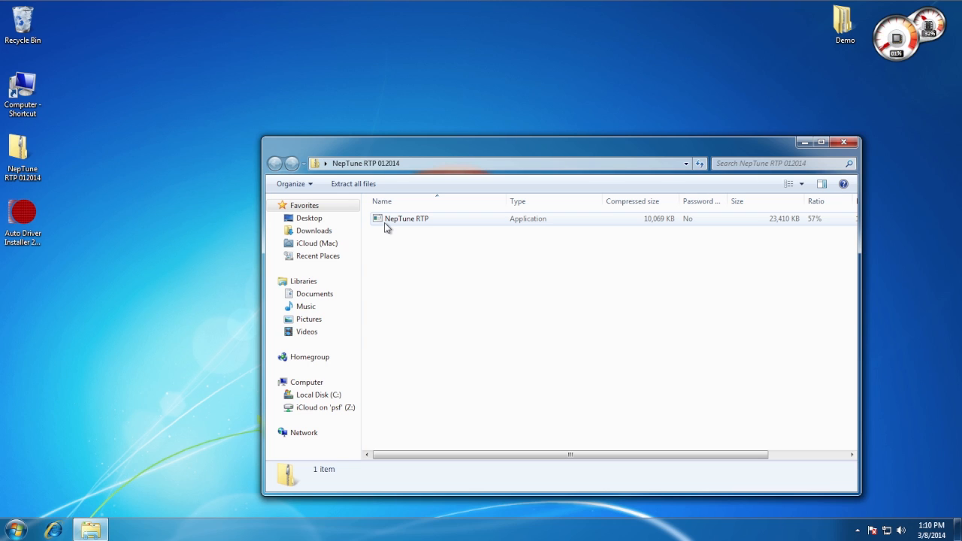
Create a NepTune RTP folder on the desktop and drag NepTune RTP.exe from the zip into it
{"action": "right_click", "coordinate": [123, 63]}
{"action": "type", "text": "Nep"}
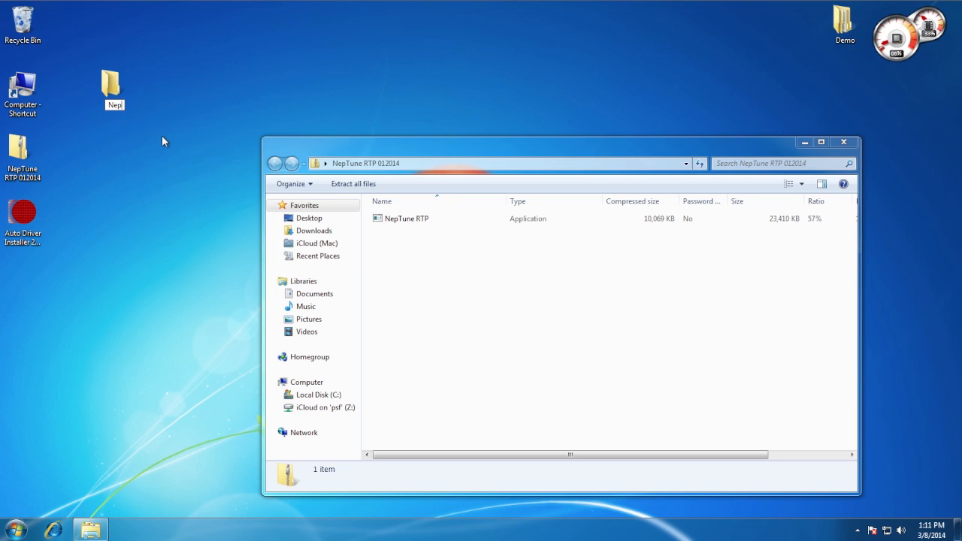
{"action": "left_click", "coordinate": [114, 89]}
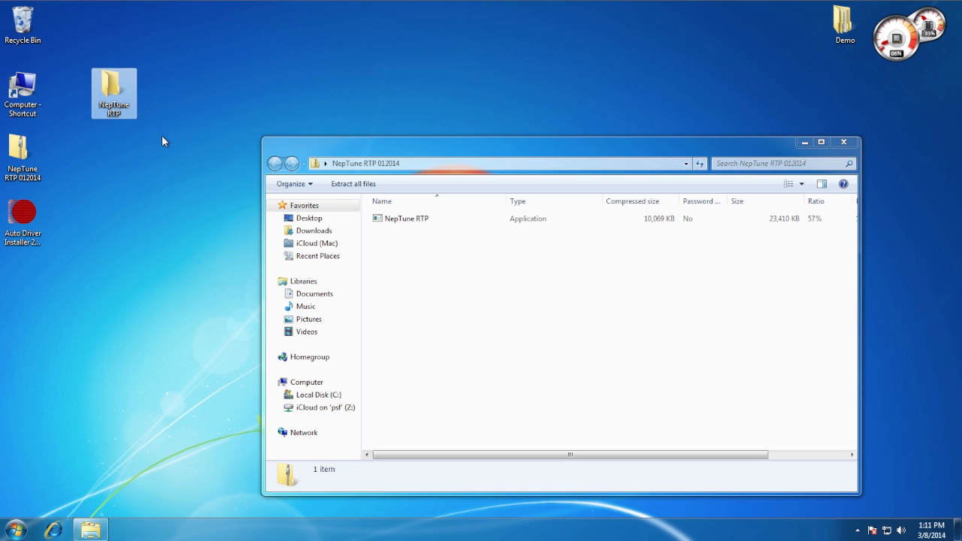
{"action": "double_click", "coordinate": [114, 86]}
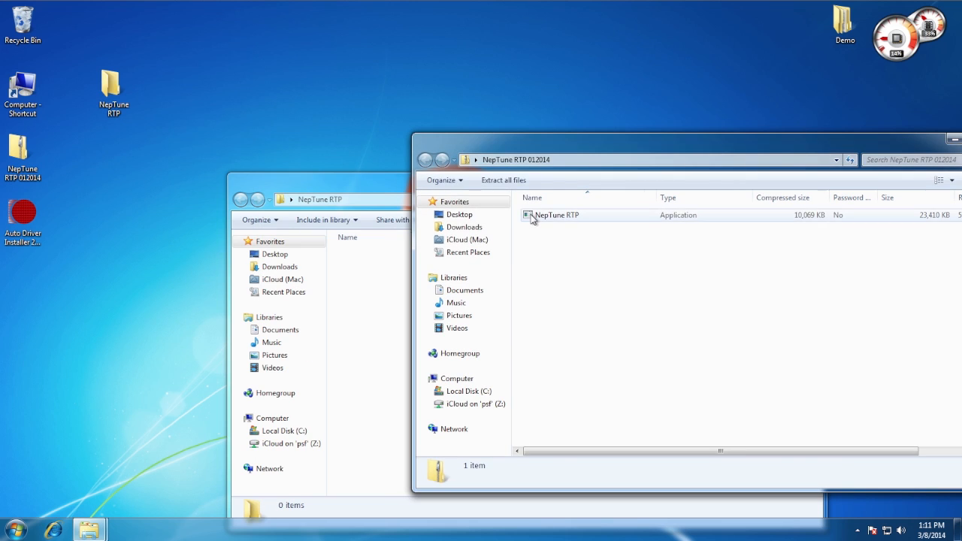
{"action": "left_click_drag", "start_coordinate": [556, 215], "coordinate": [368, 271]}
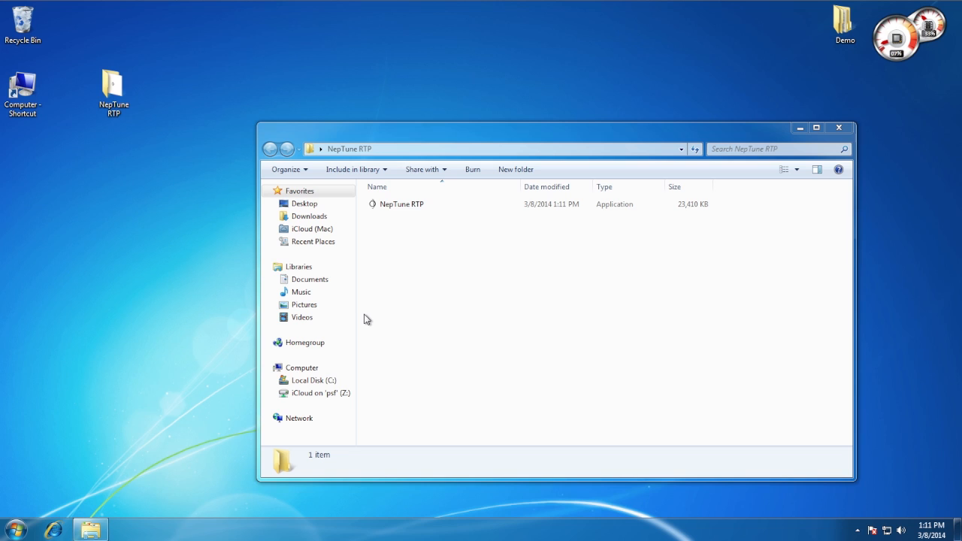
{"action": "mouse_move", "coordinate": [370, 319]}
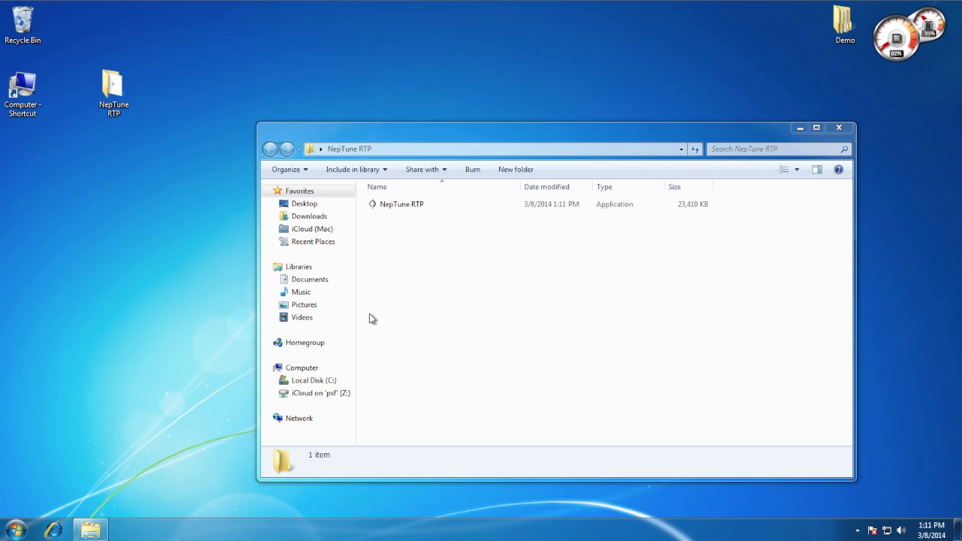
Launch NepTune RTP from its desktop folder, allowing the unverified program to run
{"action": "left_click", "coordinate": [403, 205]}
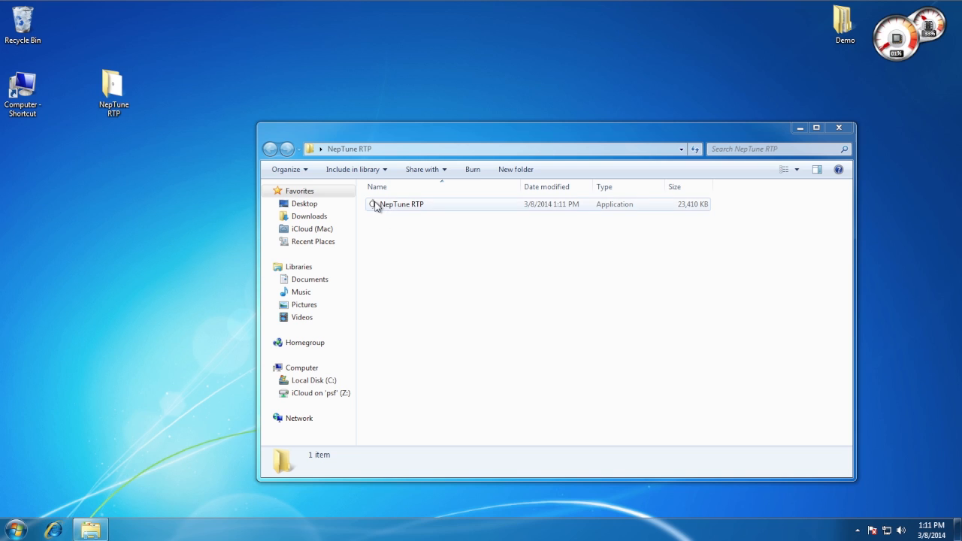
{"action": "double_click", "coordinate": [401, 205]}
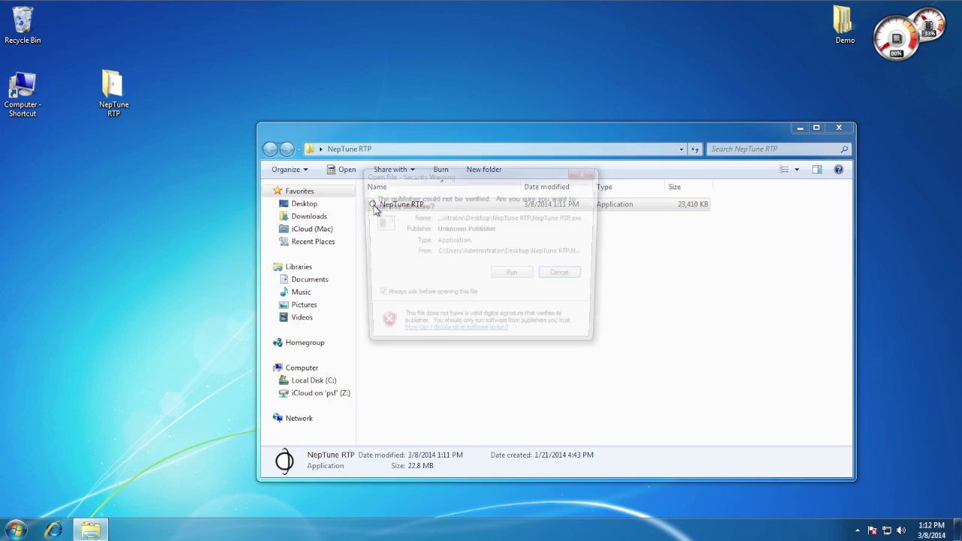
{"action": "left_click", "coordinate": [511, 272]}
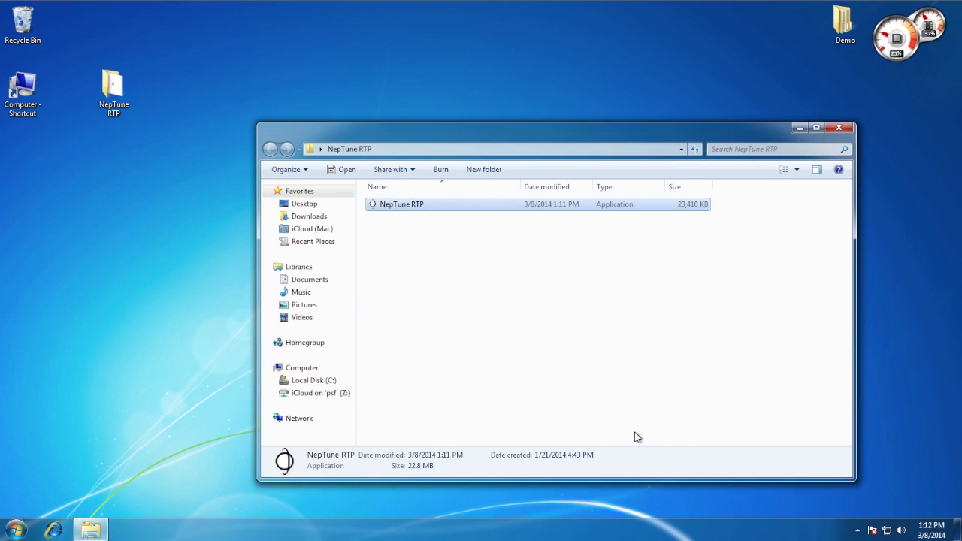
{"action": "double_click", "coordinate": [401, 204]}
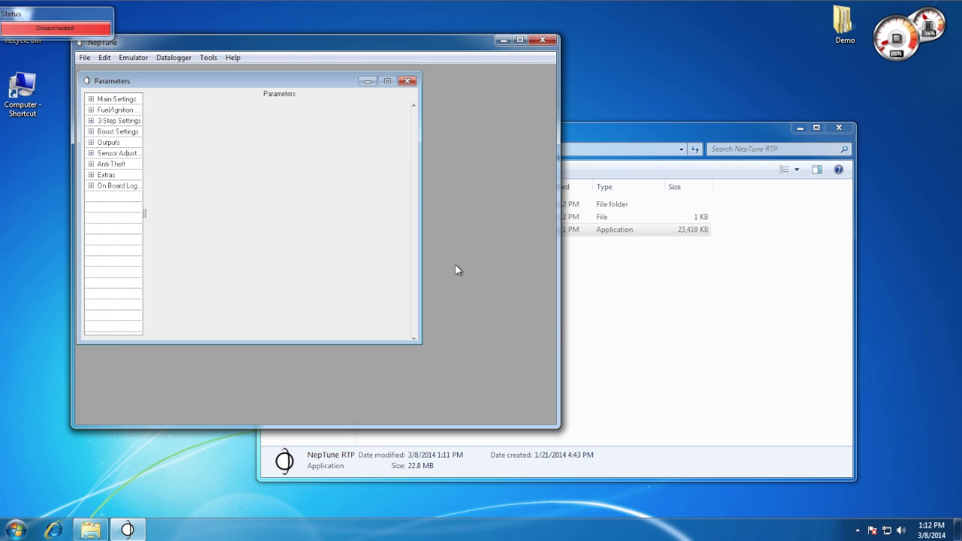
{"action": "mouse_move", "coordinate": [248, 46]}
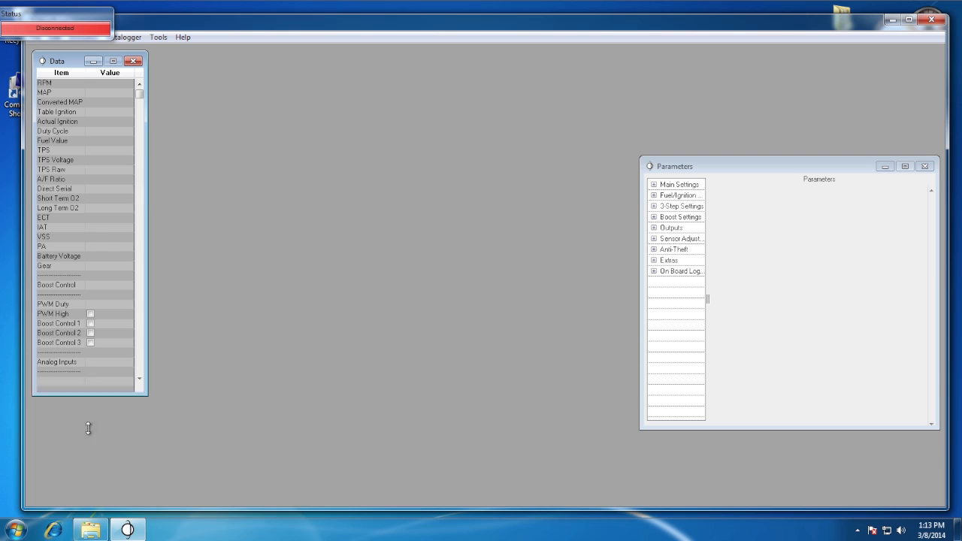
Show the parameters window and widen the Gauge Window to reveal RPM, MAP, TPS and a fourth gauge slot
{"action": "left_click", "coordinate": [126, 36]}
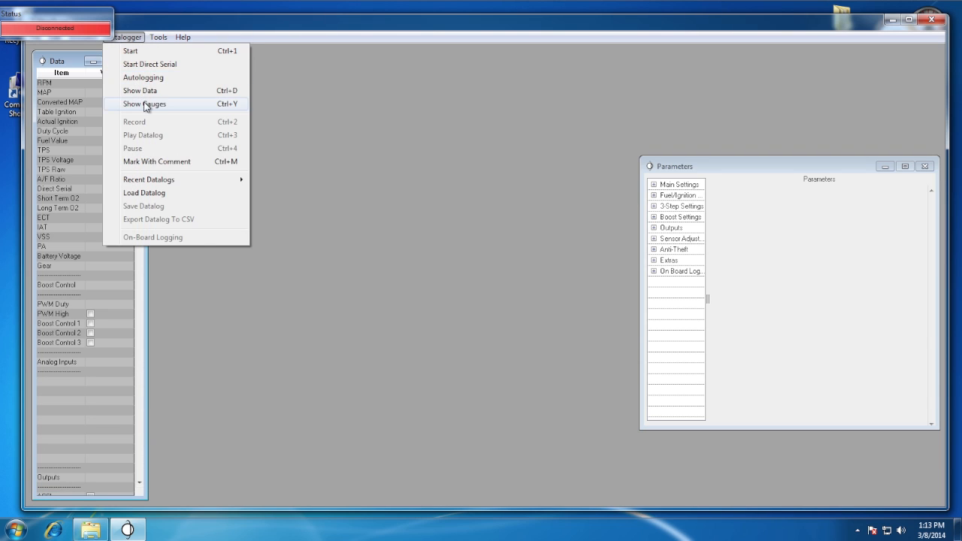
{"action": "left_click", "coordinate": [144, 104]}
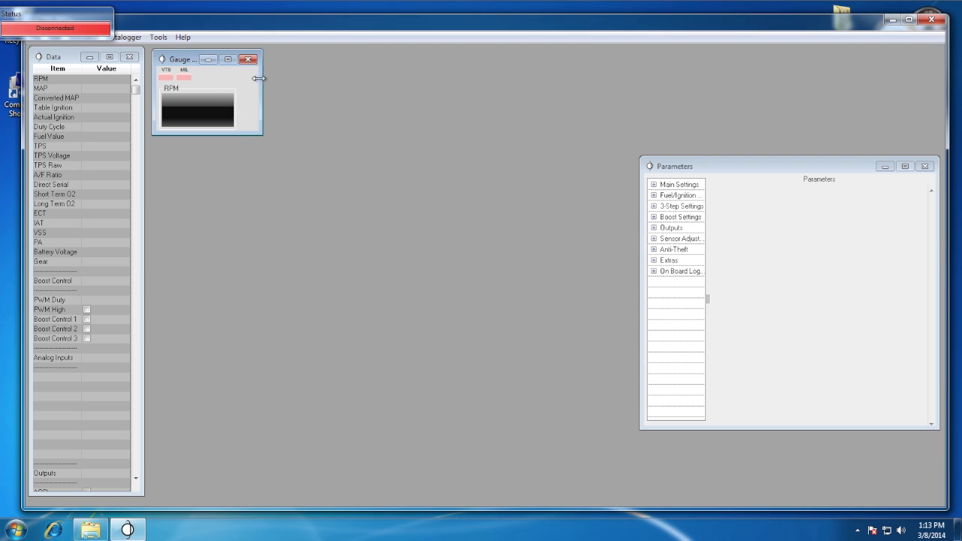
{"action": "left_click_drag", "start_coordinate": [258, 78], "coordinate": [634, 82]}
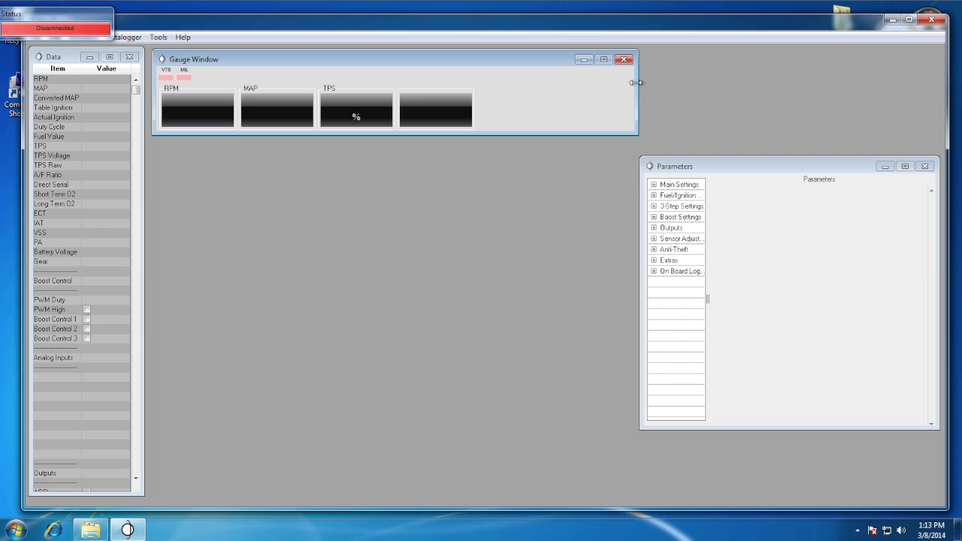
{"action": "mouse_move", "coordinate": [635, 86]}
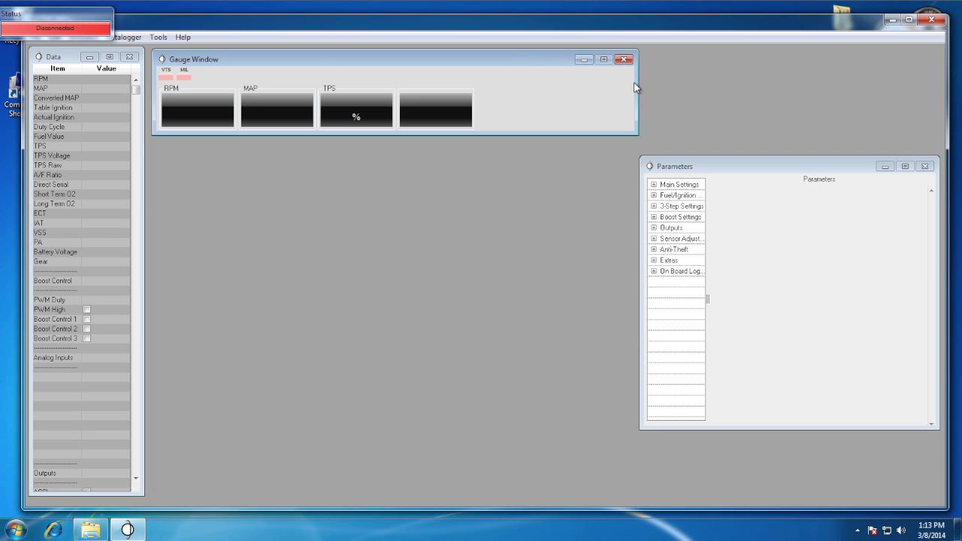
{"action": "mouse_move", "coordinate": [608, 111]}
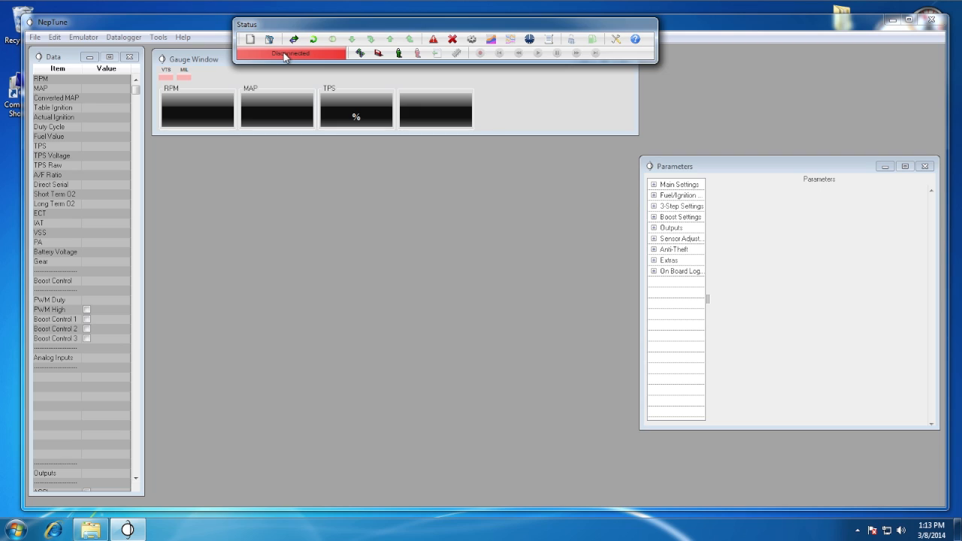
{"action": "mouse_move", "coordinate": [299, 155]}
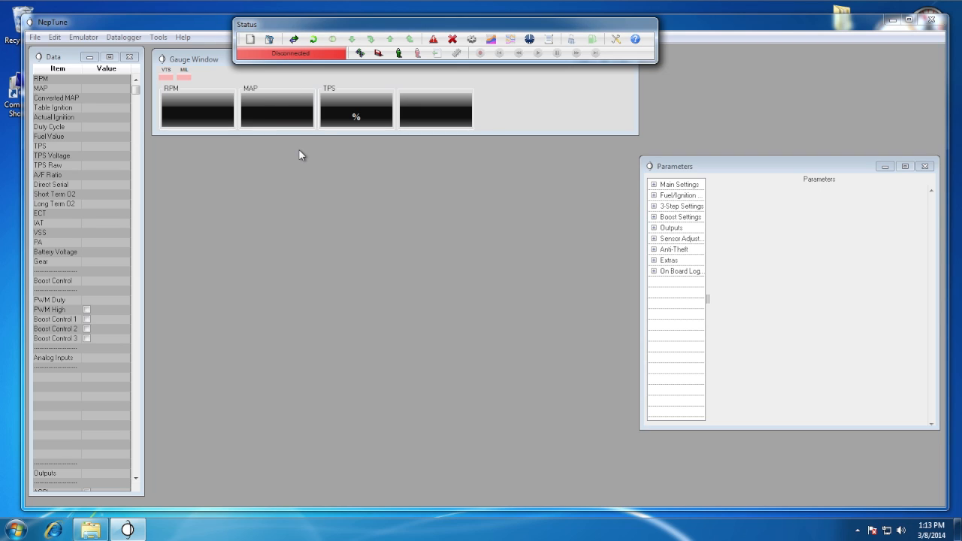
{"action": "mouse_move", "coordinate": [328, 31]}
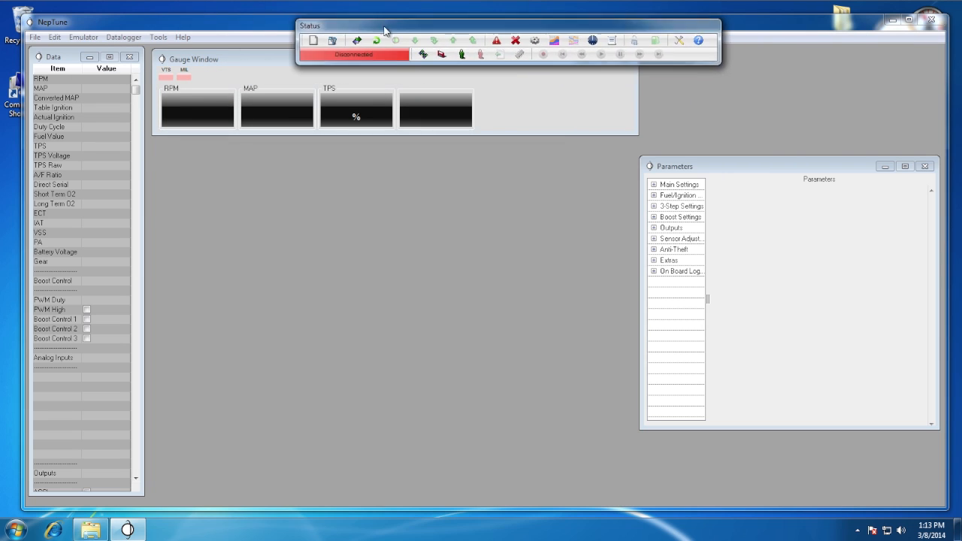
Drag the Status panel to the top centre so it clears the menus
{"action": "left_click_drag", "start_coordinate": [385, 30], "coordinate": [335, 17]}
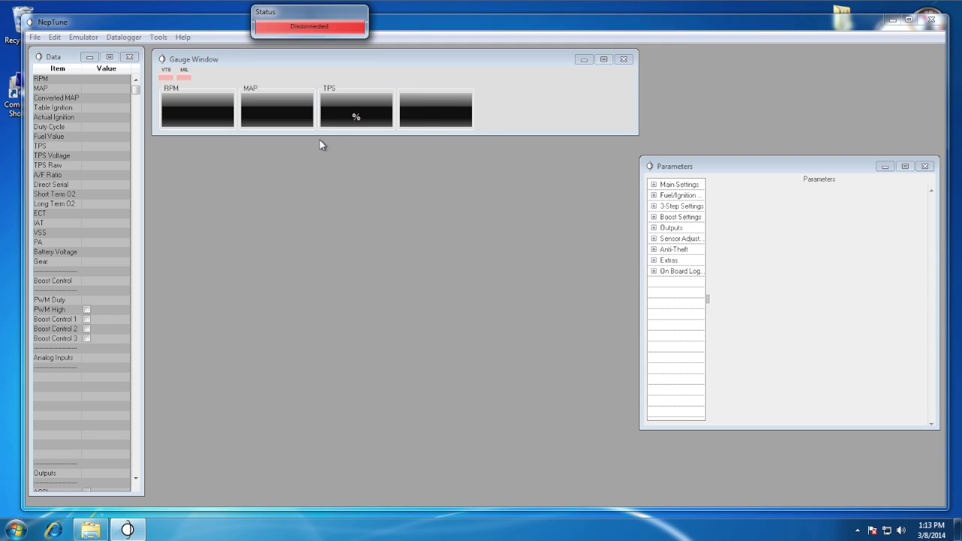
{"action": "mouse_move", "coordinate": [325, 33]}
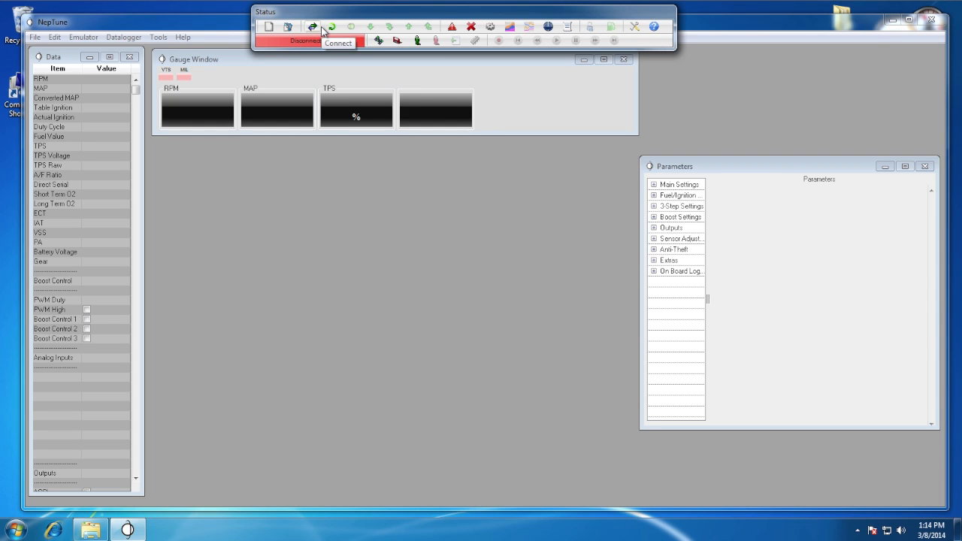
{"action": "mouse_move", "coordinate": [331, 21]}
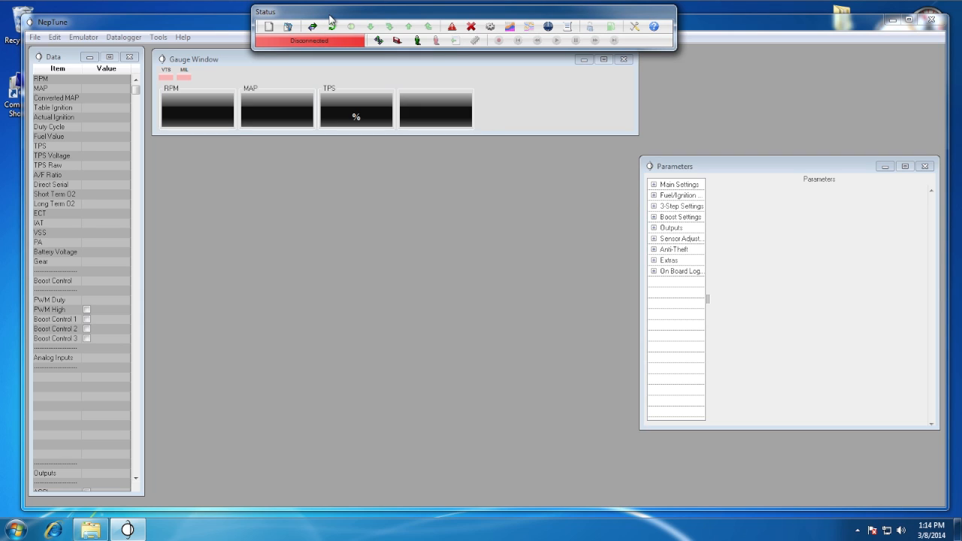
{"action": "mouse_move", "coordinate": [339, 55]}
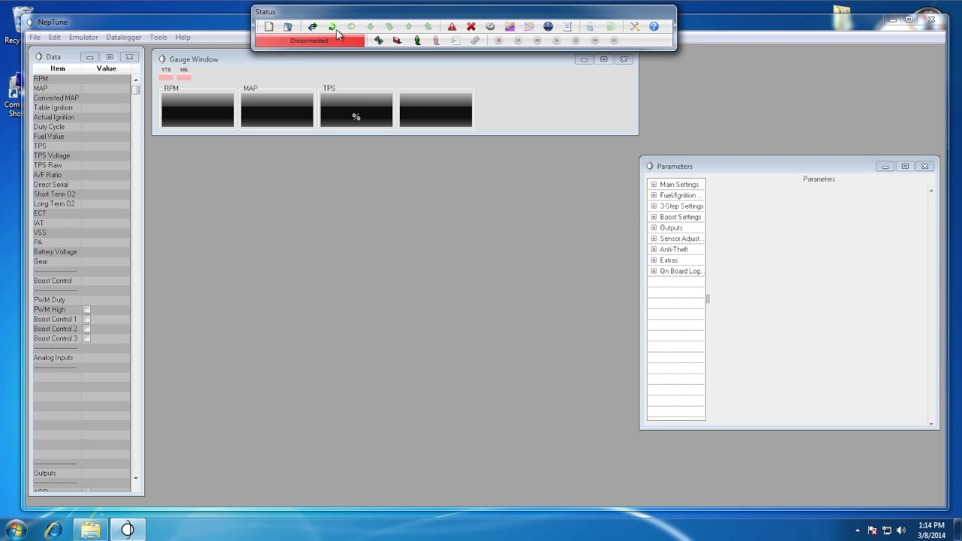
{"action": "mouse_move", "coordinate": [634, 27]}
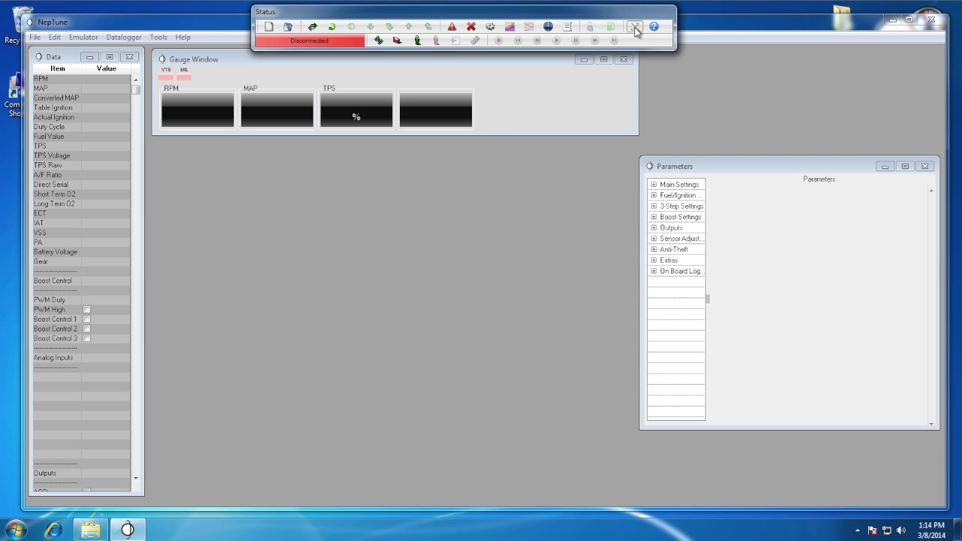
In Preferences enable Check For New Versions, review Ports, enable Start Logging At Connect and apply with OK
{"action": "left_click", "coordinate": [635, 27]}
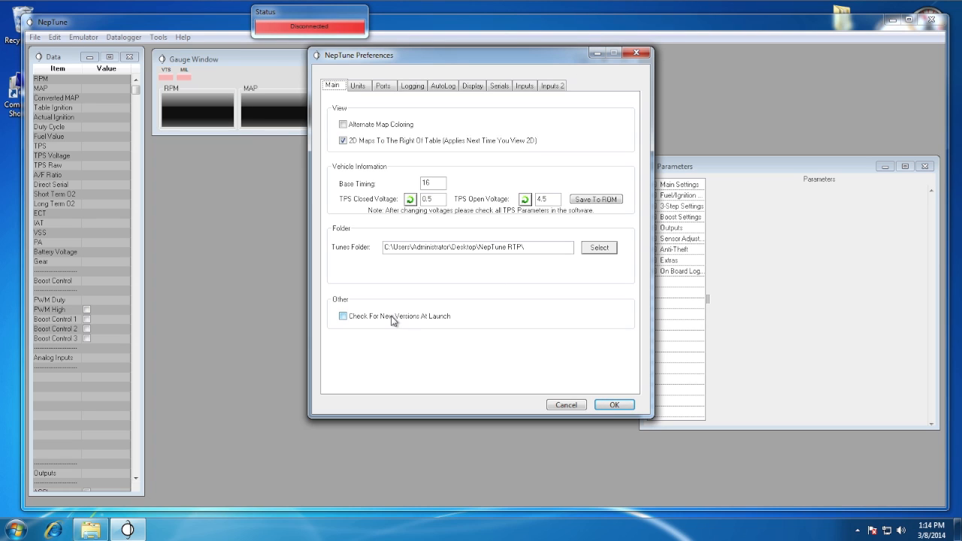
{"action": "left_click", "coordinate": [343, 316]}
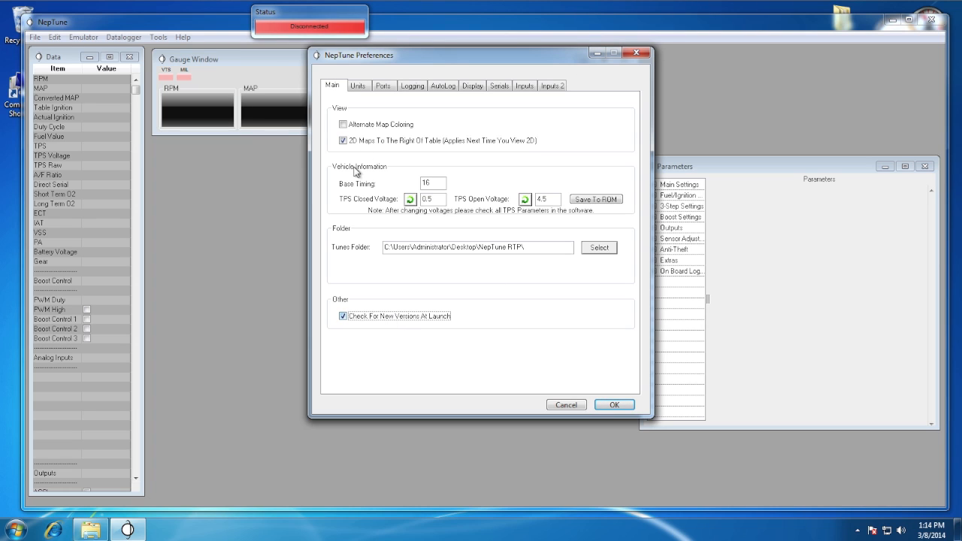
{"action": "left_click", "coordinate": [382, 84]}
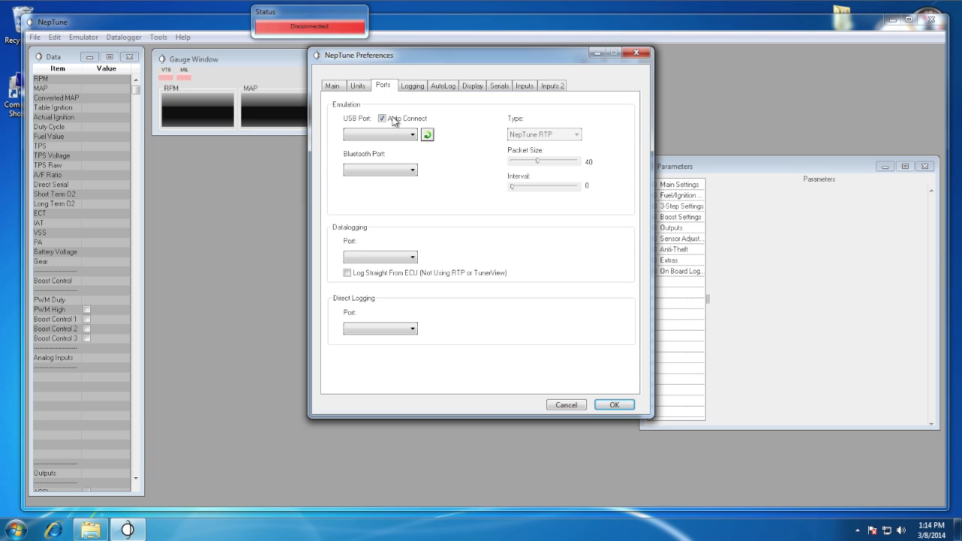
{"action": "mouse_move", "coordinate": [412, 86]}
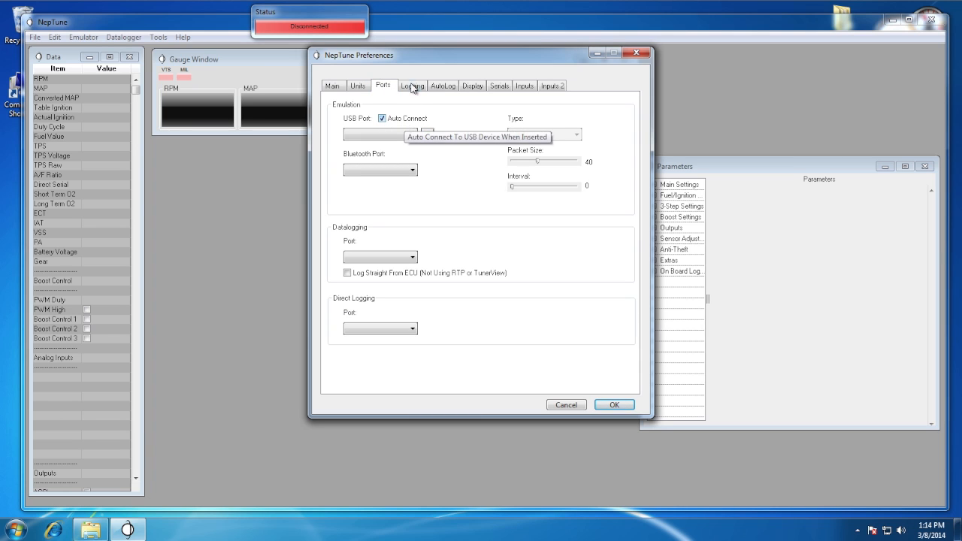
{"action": "left_click", "coordinate": [412, 85]}
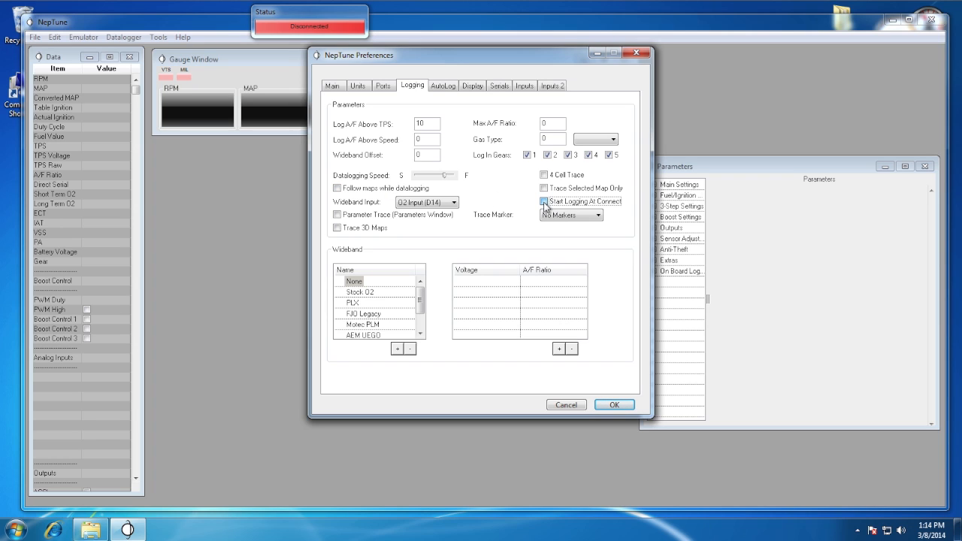
{"action": "left_click", "coordinate": [544, 201]}
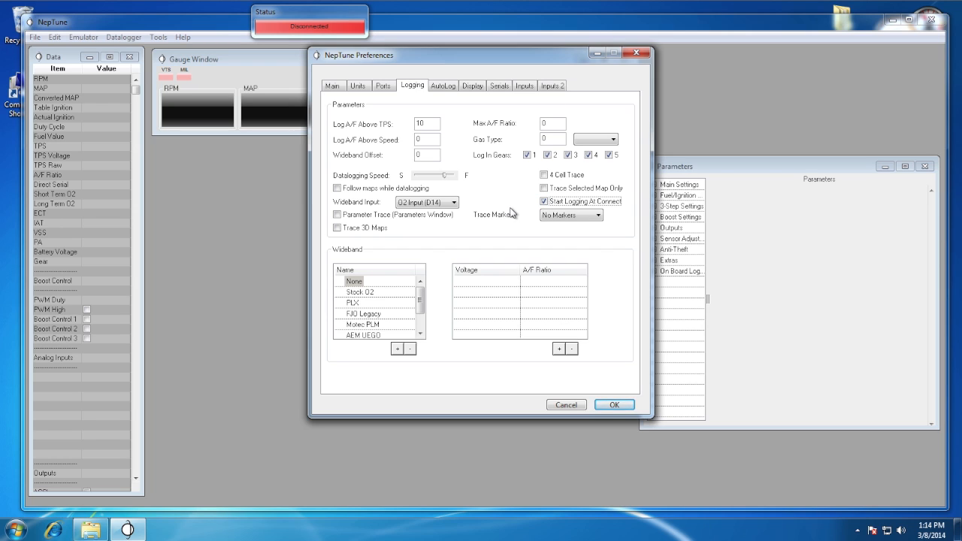
{"action": "mouse_move", "coordinate": [569, 383]}
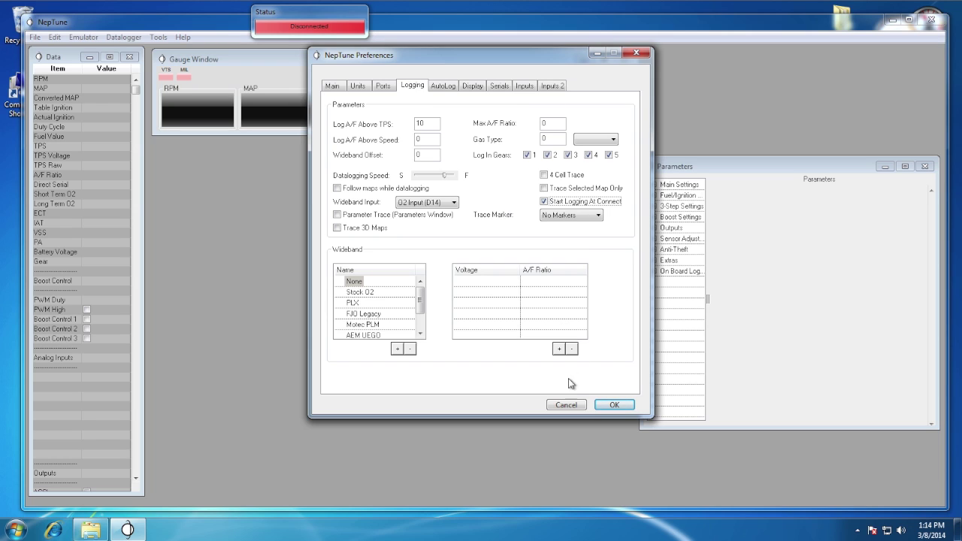
{"action": "mouse_move", "coordinate": [613, 404]}
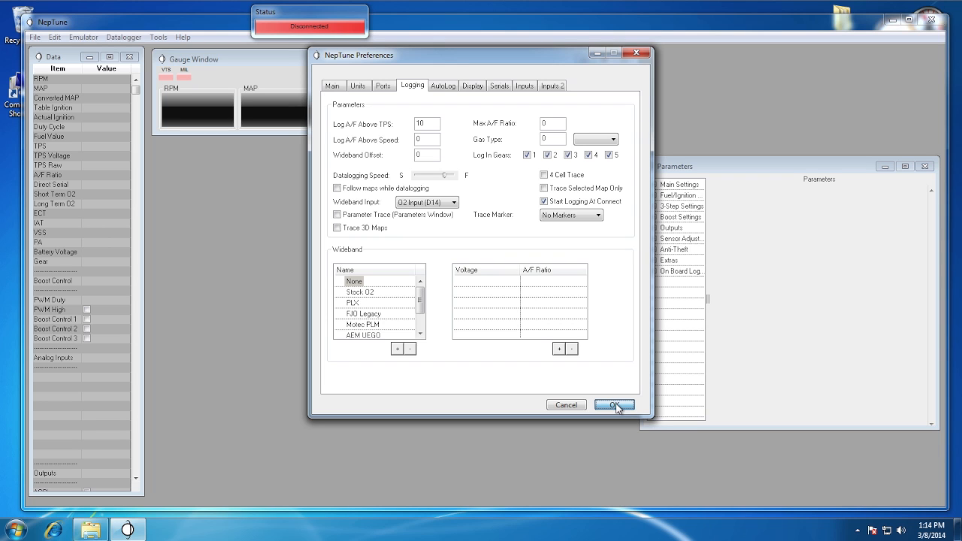
{"action": "left_click", "coordinate": [613, 404]}
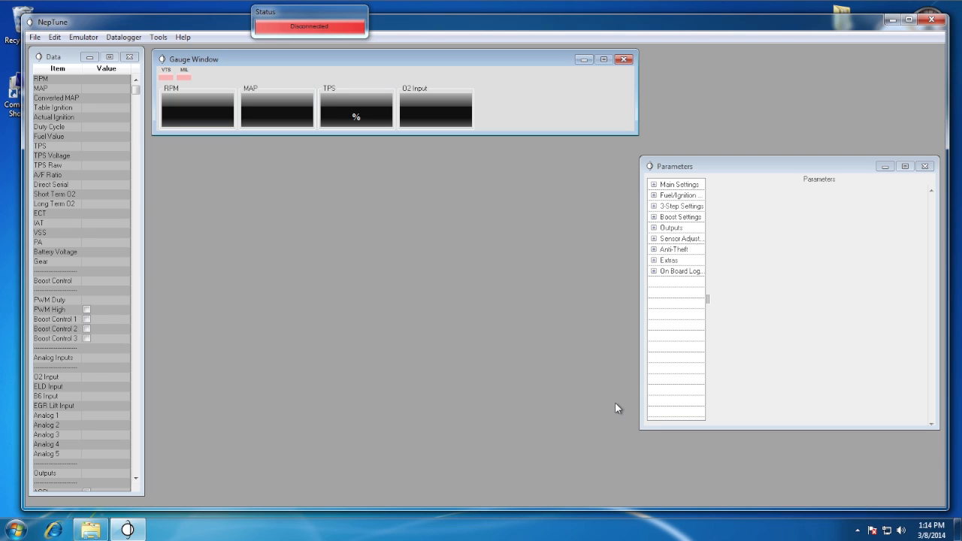
{"action": "mouse_move", "coordinate": [448, 259]}
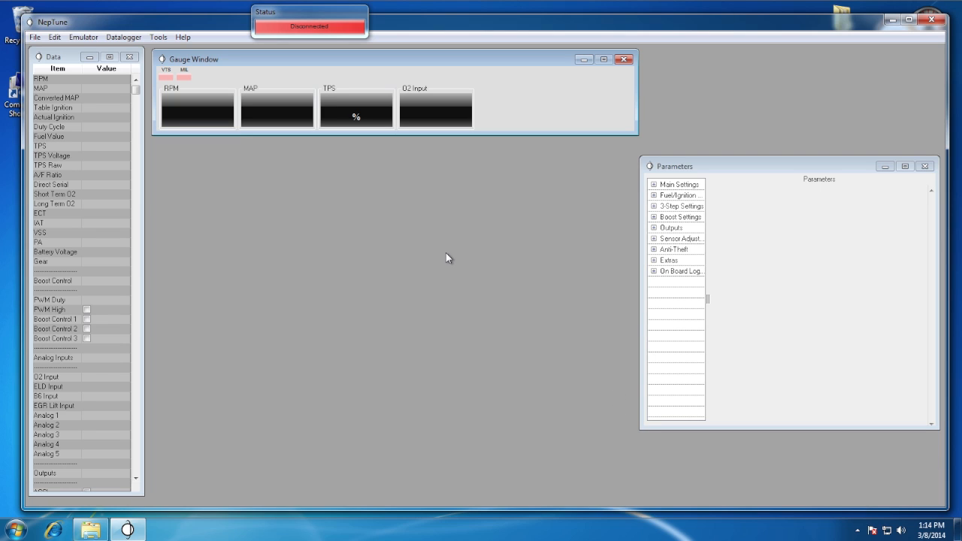
{"action": "mouse_move", "coordinate": [427, 135]}
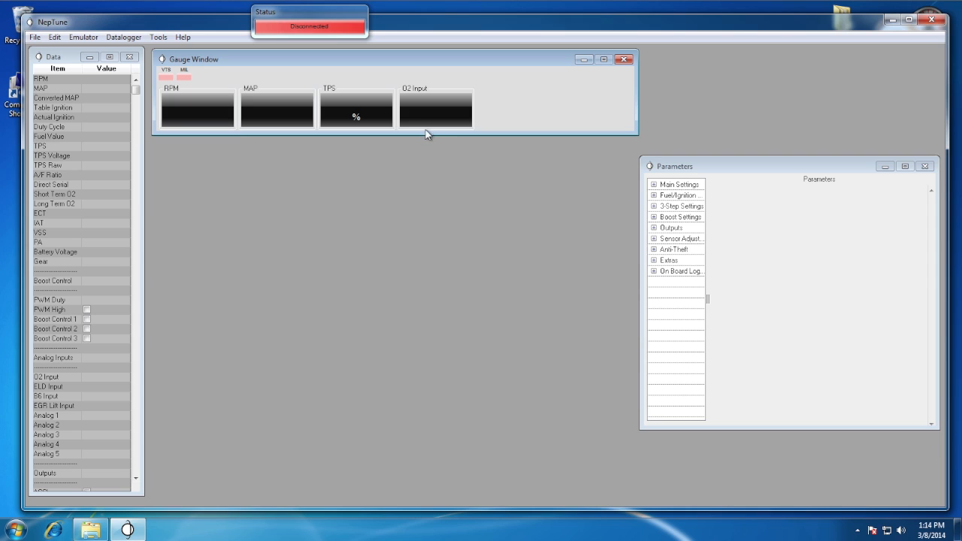
{"action": "mouse_move", "coordinate": [193, 84]}
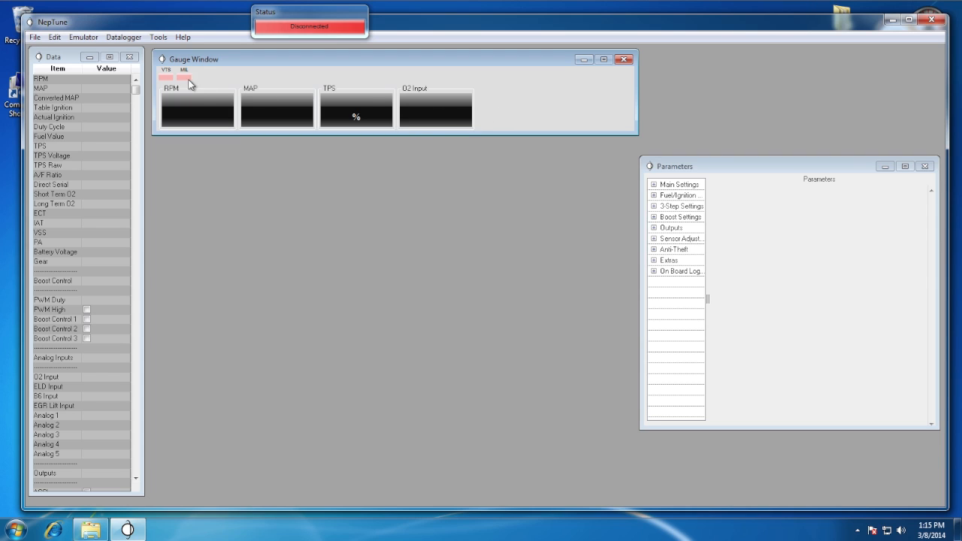
Set the new gauge to Duty Cycle and configure the new indicator light's signal
{"action": "right_click", "coordinate": [193, 84]}
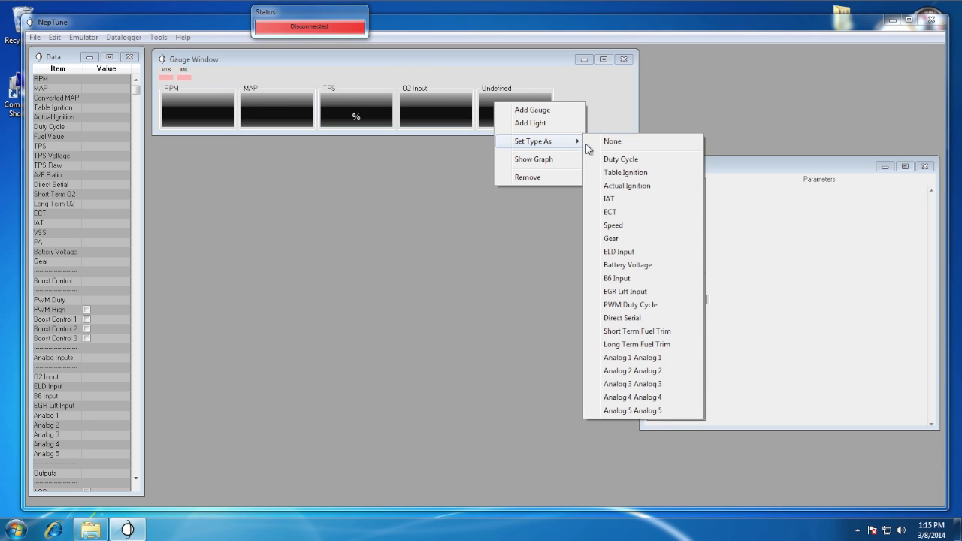
{"action": "left_click", "coordinate": [619, 159]}
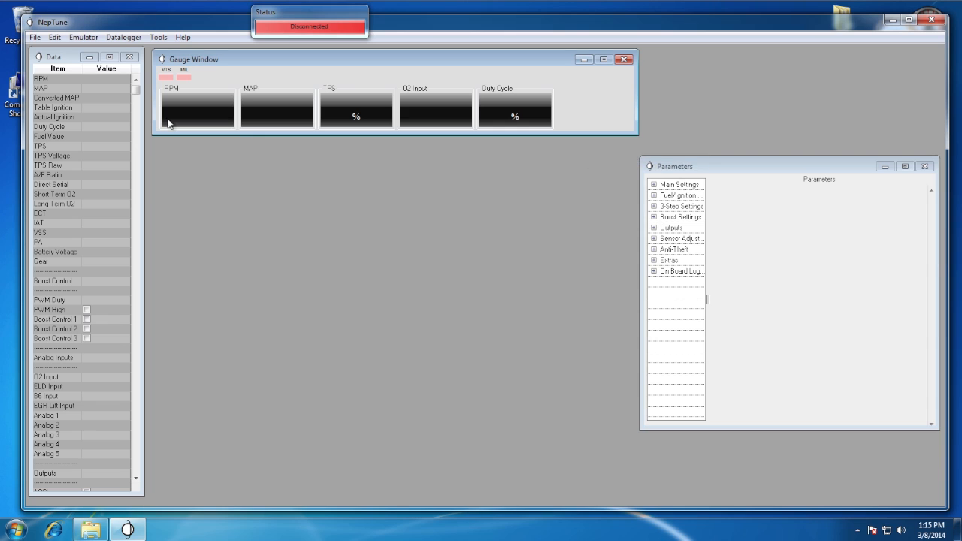
{"action": "right_click", "coordinate": [199, 108]}
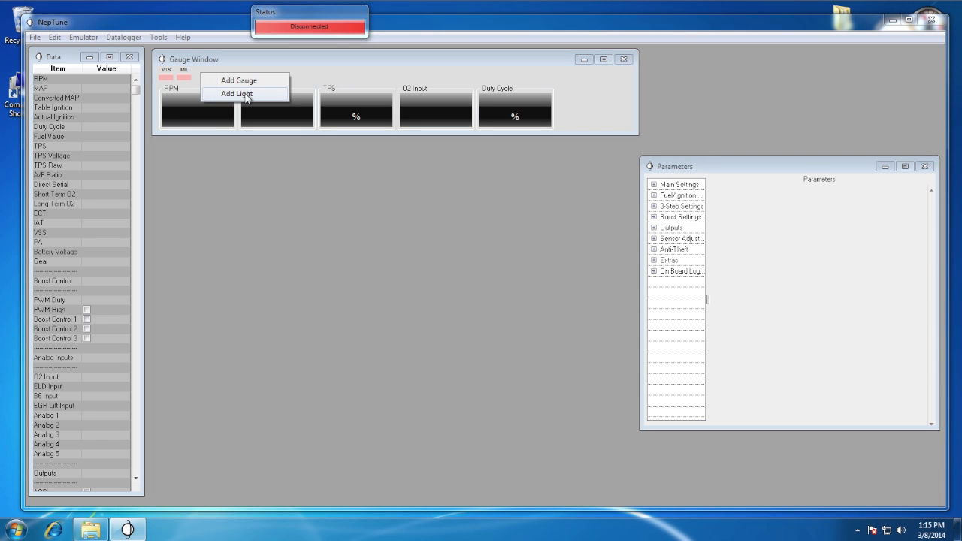
{"action": "right_click", "coordinate": [202, 79]}
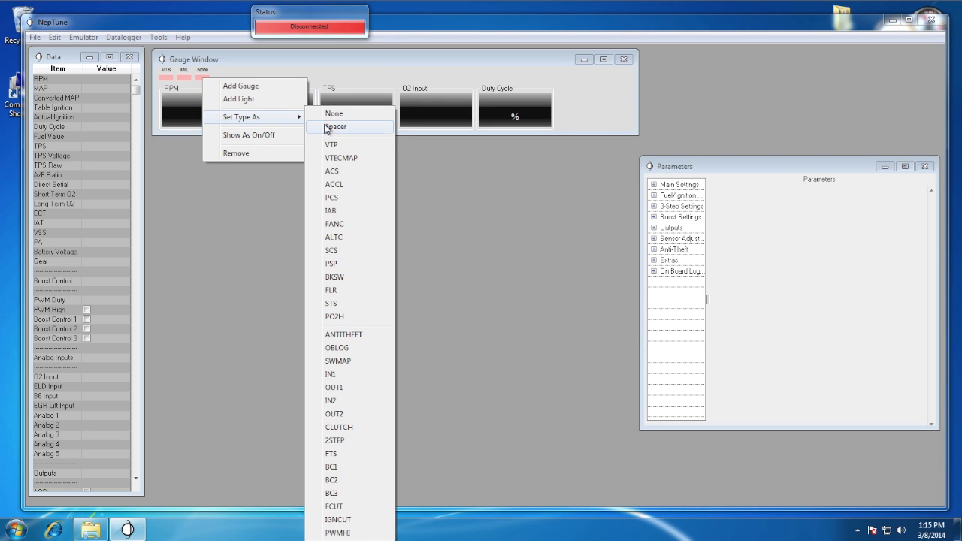
{"action": "left_click", "coordinate": [337, 126]}
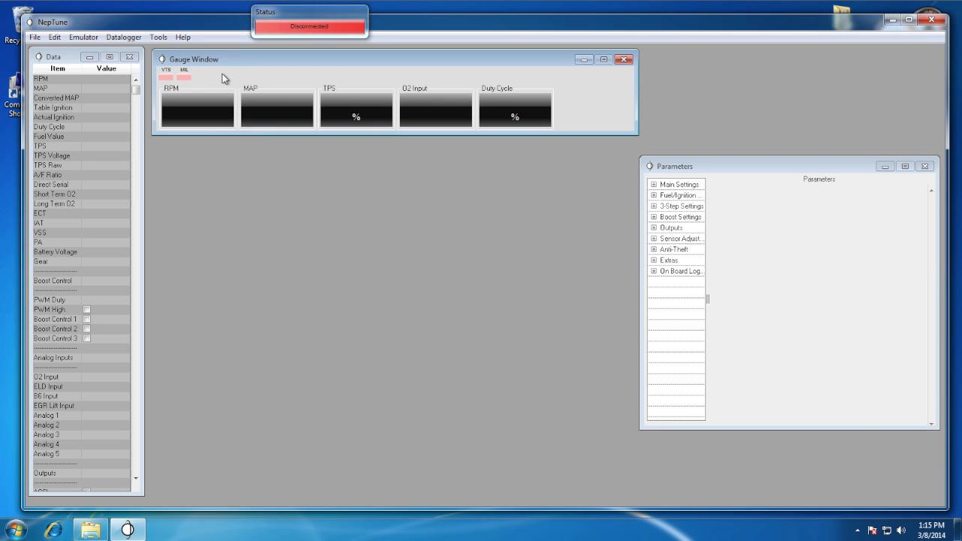
{"action": "right_click", "coordinate": [220, 78]}
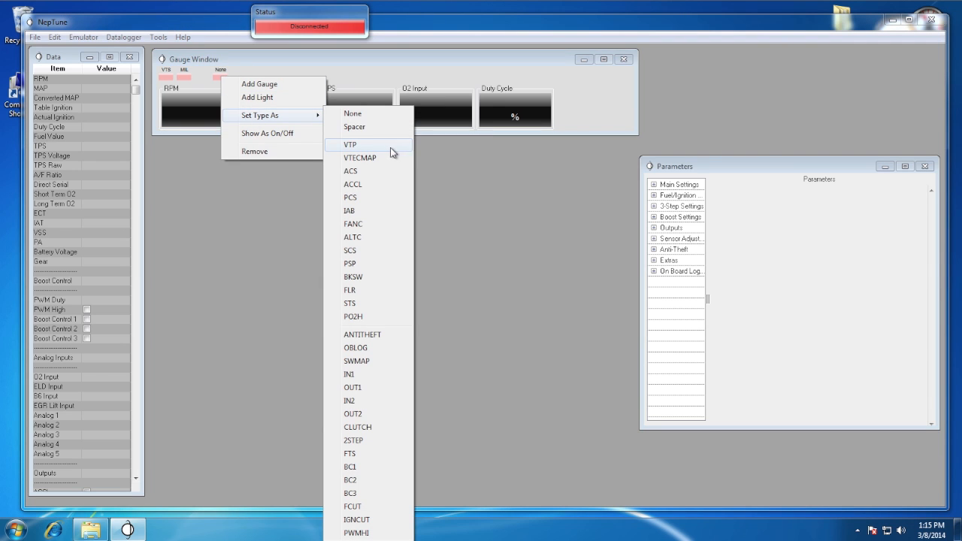
{"action": "left_click", "coordinate": [350, 171]}
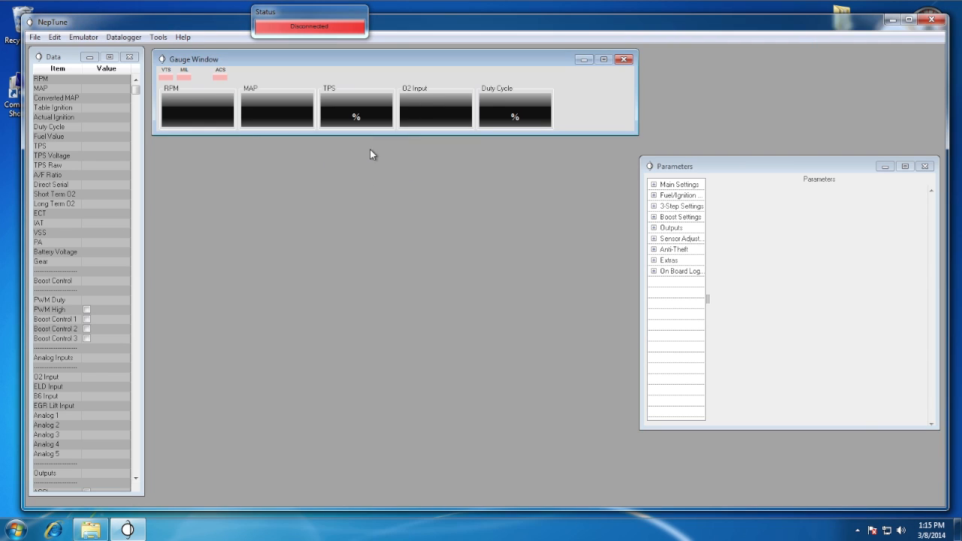
{"action": "mouse_move", "coordinate": [286, 111]}
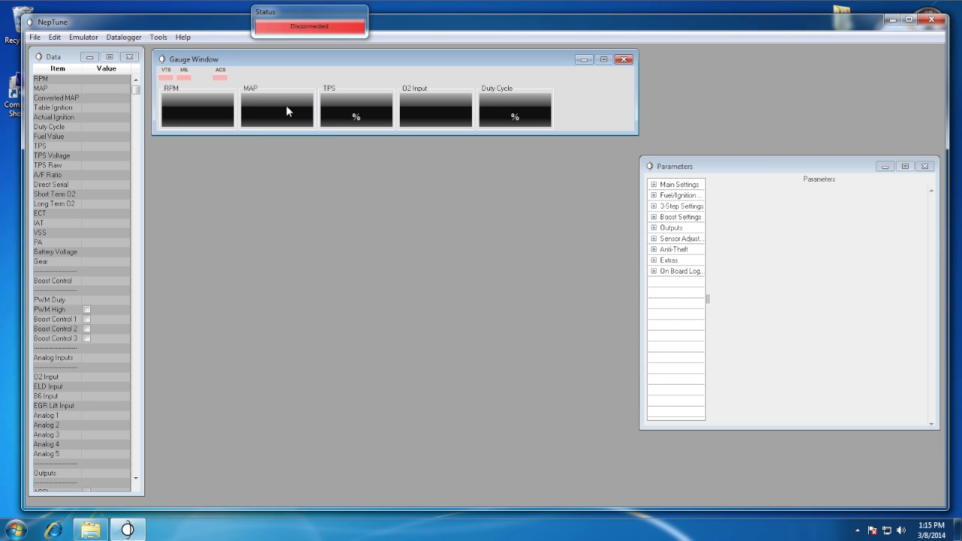
Change the data type shown by the MAP gauge via its Set Type menu
{"action": "right_click", "coordinate": [283, 111]}
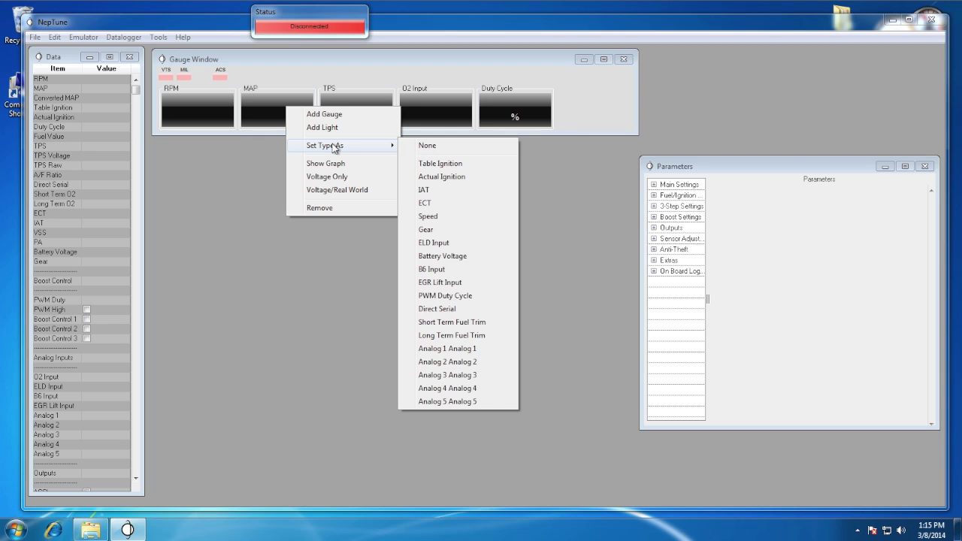
{"action": "left_click", "coordinate": [438, 163]}
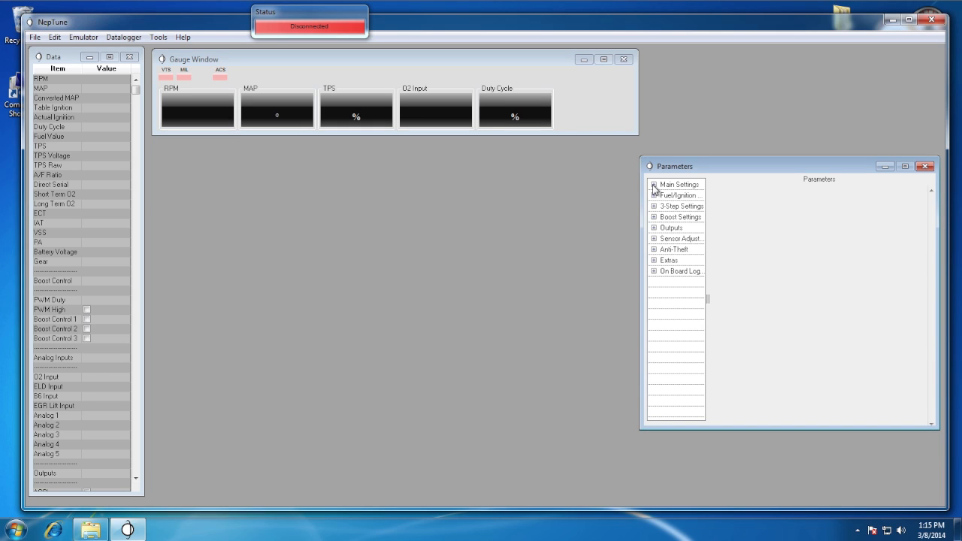
Expand Main Settings in the Parameters tree to show the Rev Limits page
{"action": "left_click", "coordinate": [654, 183]}
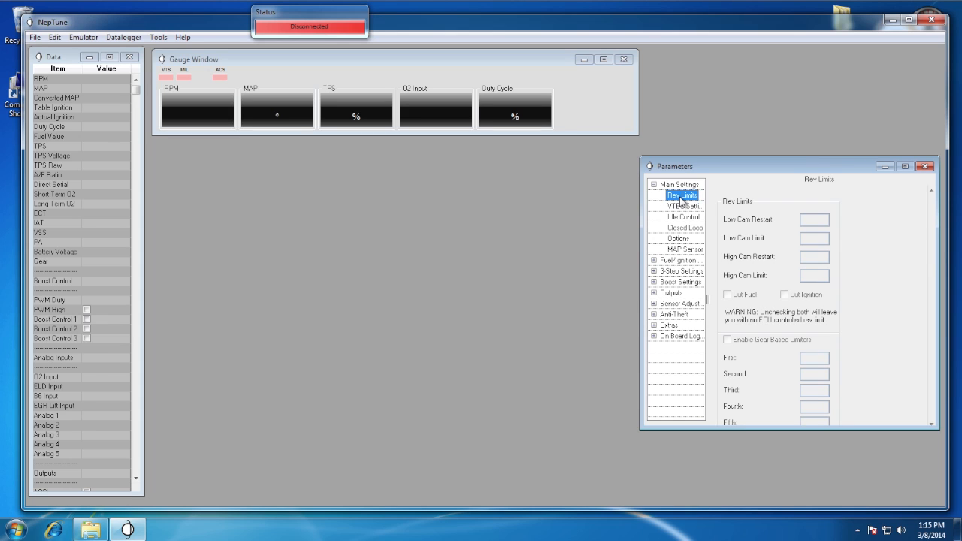
{"action": "mouse_move", "coordinate": [679, 228]}
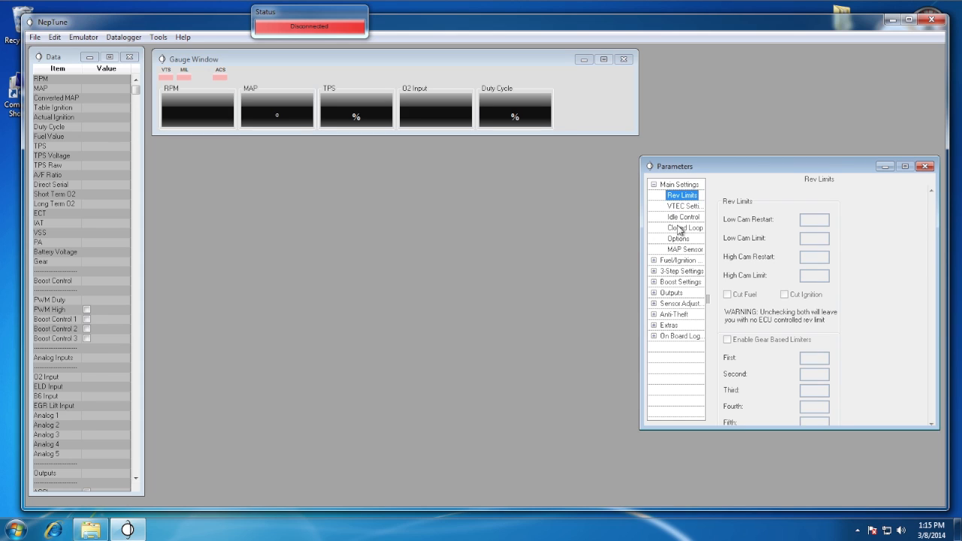
{"action": "mouse_move", "coordinate": [667, 284]}
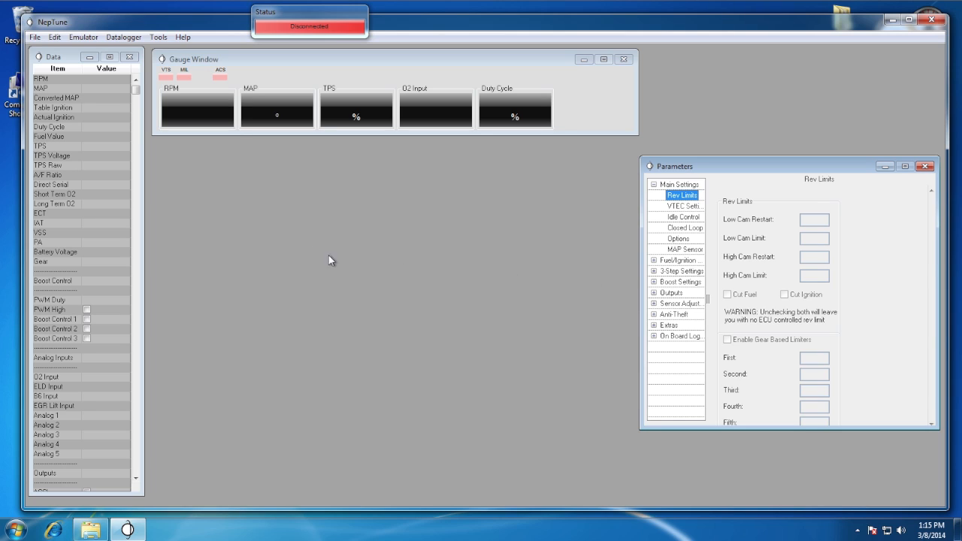
{"action": "mouse_move", "coordinate": [264, 210]}
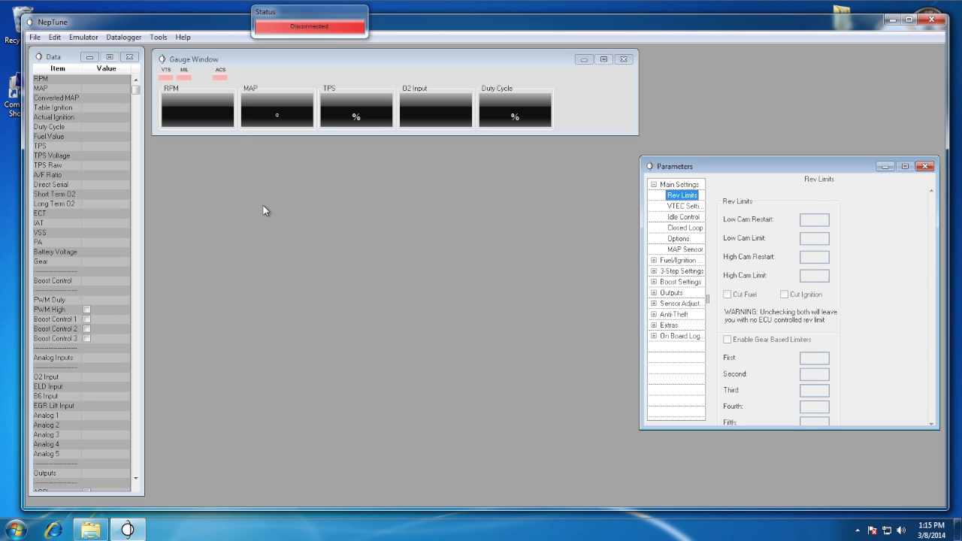
{"action": "mouse_move", "coordinate": [270, 117]}
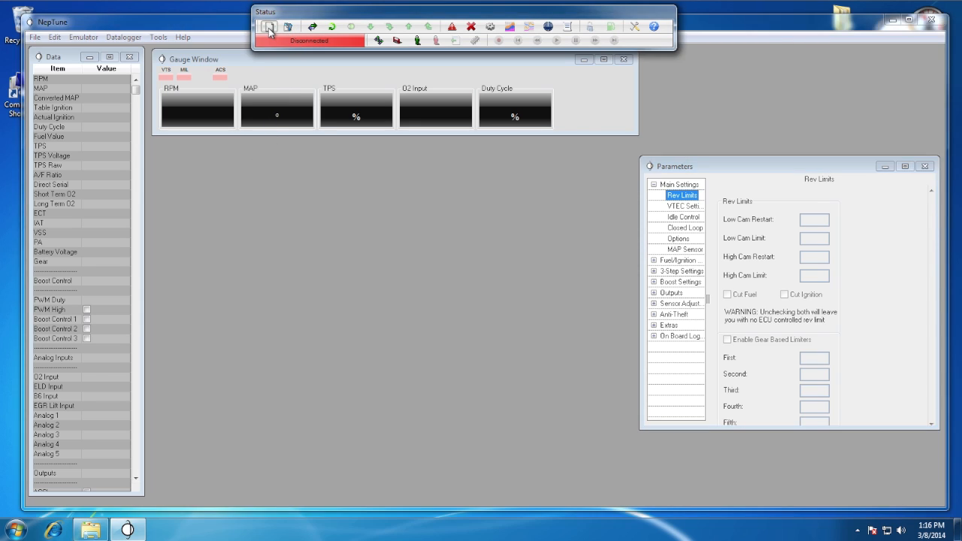
Begin a new base map in Basemap Creator from the NepTune Base calibration and continue
{"action": "left_click", "coordinate": [270, 27]}
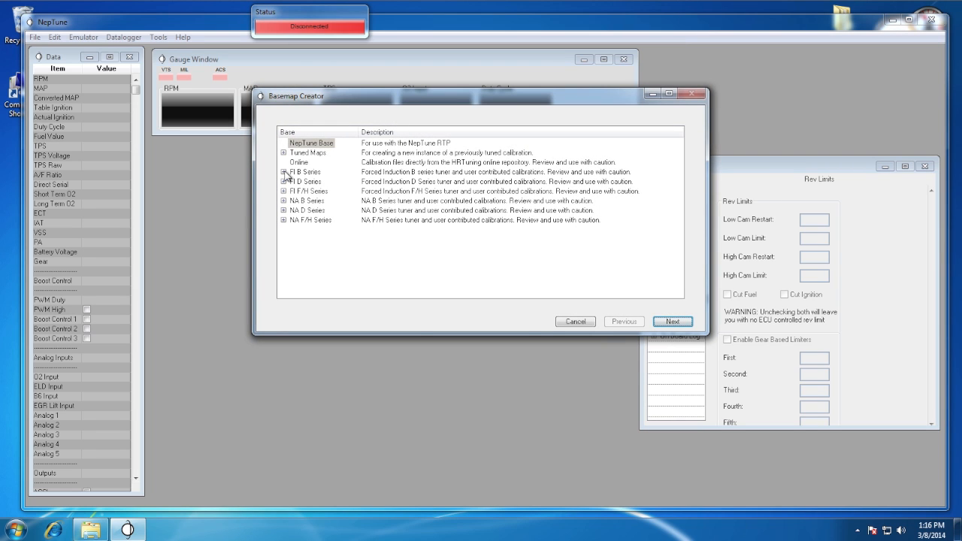
{"action": "left_click", "coordinate": [284, 172]}
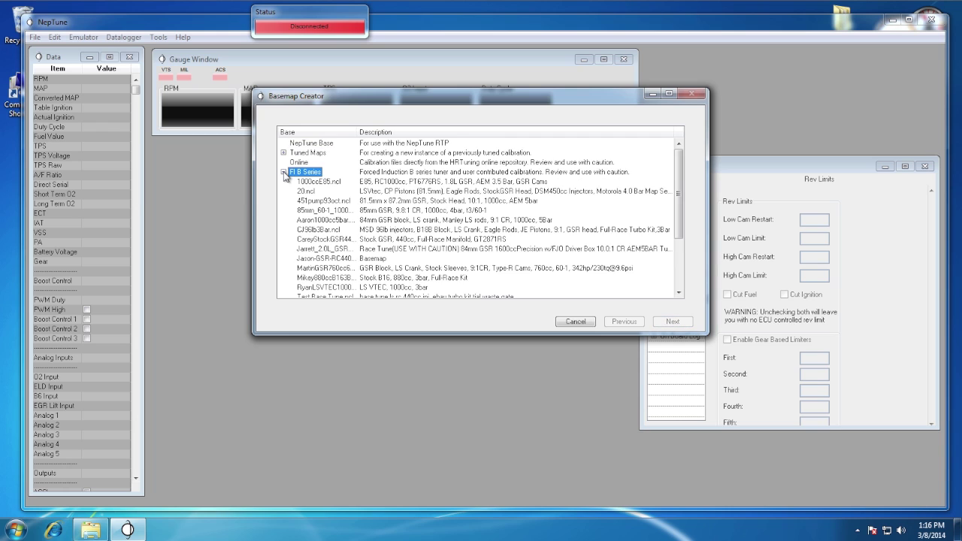
{"action": "mouse_move", "coordinate": [282, 186]}
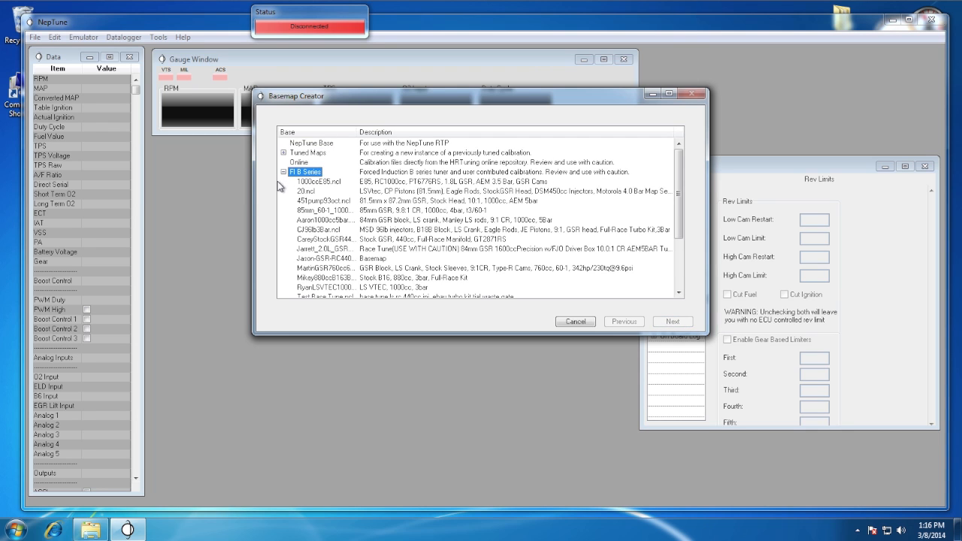
{"action": "left_click", "coordinate": [283, 182]}
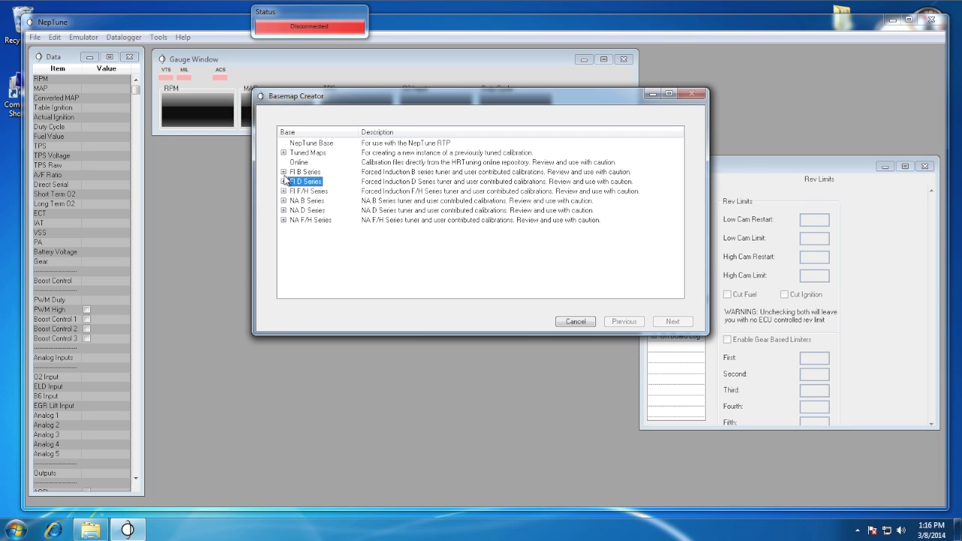
{"action": "left_click", "coordinate": [311, 143]}
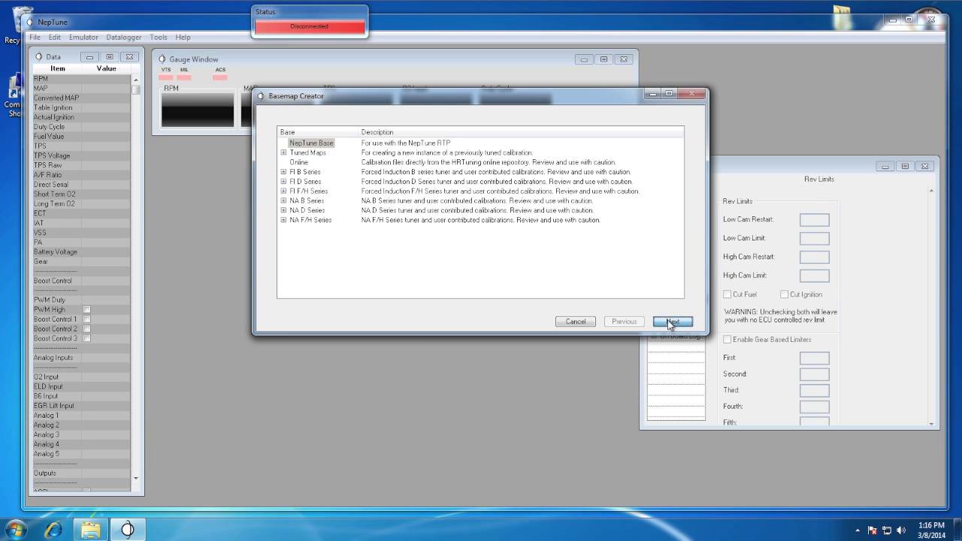
{"action": "left_click", "coordinate": [671, 322]}
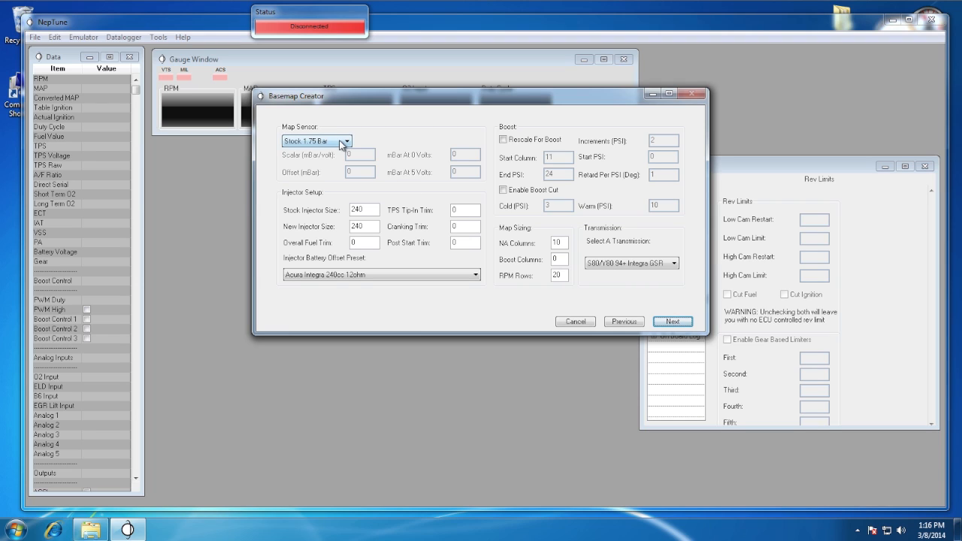
Choose the Omnipower 4.8 Bar map sensor and Injector Dynamics 725cc preset with size 725, recalculating trims
{"action": "left_click", "coordinate": [346, 141]}
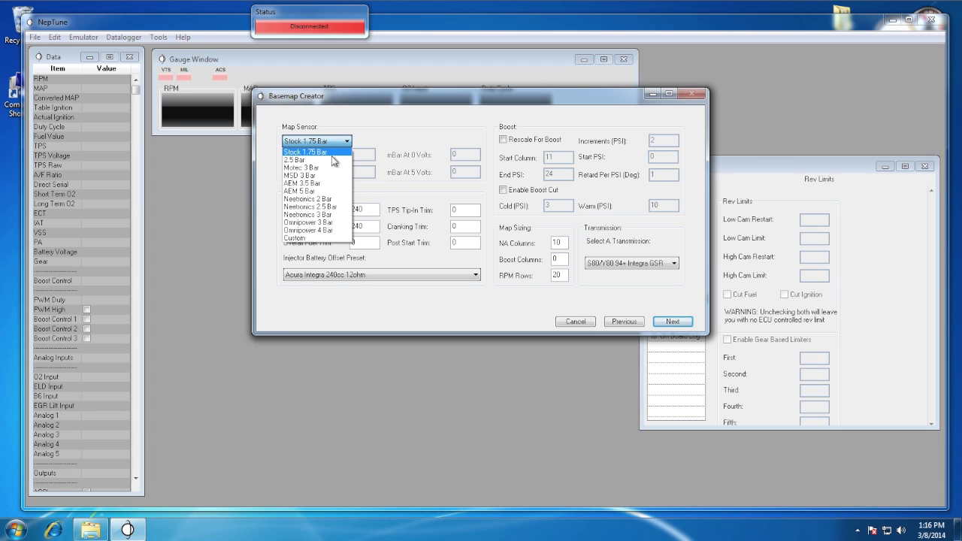
{"action": "mouse_move", "coordinate": [334, 232]}
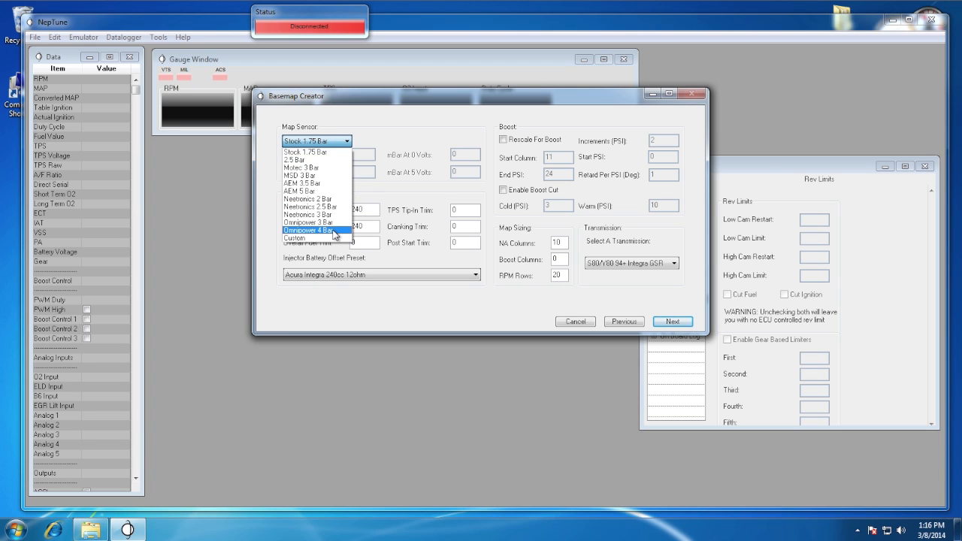
{"action": "left_click", "coordinate": [308, 230]}
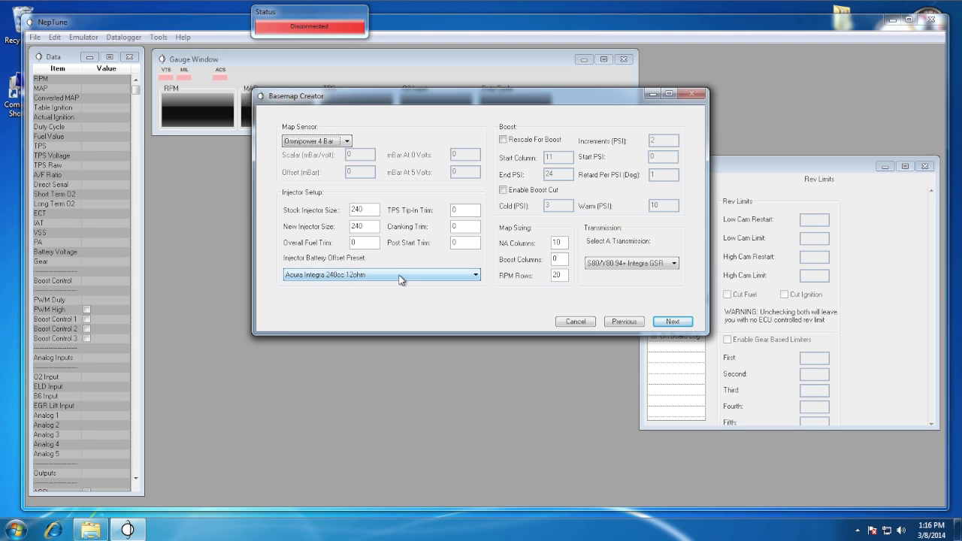
{"action": "left_click", "coordinate": [473, 274]}
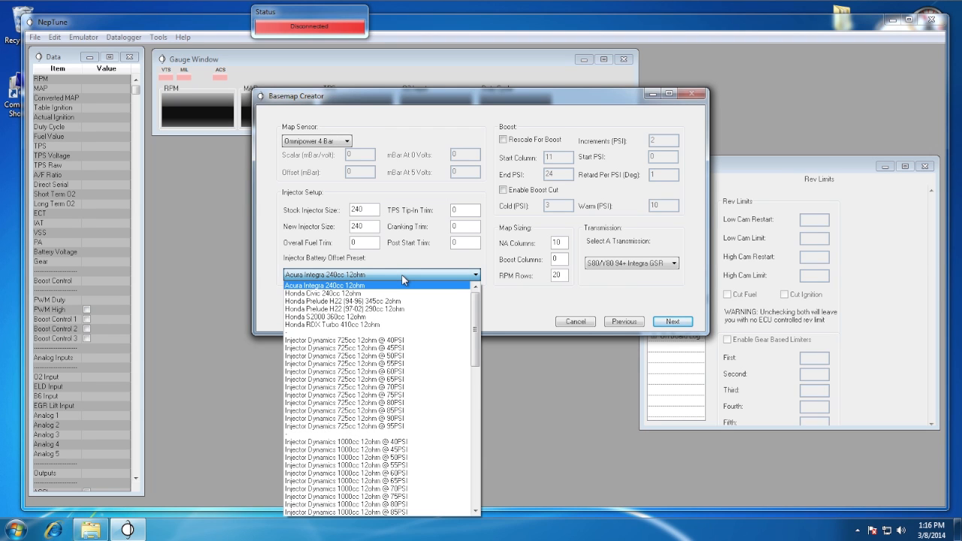
{"action": "mouse_move", "coordinate": [376, 340]}
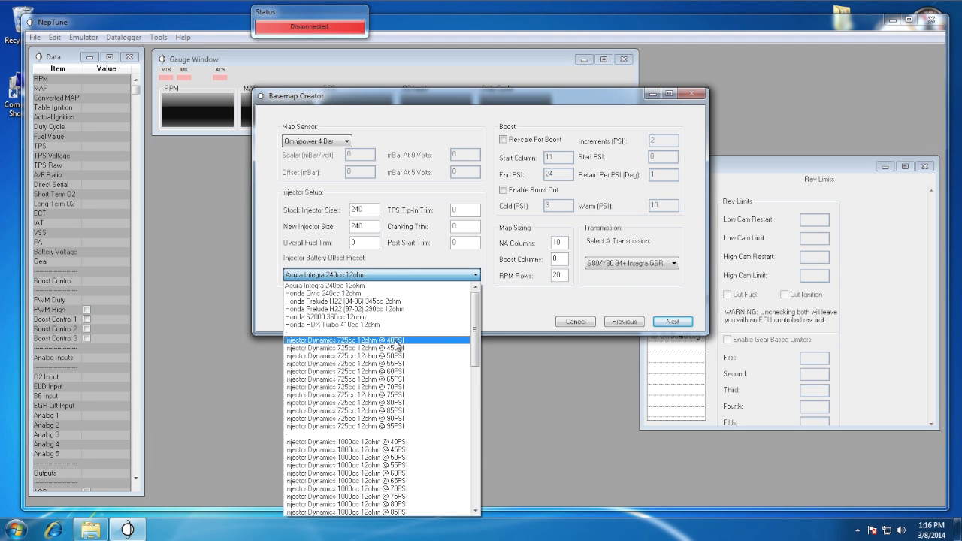
{"action": "left_click", "coordinate": [376, 340]}
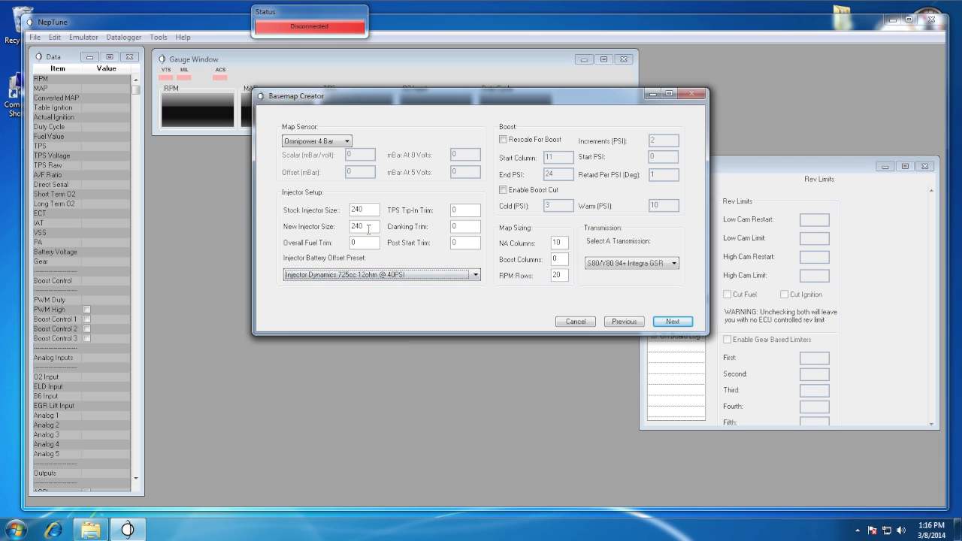
{"action": "double_click", "coordinate": [364, 226]}
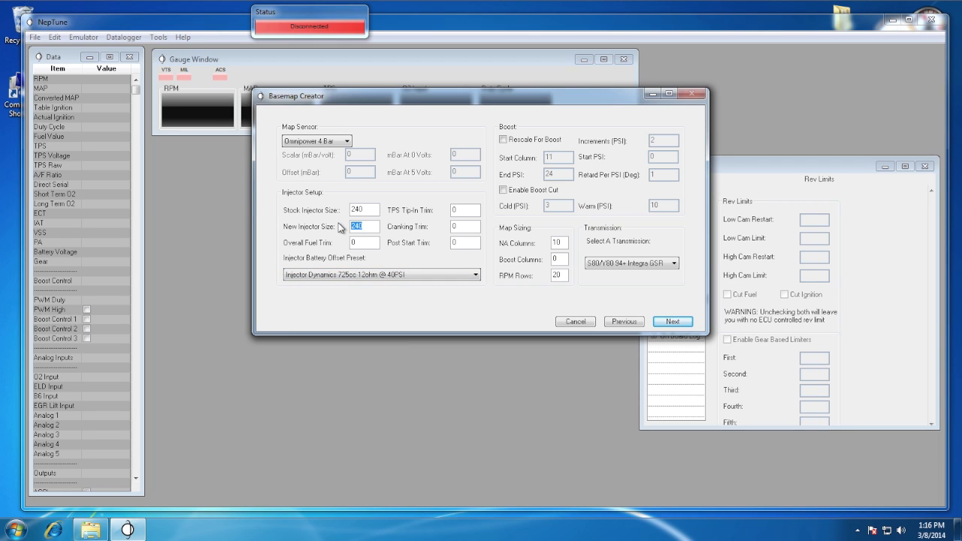
{"action": "type", "text": "725"}
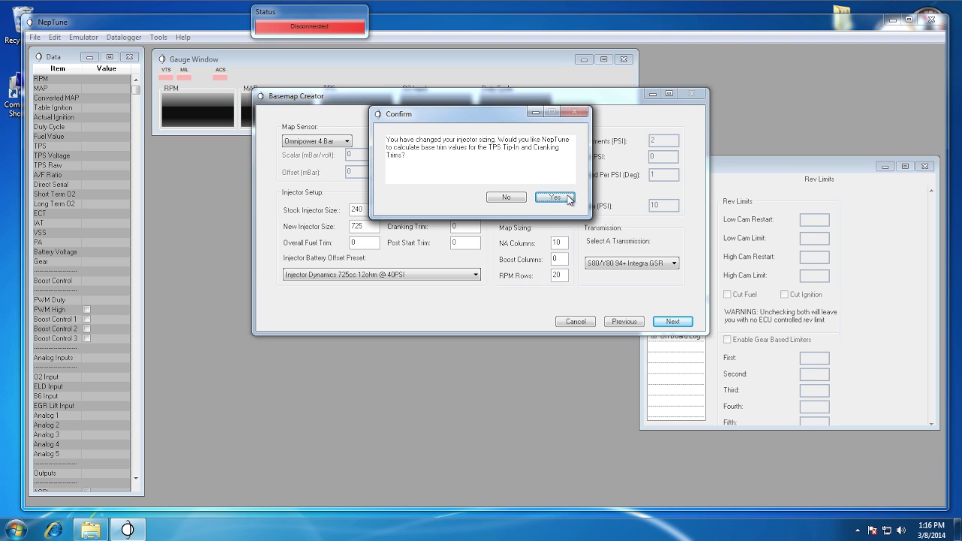
{"action": "left_click", "coordinate": [553, 197]}
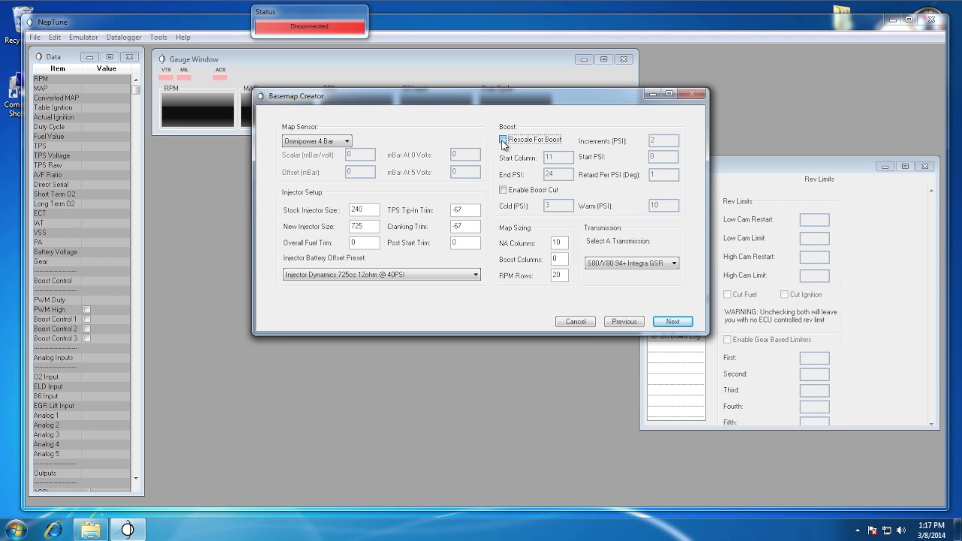
Enable Rescale For Boost, select the Integra GSR transmission, and continue to ECU type
{"action": "left_click", "coordinate": [504, 140]}
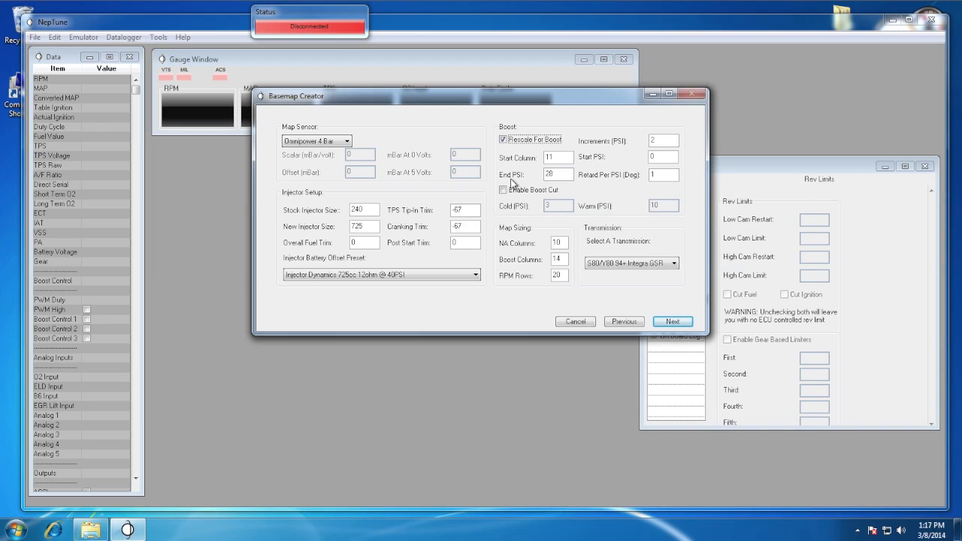
{"action": "left_click", "coordinate": [674, 261]}
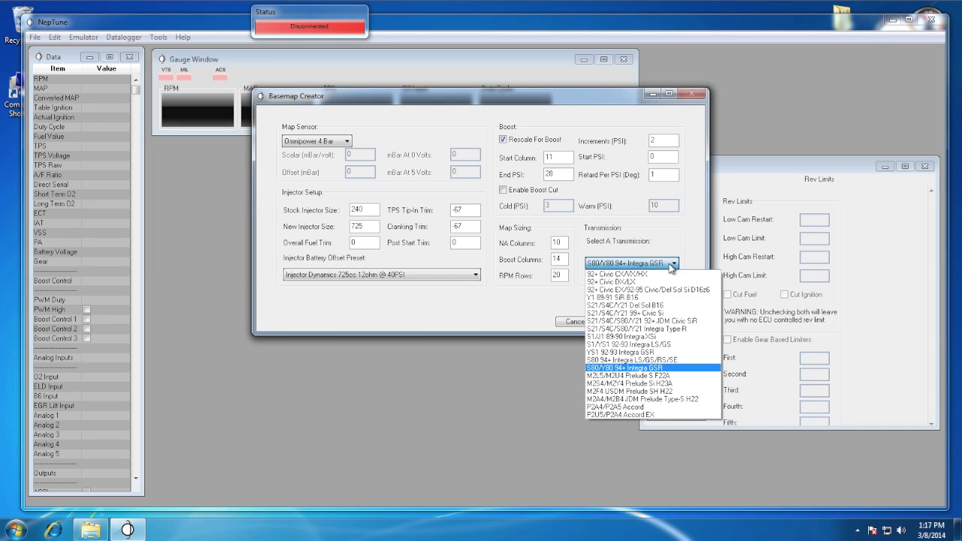
{"action": "mouse_move", "coordinate": [669, 305]}
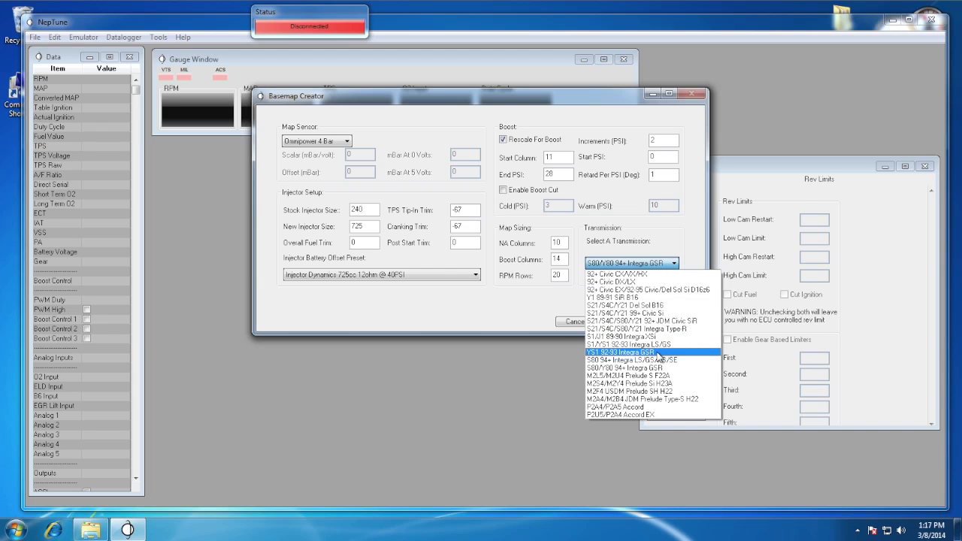
{"action": "left_click", "coordinate": [624, 352]}
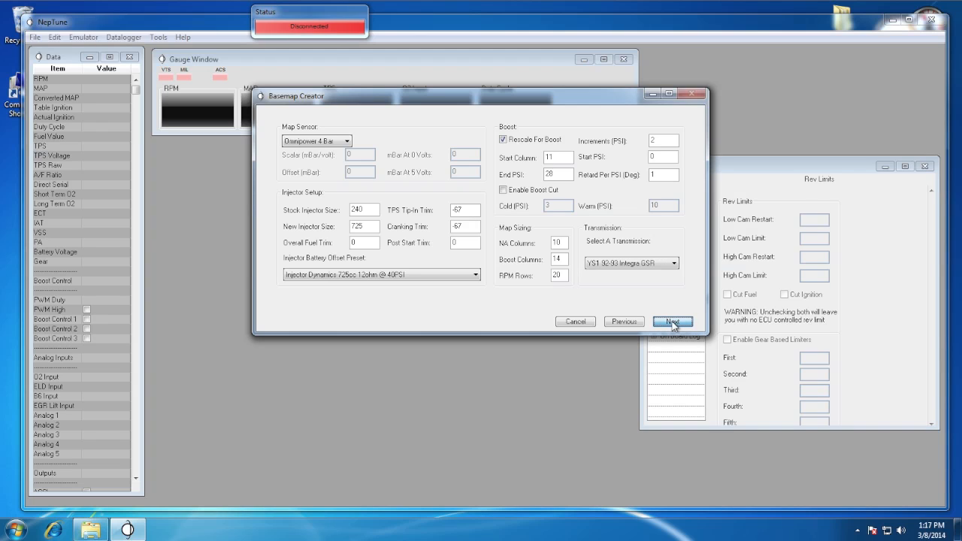
{"action": "left_click", "coordinate": [672, 321]}
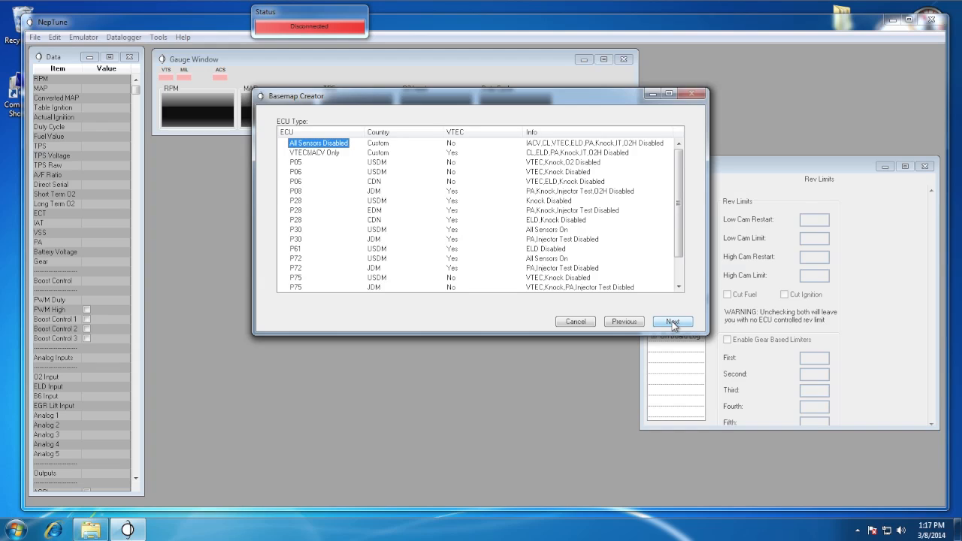
Select the P30 (USDM, All Sensors On) ECU type and continue to stock map selection
{"action": "scroll", "scroll_direction": "down", "scroll_amount": 3}
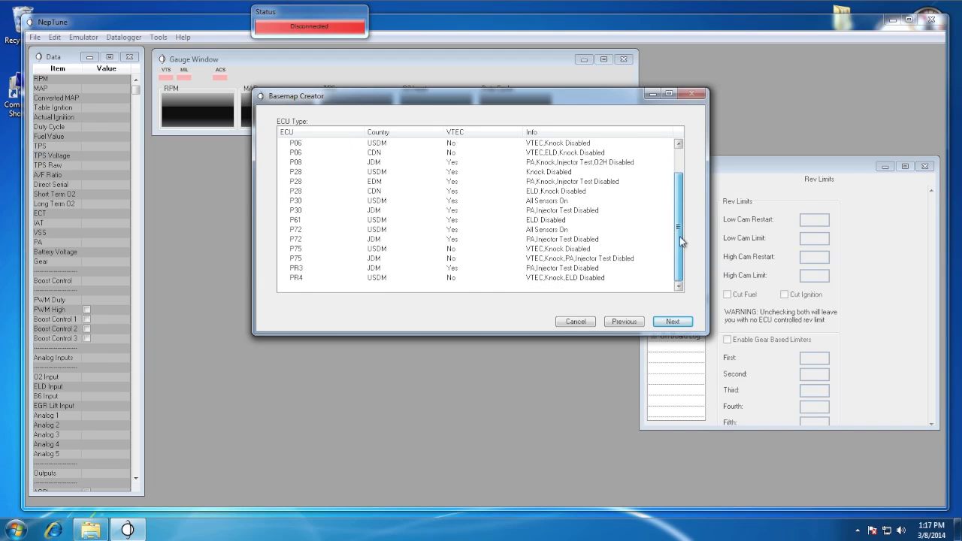
{"action": "scroll", "scroll_direction": "up", "scroll_amount": 3}
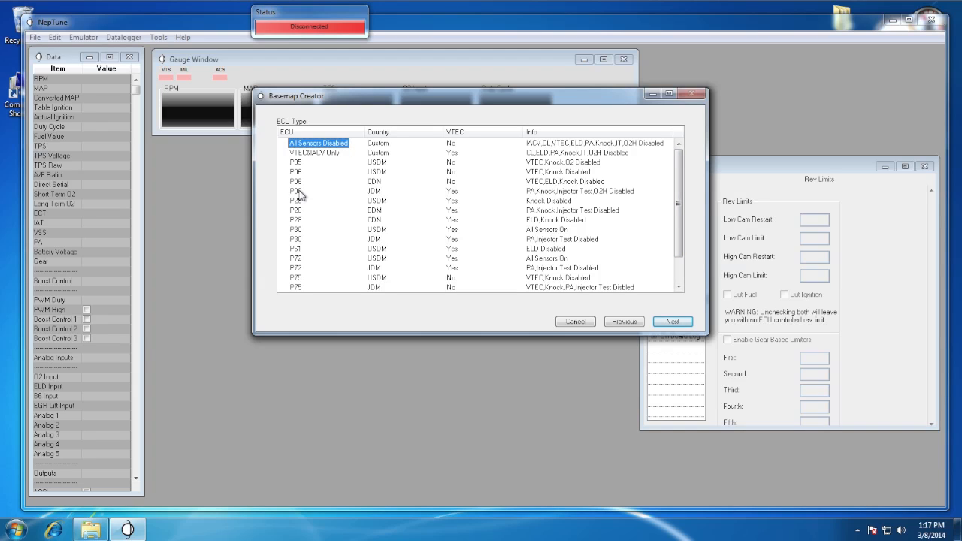
{"action": "mouse_move", "coordinate": [540, 197]}
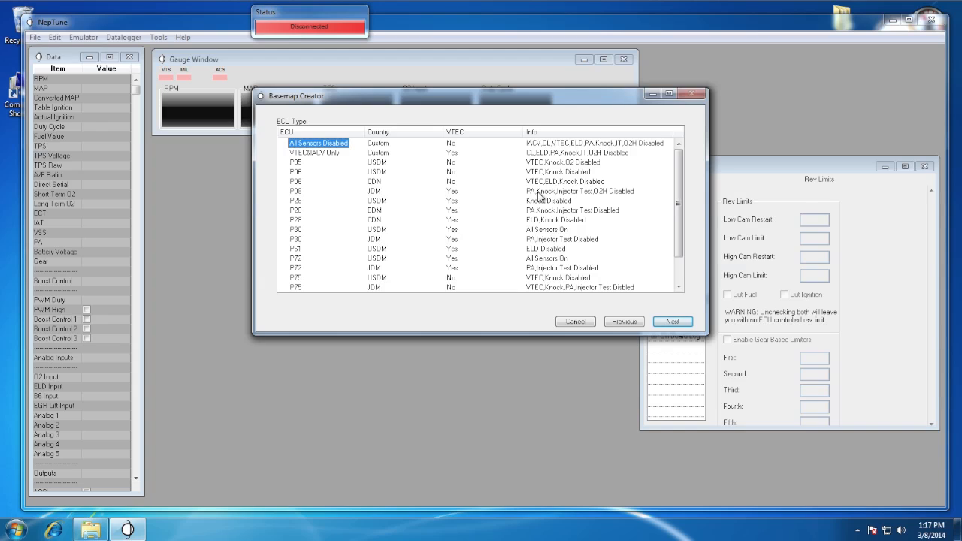
{"action": "mouse_move", "coordinate": [629, 199]}
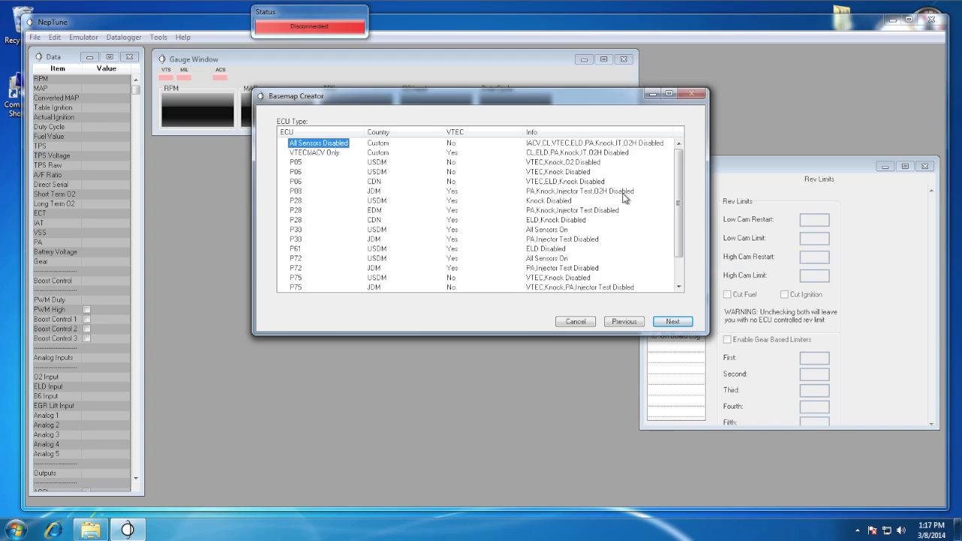
{"action": "mouse_move", "coordinate": [307, 242]}
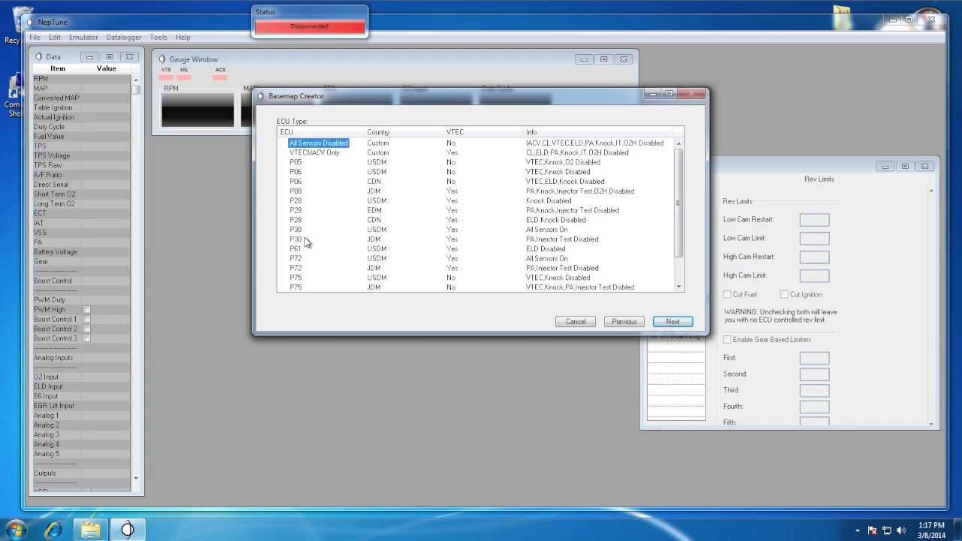
{"action": "left_click", "coordinate": [294, 228]}
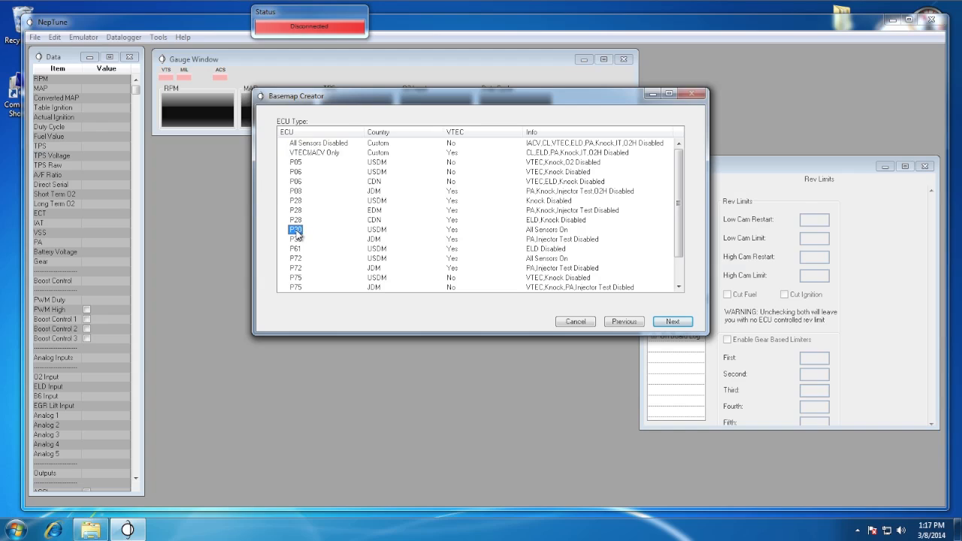
{"action": "mouse_move", "coordinate": [670, 322]}
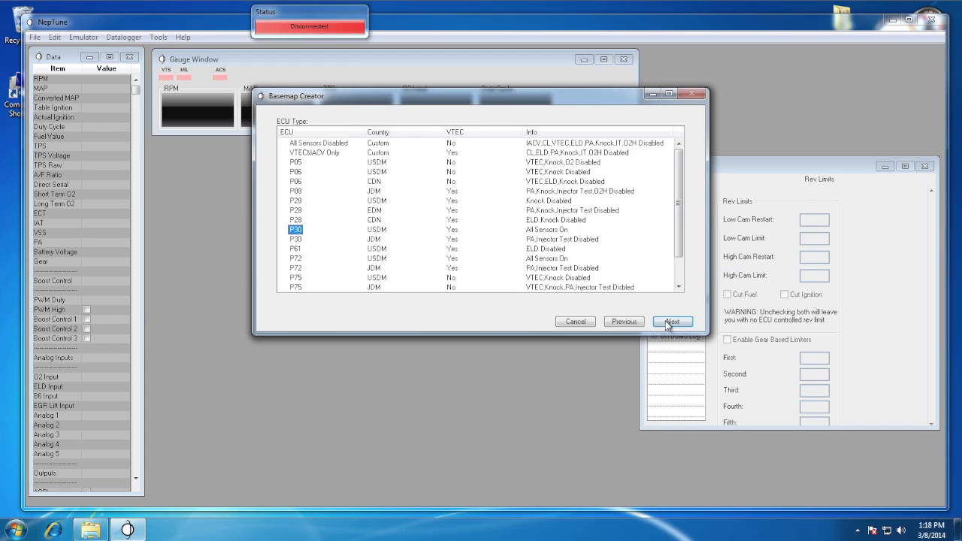
{"action": "left_click", "coordinate": [670, 321]}
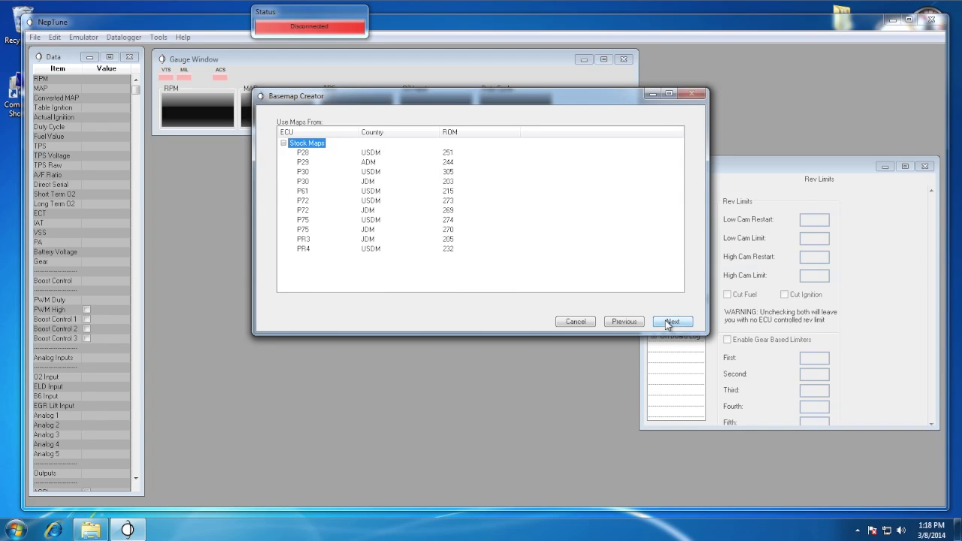
{"action": "mouse_move", "coordinate": [349, 243]}
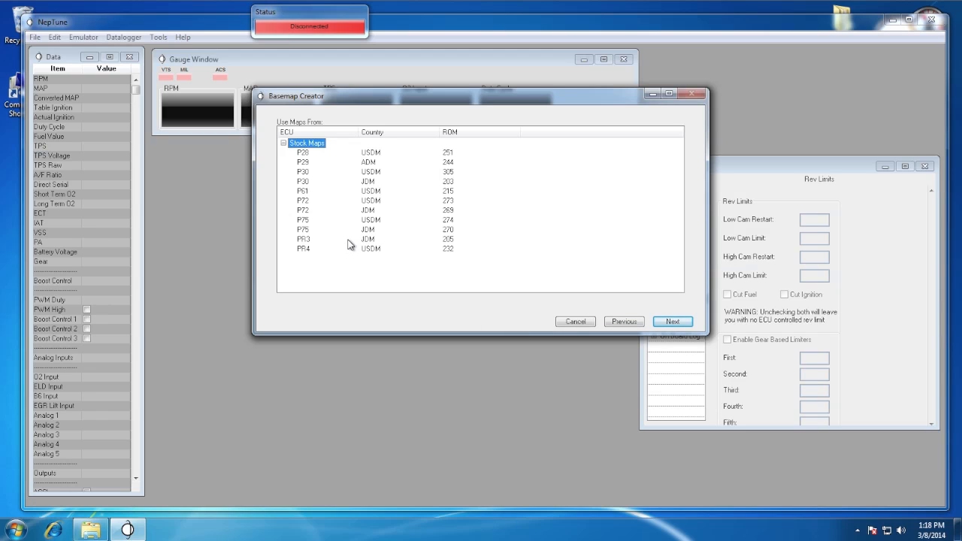
{"action": "mouse_move", "coordinate": [397, 210]}
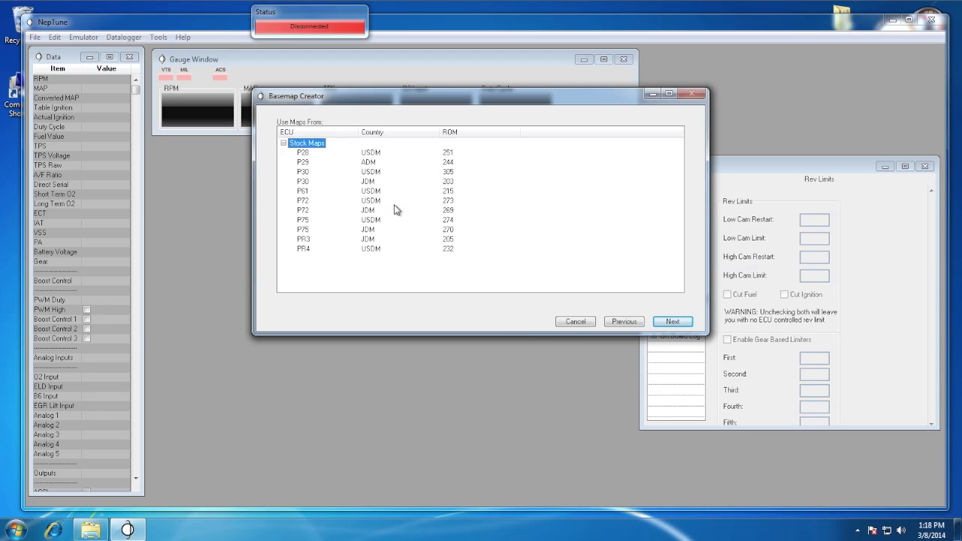
{"action": "mouse_move", "coordinate": [307, 174]}
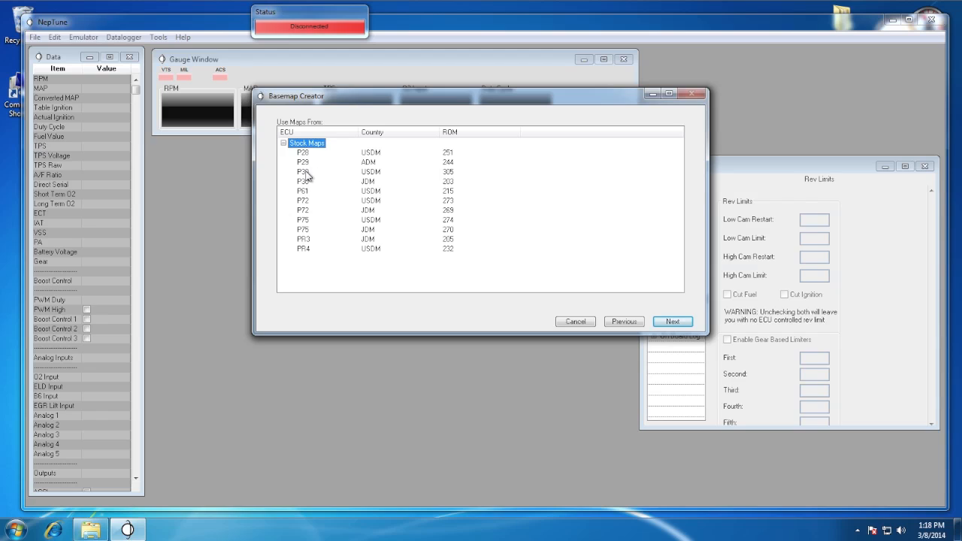
Select the P30 (USDM, ROM 305) stock map and create the base map from it
{"action": "left_click", "coordinate": [304, 171]}
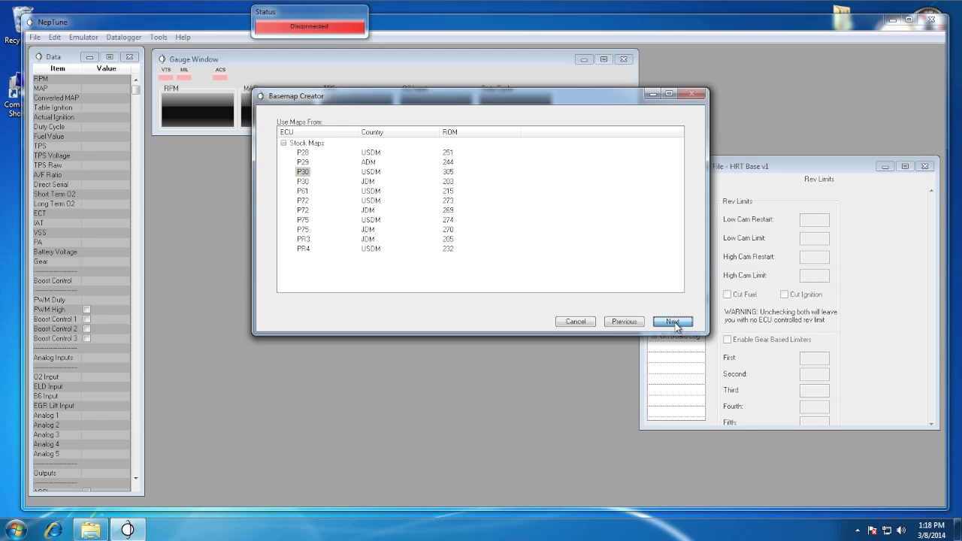
{"action": "left_click", "coordinate": [672, 322]}
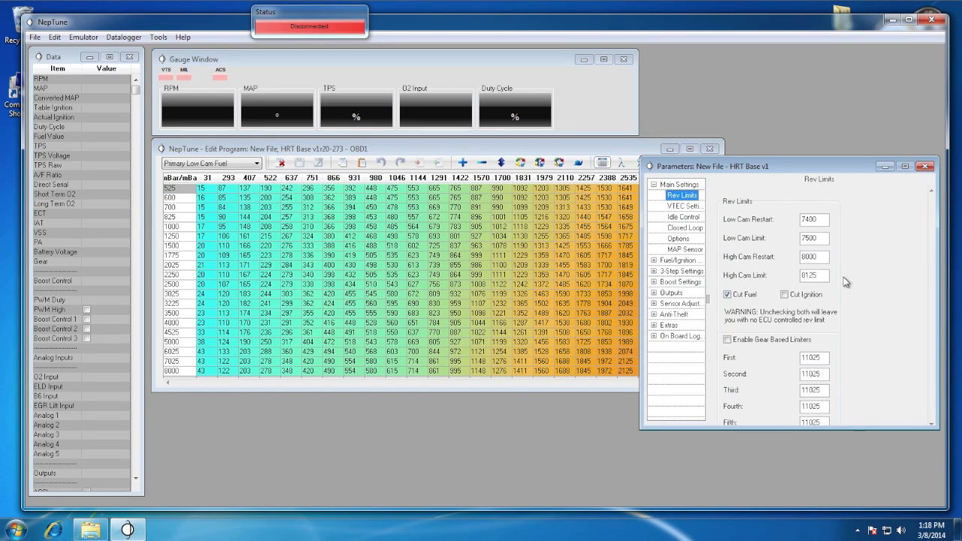
{"action": "mouse_move", "coordinate": [685, 213]}
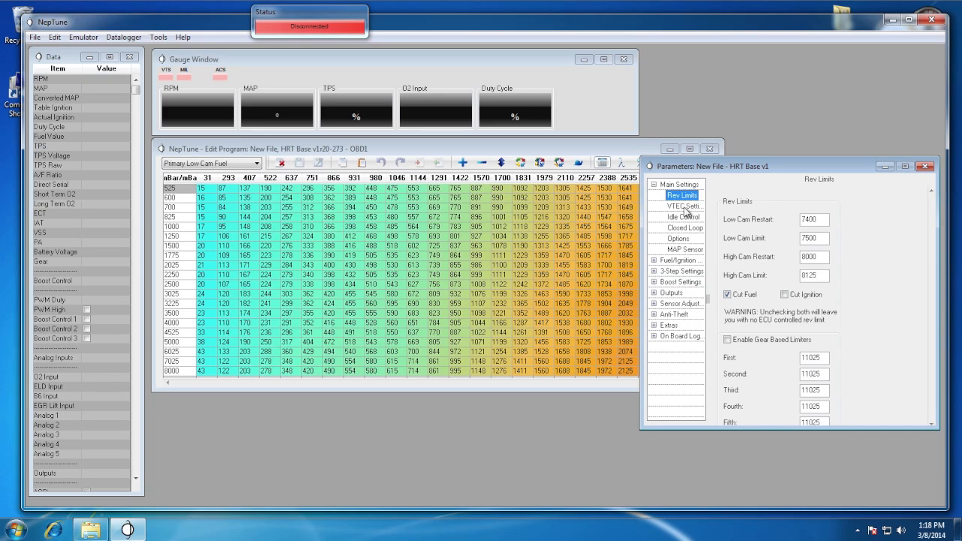
Review the VTEC, Idle Control, Closed Loop and Options parameter pages of the new HRT Base map
{"action": "left_click", "coordinate": [682, 206]}
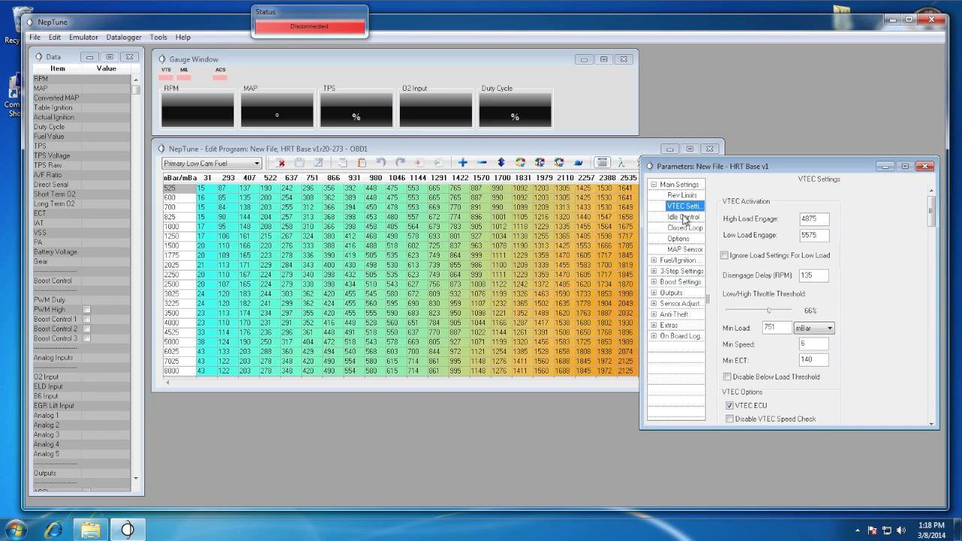
{"action": "left_click", "coordinate": [683, 216]}
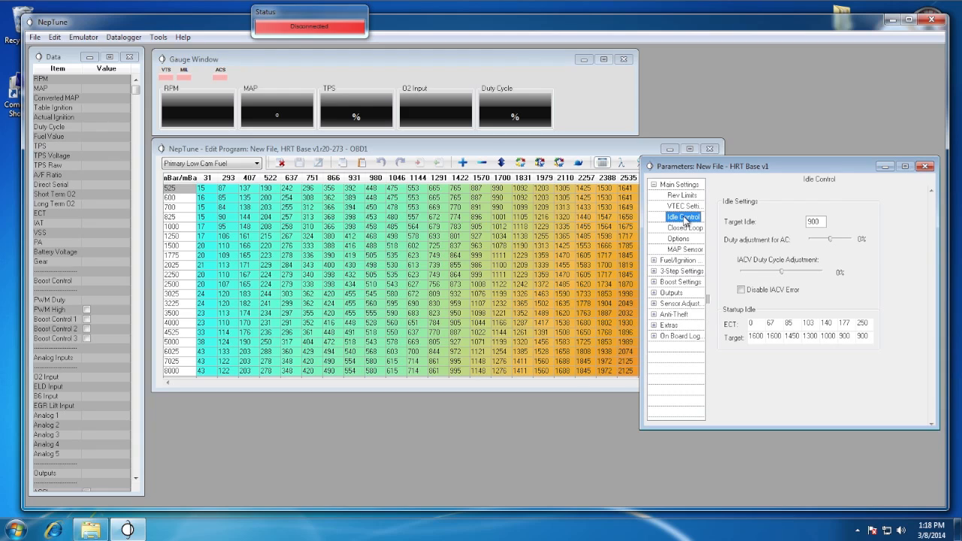
{"action": "left_click", "coordinate": [685, 229]}
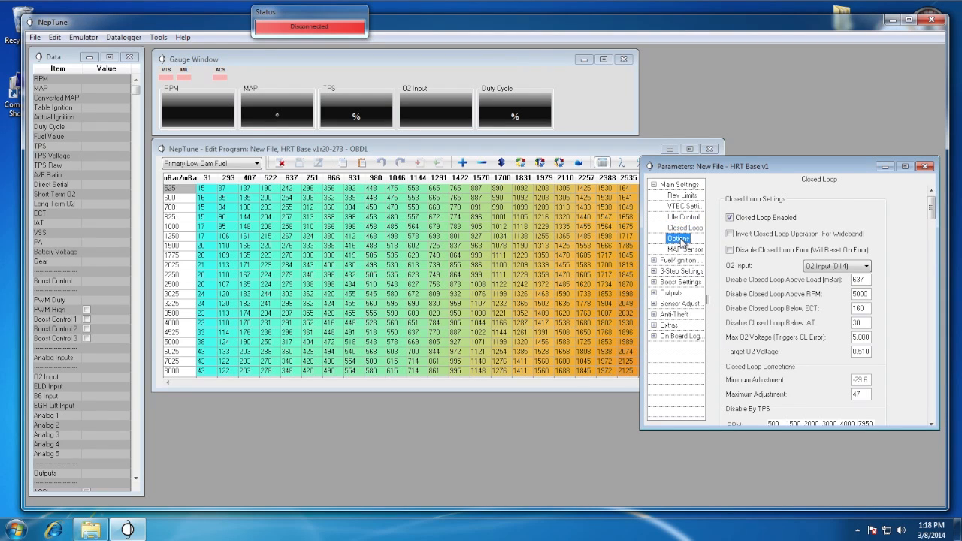
{"action": "left_click", "coordinate": [678, 238]}
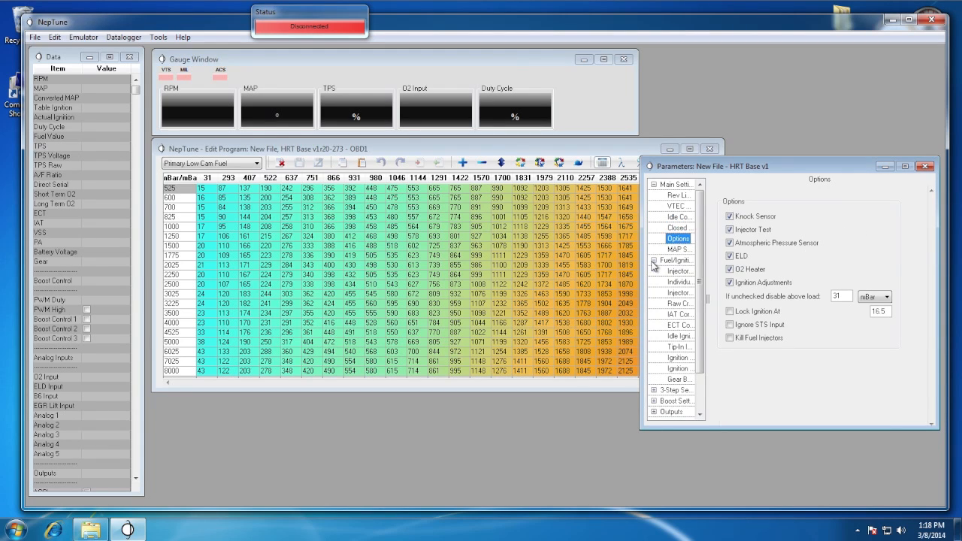
{"action": "left_click", "coordinate": [676, 196]}
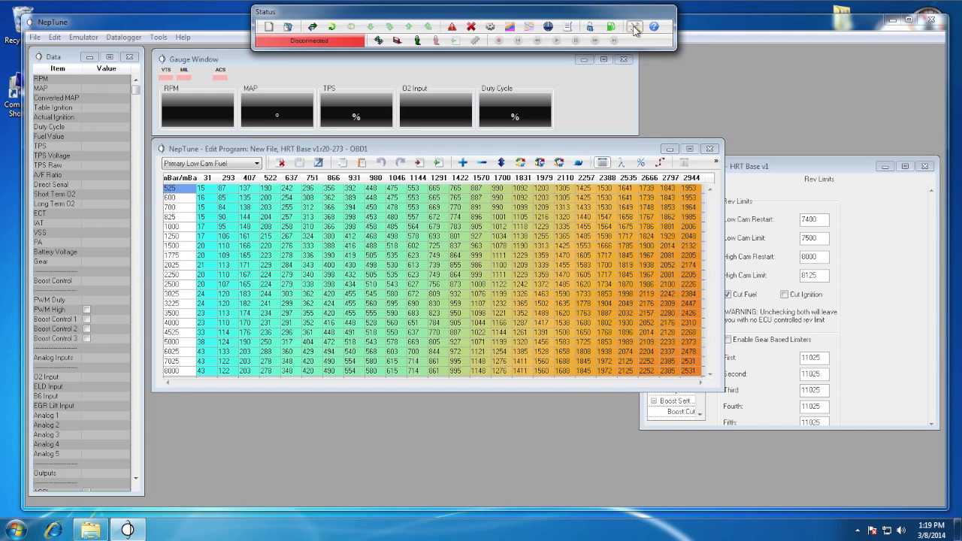
Set the pressure unit to PSI in NepTune Preferences and apply it
{"action": "left_click", "coordinate": [635, 27]}
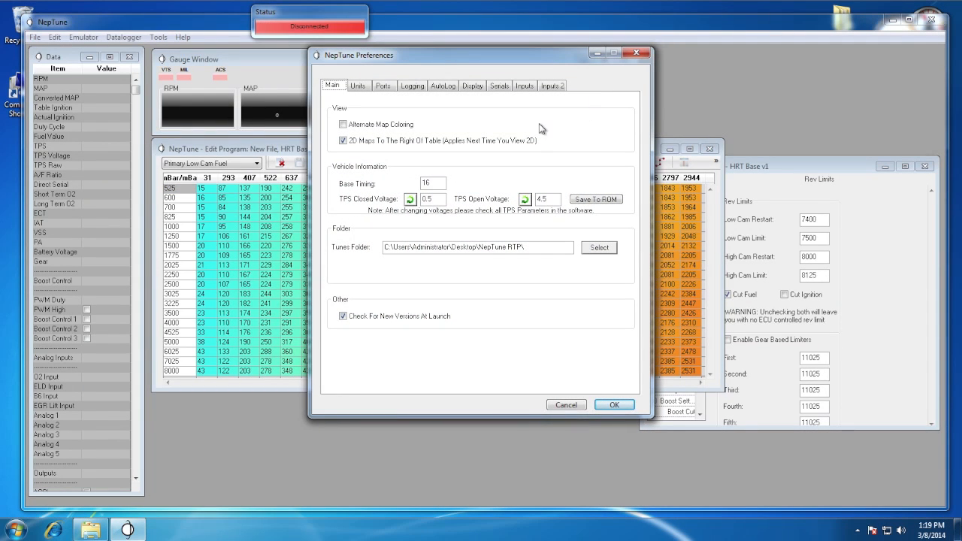
{"action": "left_click", "coordinate": [357, 85]}
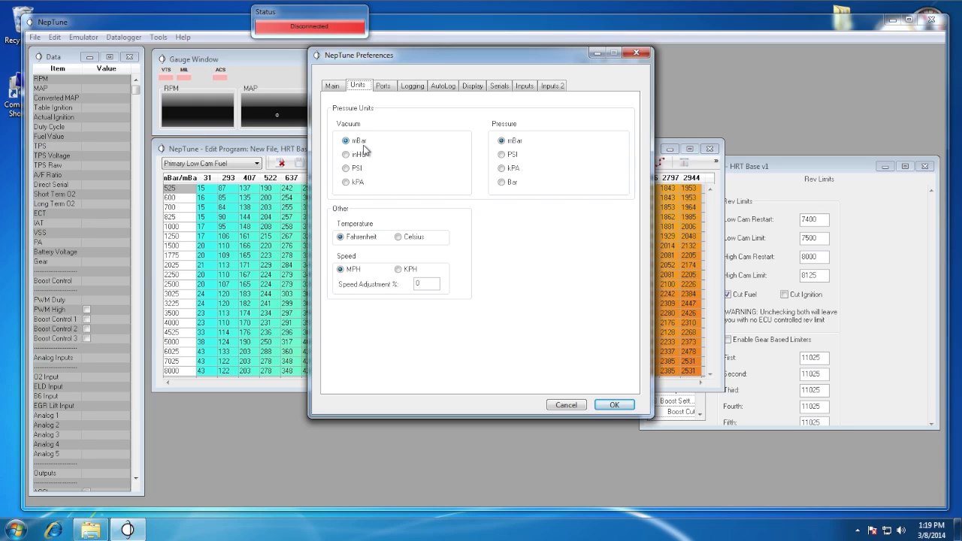
{"action": "left_click", "coordinate": [502, 153]}
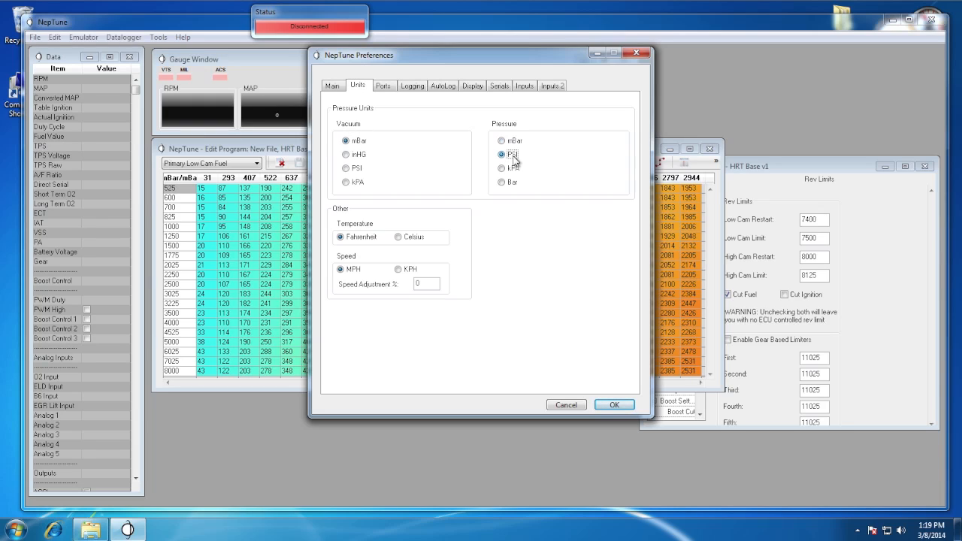
{"action": "mouse_move", "coordinate": [517, 158]}
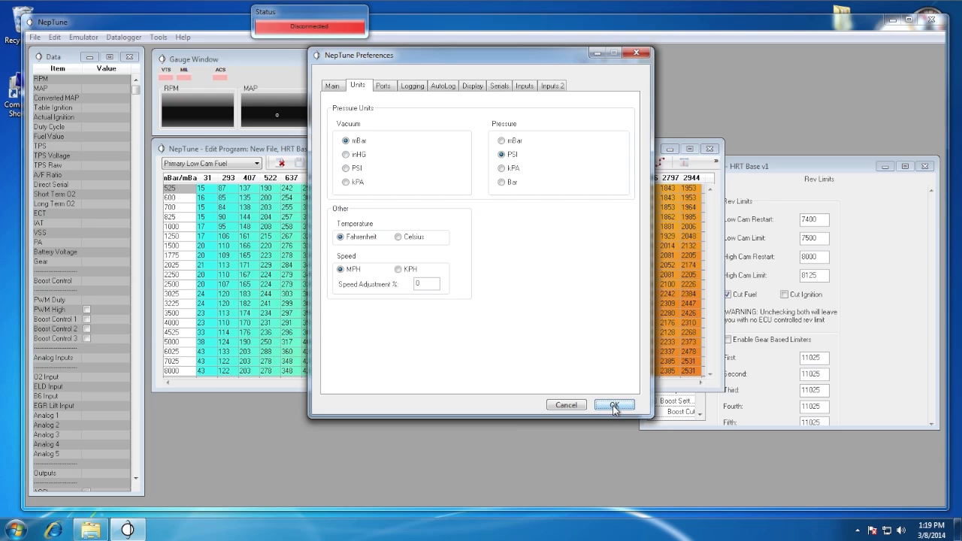
{"action": "left_click", "coordinate": [614, 404]}
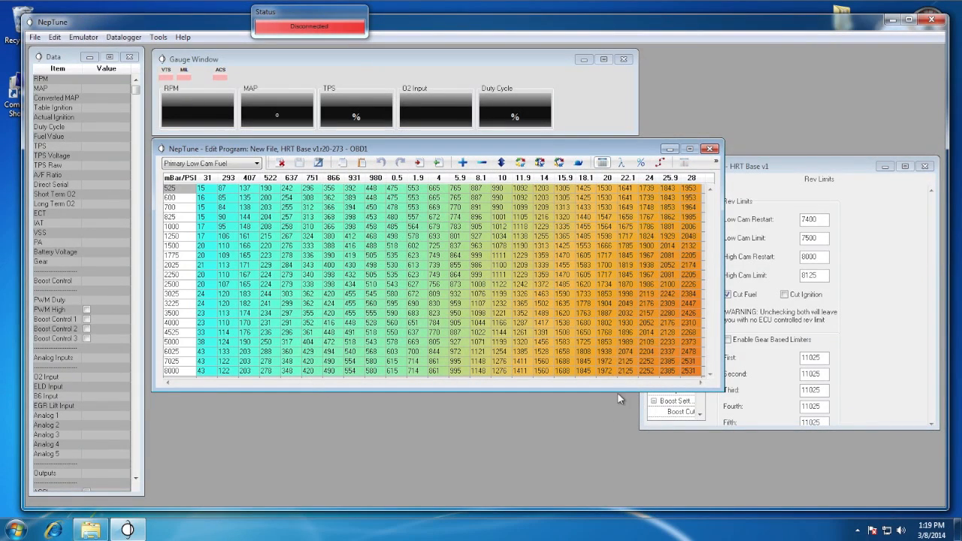
{"action": "mouse_move", "coordinate": [590, 300]}
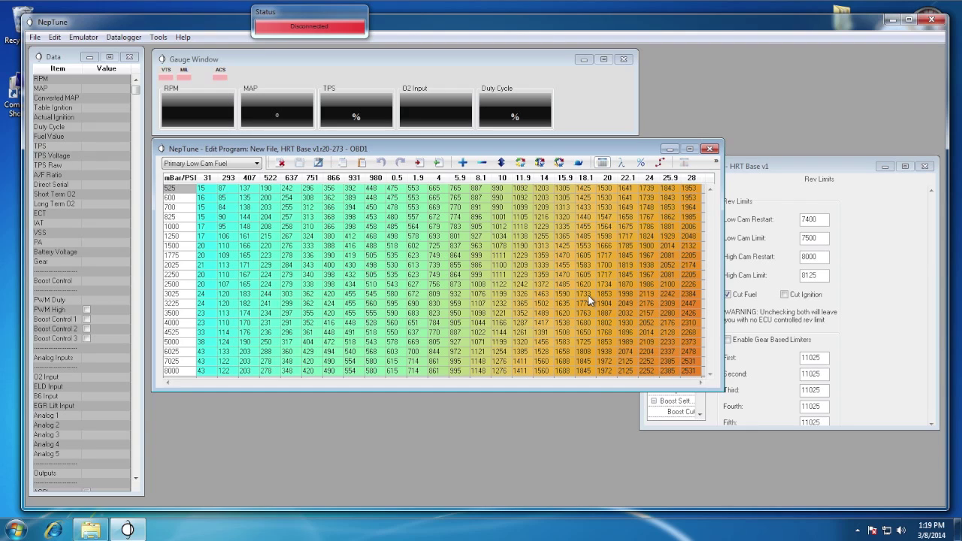
{"action": "mouse_move", "coordinate": [481, 292]}
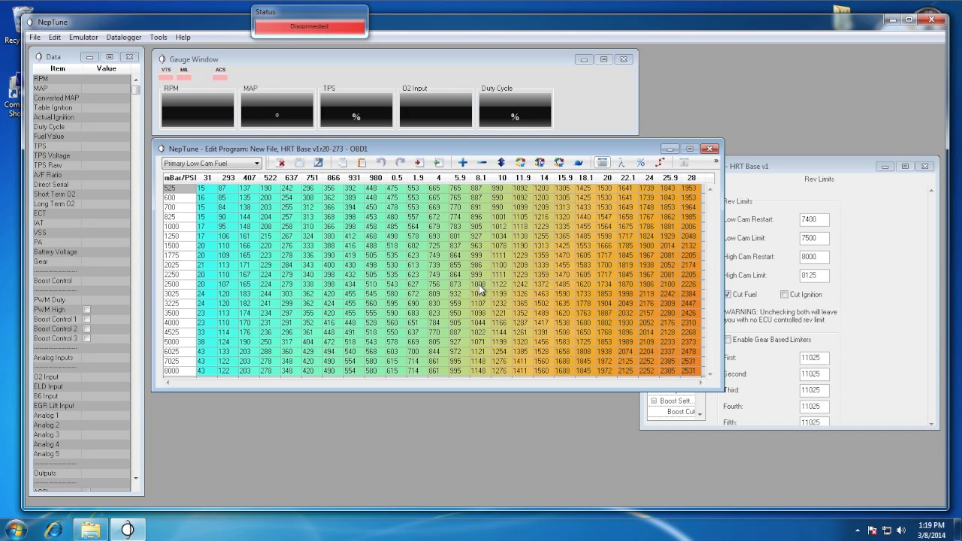
{"action": "left_click", "coordinate": [480, 284]}
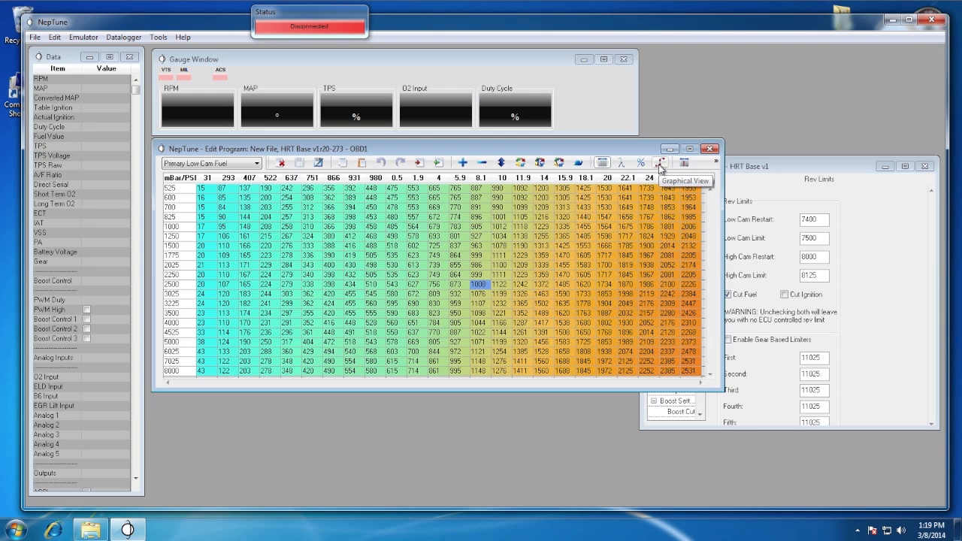
{"action": "left_click", "coordinate": [662, 163]}
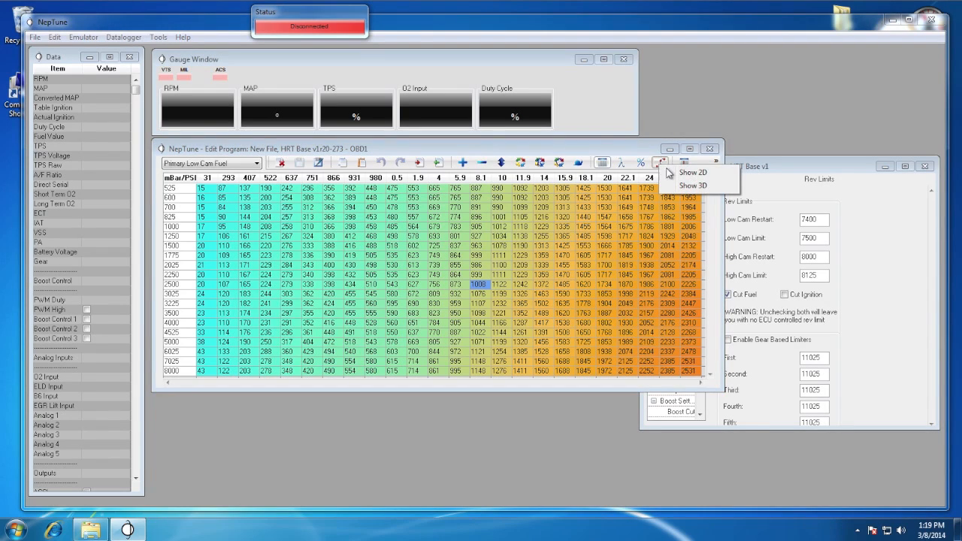
{"action": "left_click", "coordinate": [691, 187]}
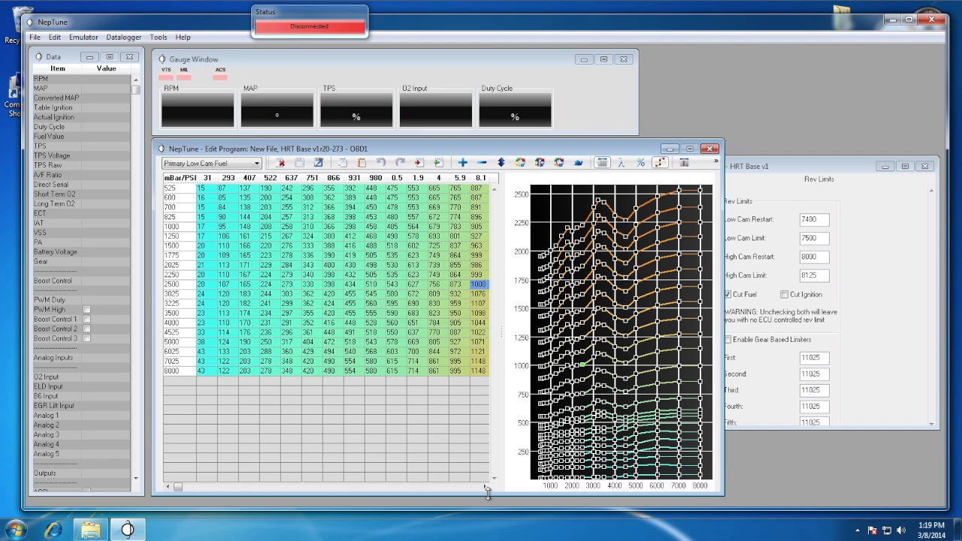
{"action": "mouse_move", "coordinate": [658, 188]}
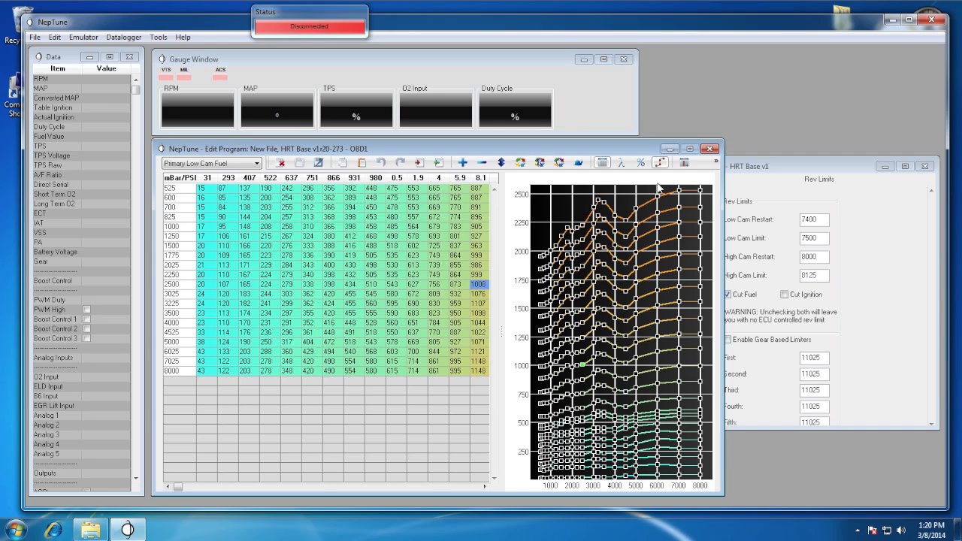
{"action": "left_click", "coordinate": [660, 162]}
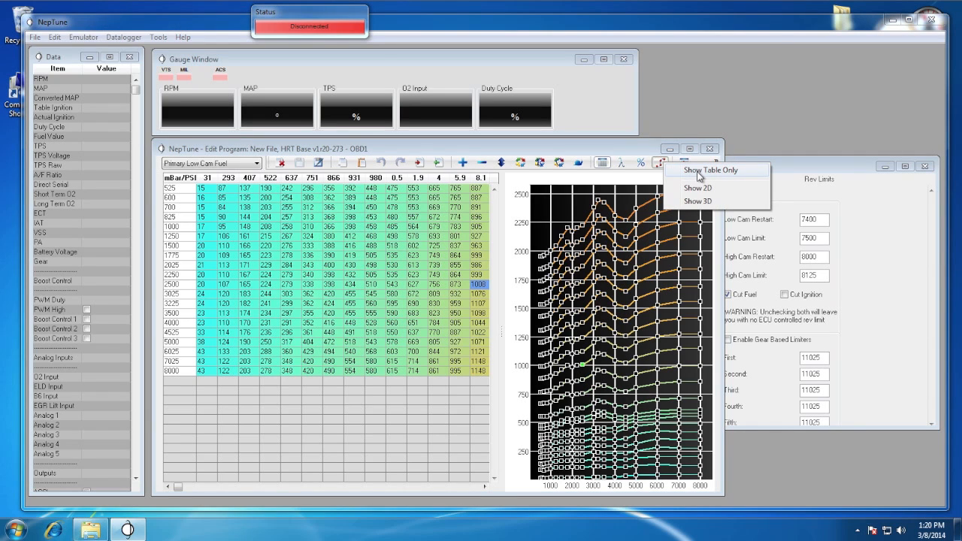
{"action": "left_click", "coordinate": [716, 168]}
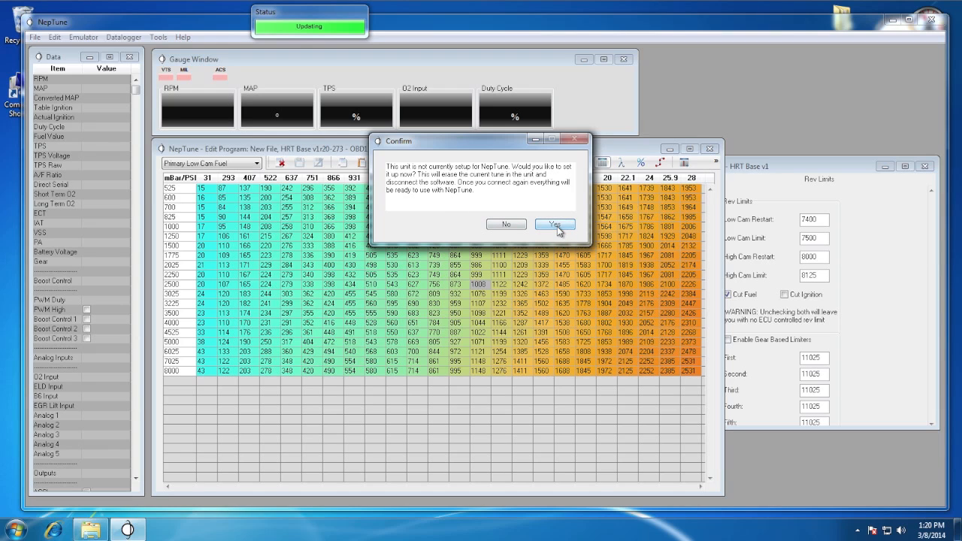
{"action": "left_click", "coordinate": [554, 224]}
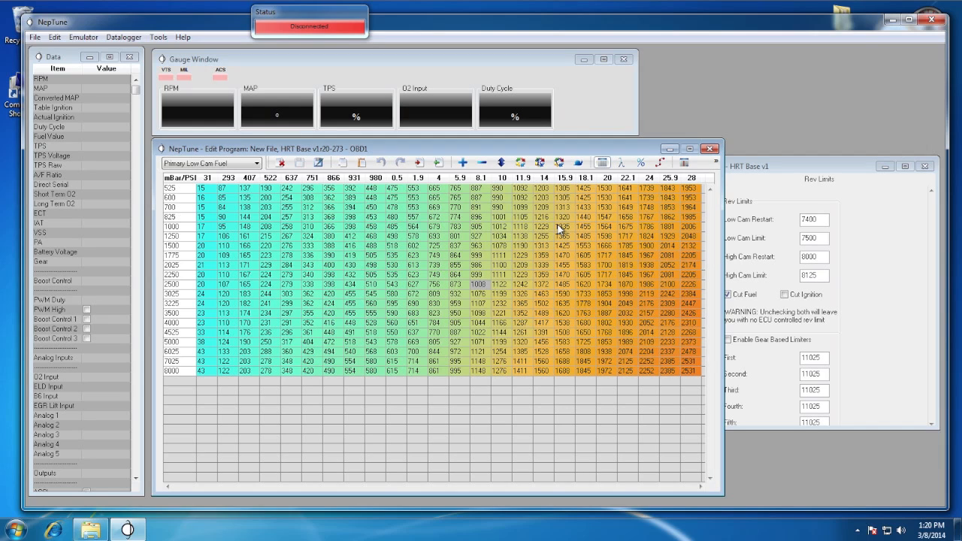
{"action": "mouse_move", "coordinate": [286, 46]}
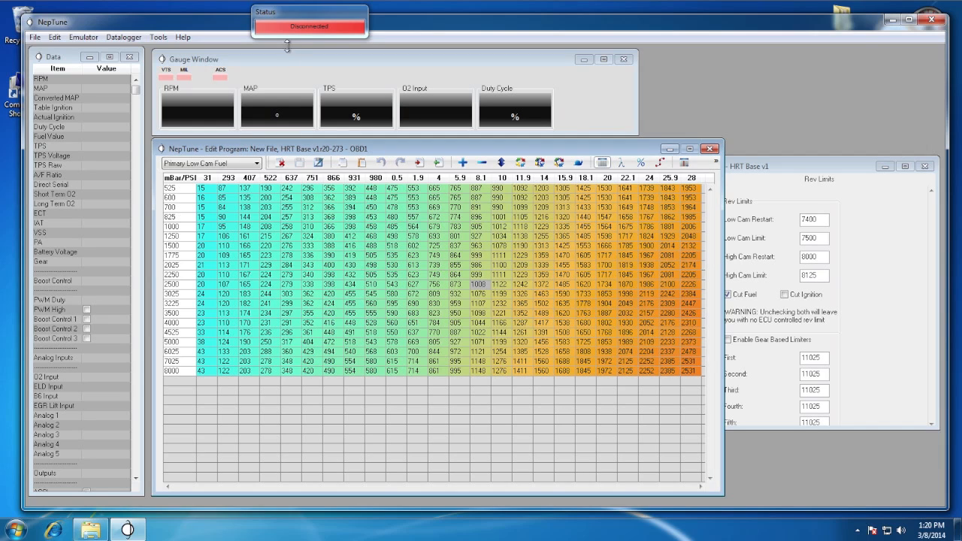
Connect to the unit over USB and confirm looking up its software key online
{"action": "left_click", "coordinate": [313, 27]}
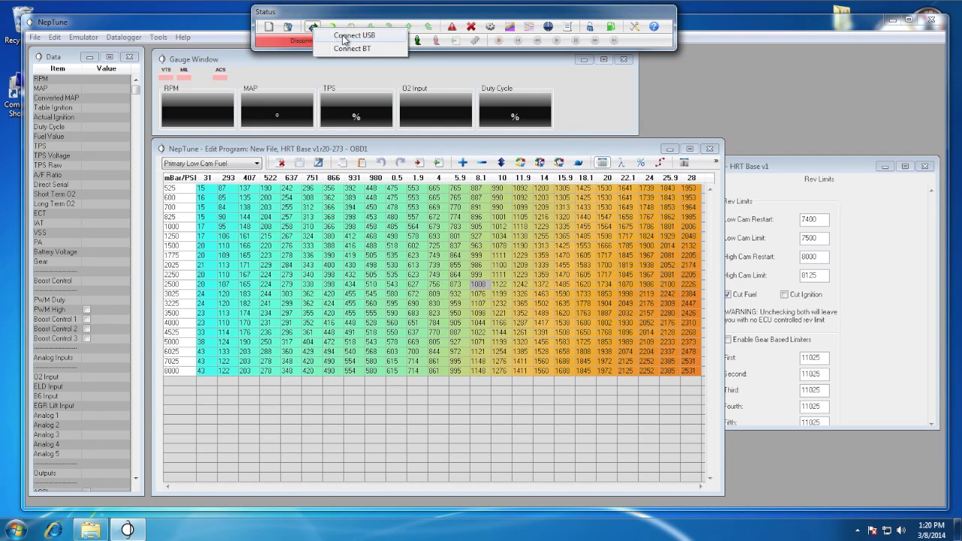
{"action": "left_click", "coordinate": [354, 36]}
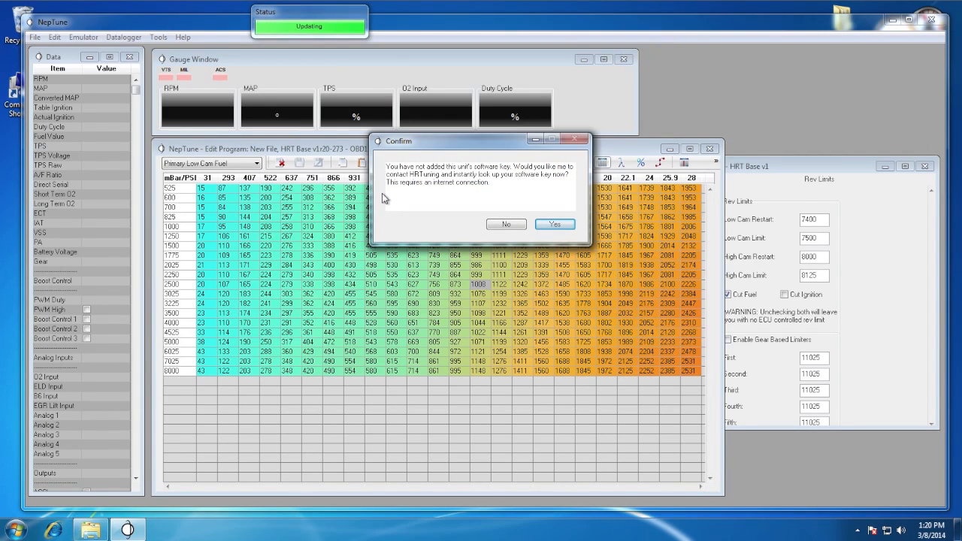
{"action": "mouse_move", "coordinate": [469, 191]}
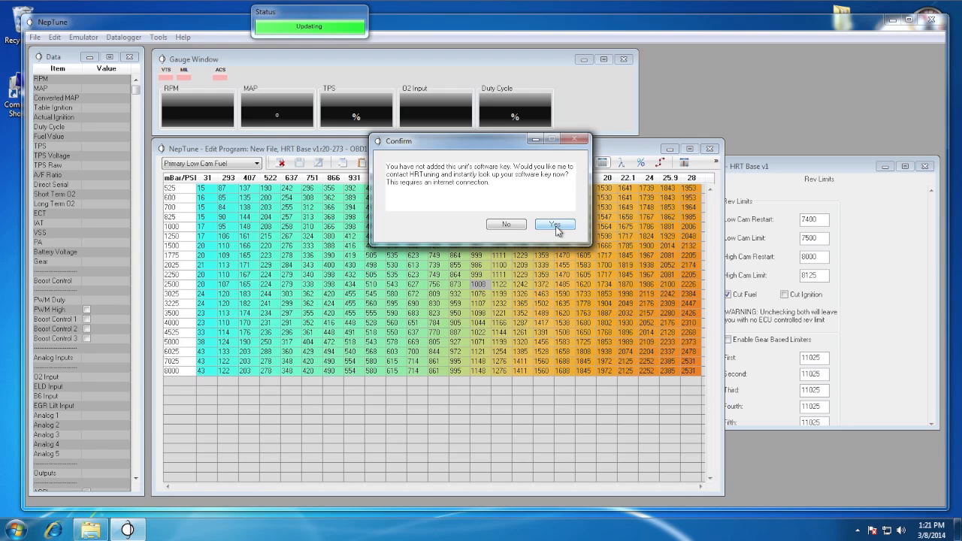
{"action": "left_click", "coordinate": [554, 225]}
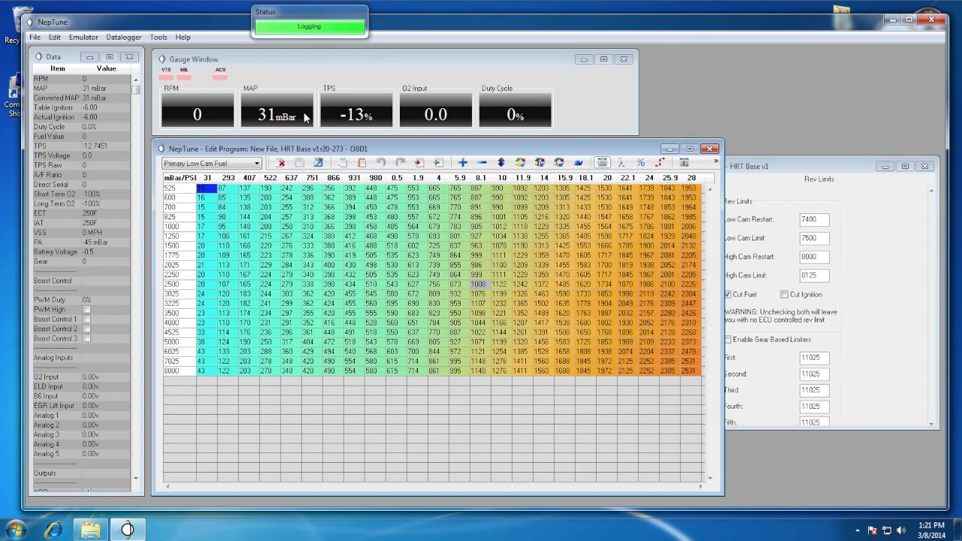
{"action": "mouse_move", "coordinate": [496, 114]}
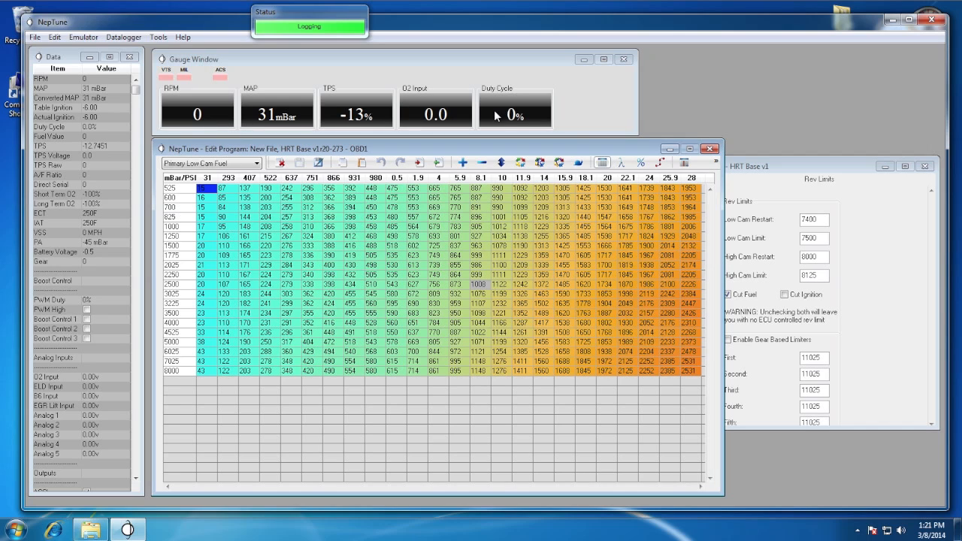
{"action": "mouse_move", "coordinate": [256, 117]}
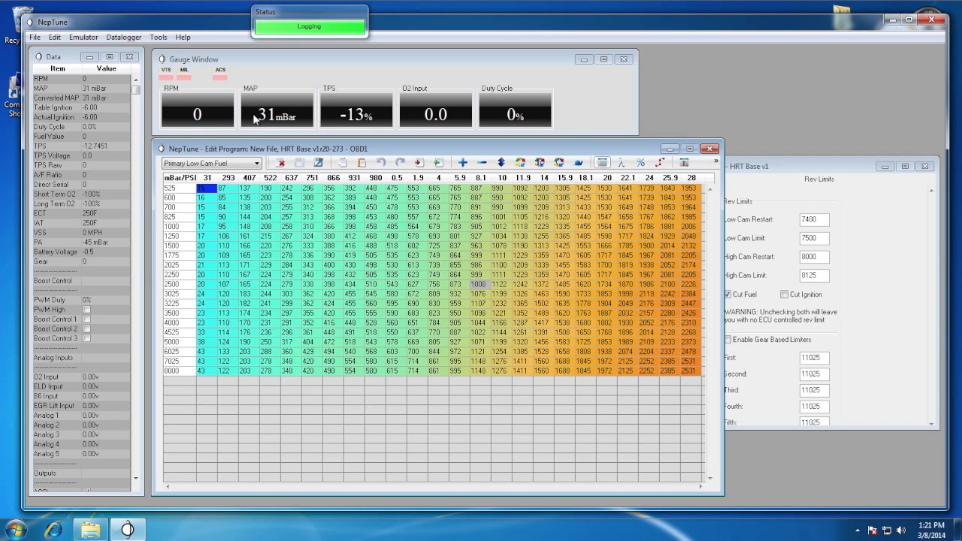
{"action": "mouse_move", "coordinate": [274, 108]}
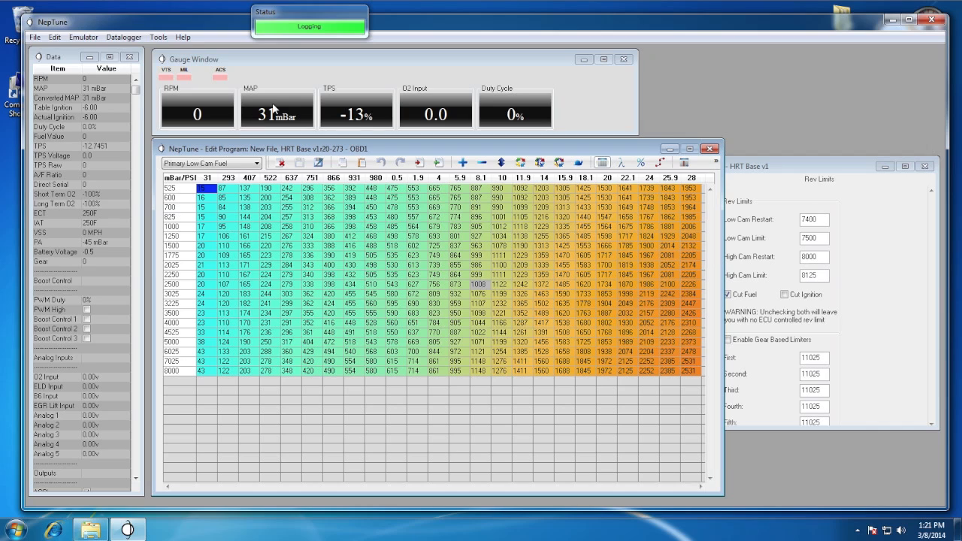
{"action": "mouse_move", "coordinate": [368, 233]}
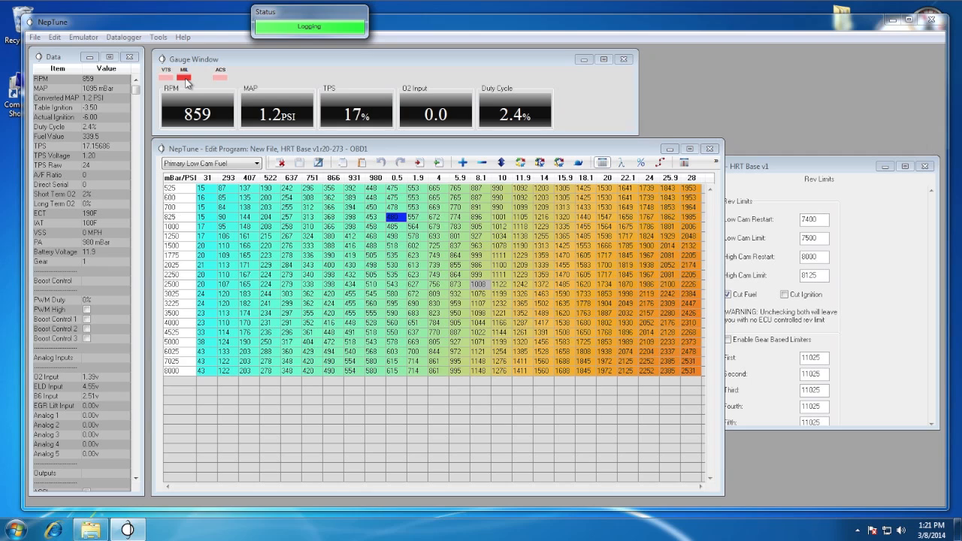
{"action": "mouse_move", "coordinate": [309, 40]}
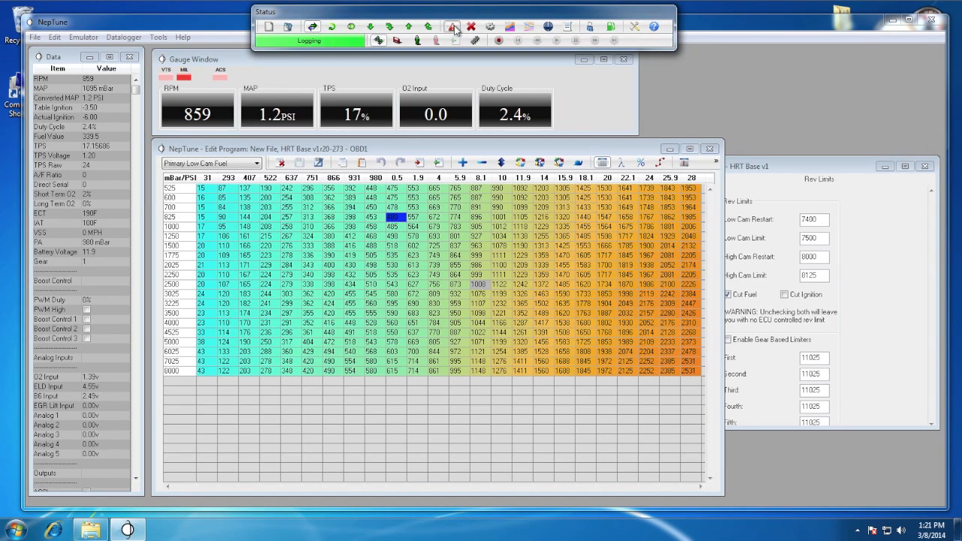
Show the stored Error Codes list from the Status toolbar
{"action": "left_click", "coordinate": [454, 27]}
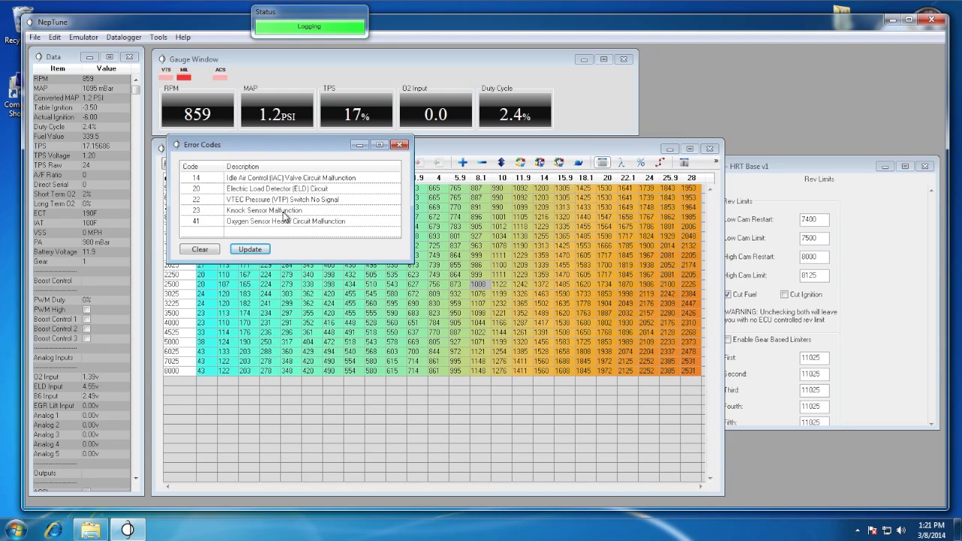
{"action": "mouse_move", "coordinate": [744, 195]}
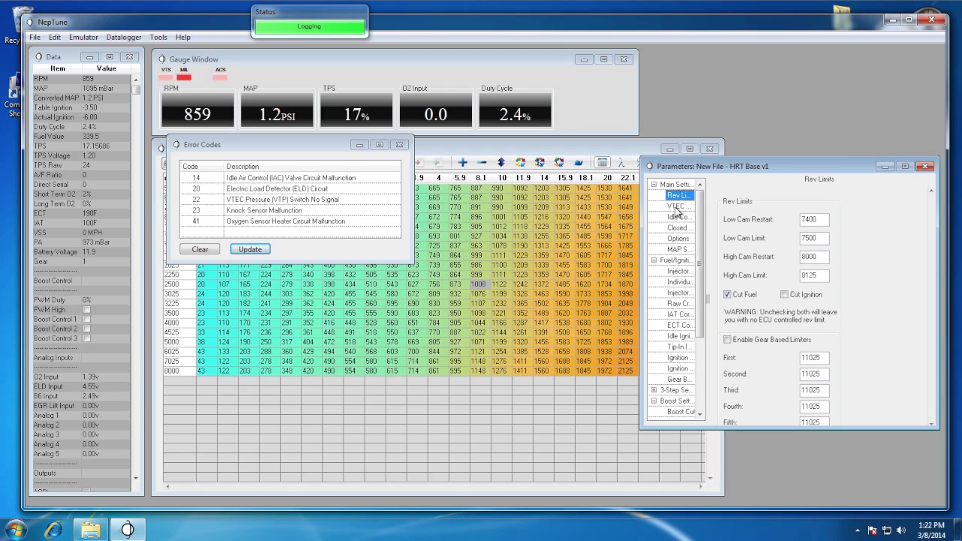
Review the VTEC settings page, then switch to the Idle Control settings
{"action": "left_click", "coordinate": [676, 206]}
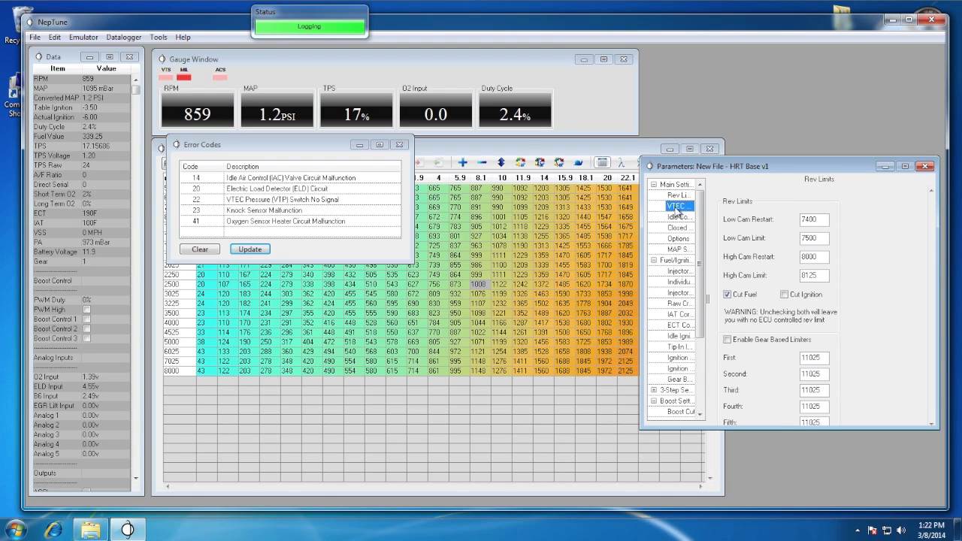
{"action": "left_click", "coordinate": [677, 206]}
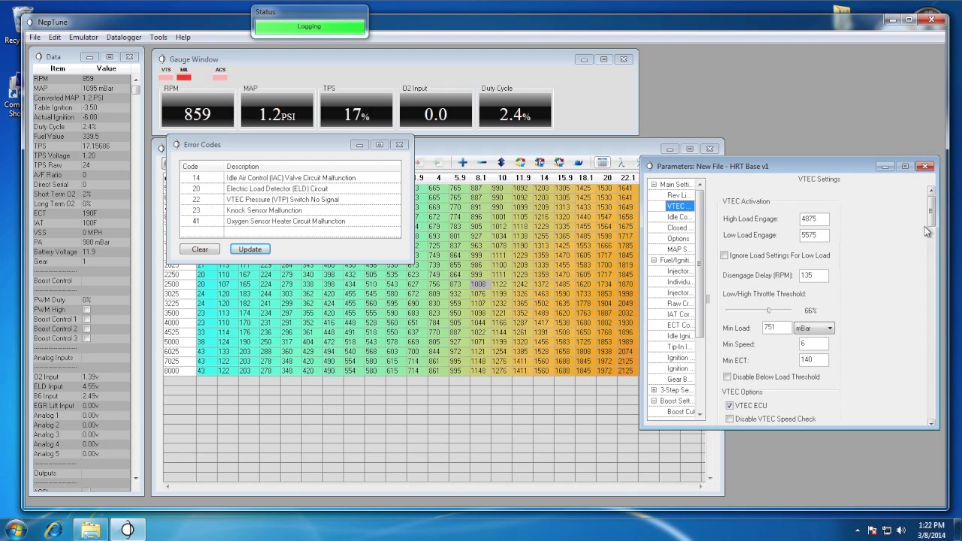
{"action": "scroll", "scroll_direction": "down", "scroll_amount": 3}
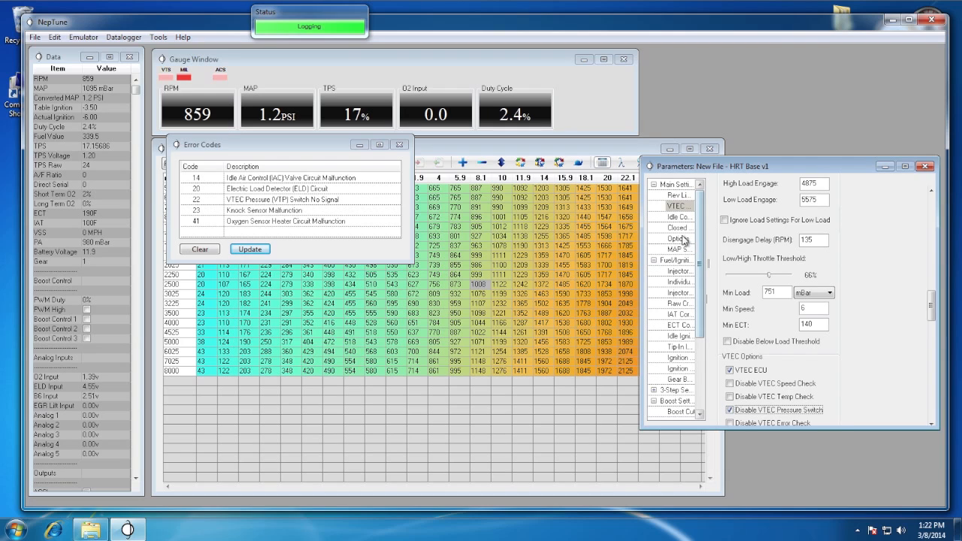
{"action": "left_click", "coordinate": [679, 216]}
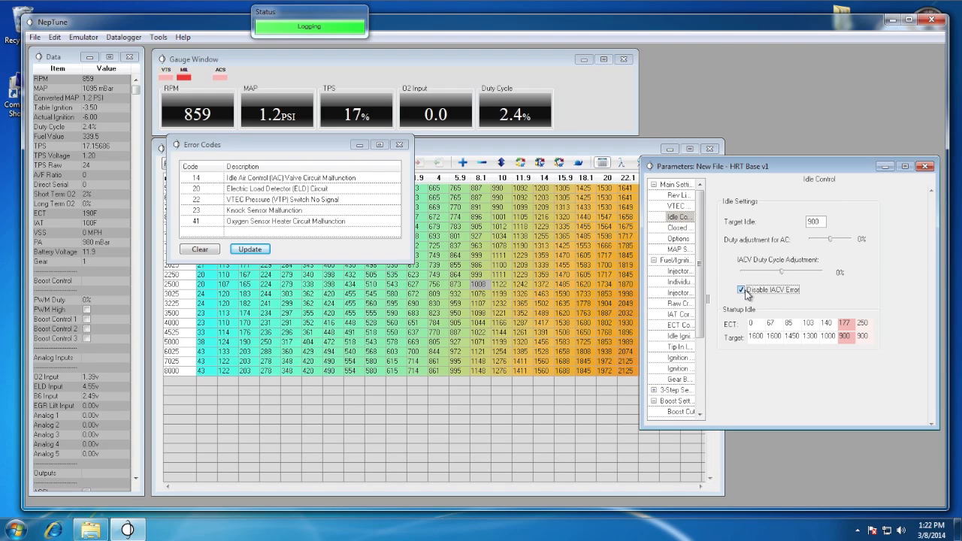
Uncheck Knock Sensor, ELD and O2 Heater on the HRT Base Options page
{"action": "left_click", "coordinate": [677, 237]}
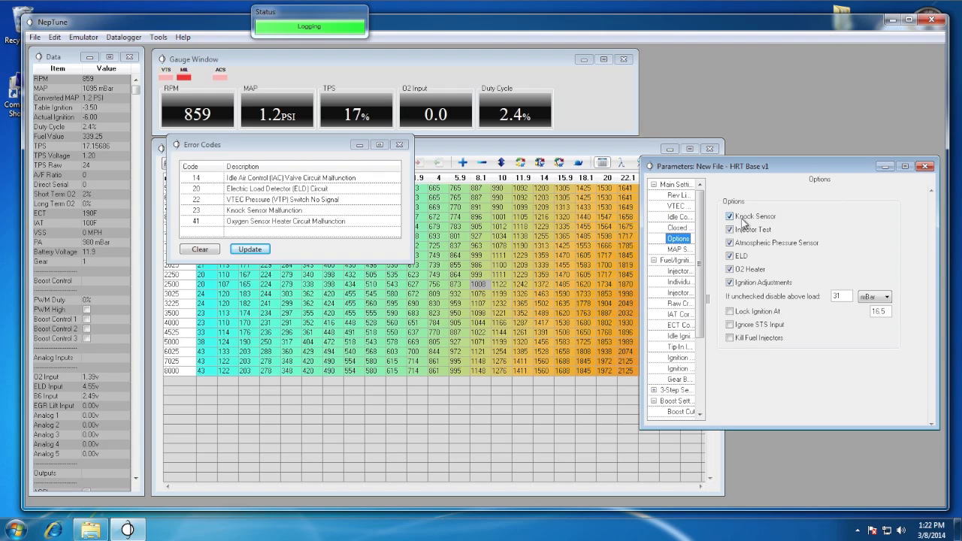
{"action": "left_click", "coordinate": [731, 217]}
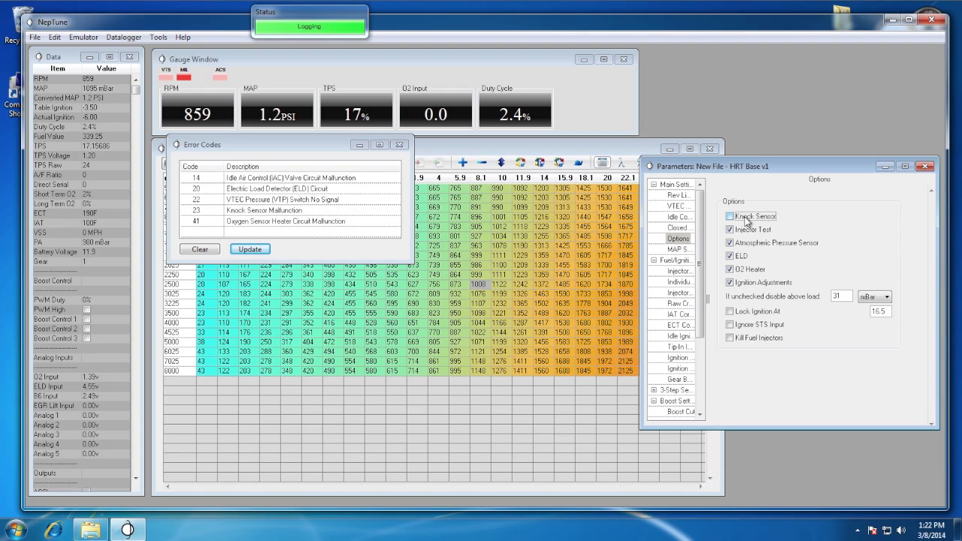
{"action": "left_click", "coordinate": [729, 216]}
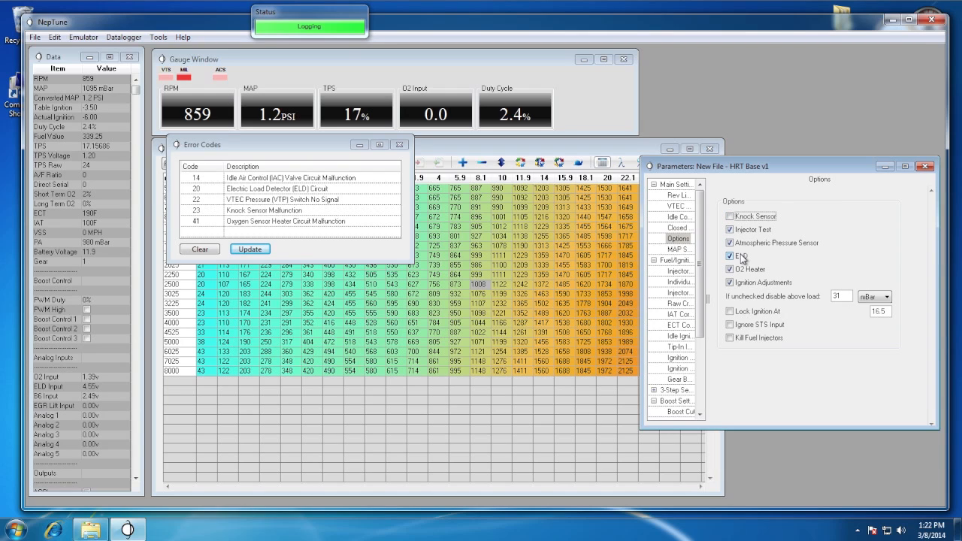
{"action": "left_click", "coordinate": [729, 255]}
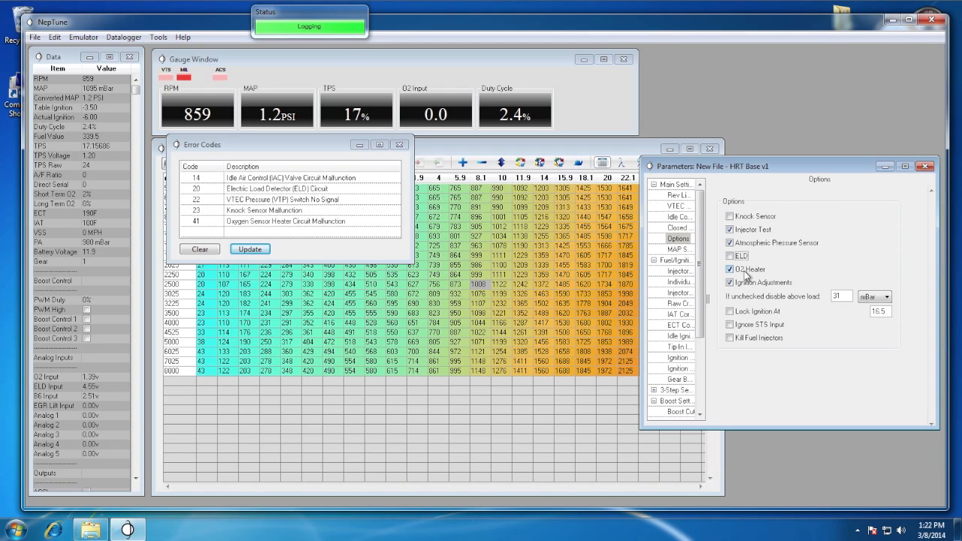
{"action": "left_click", "coordinate": [730, 269]}
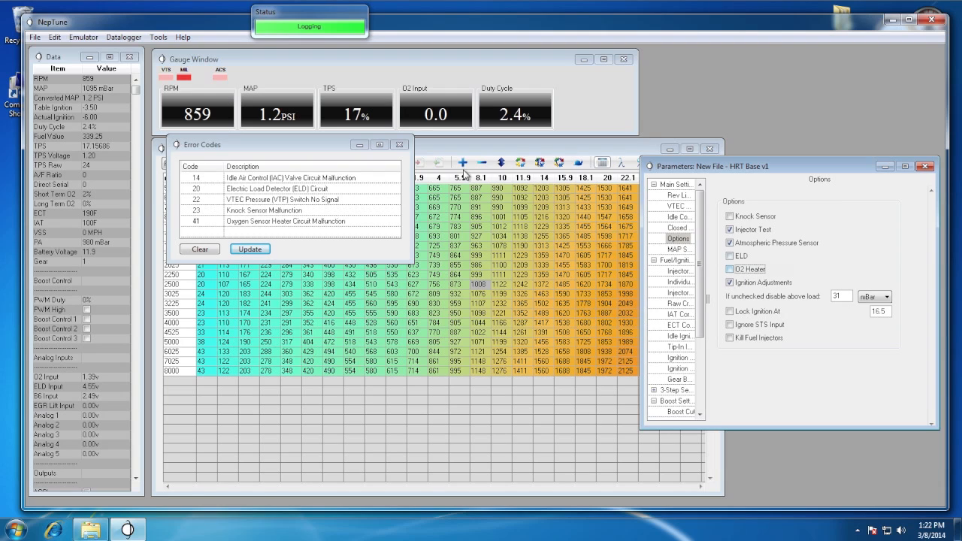
{"action": "left_click", "coordinate": [84, 36]}
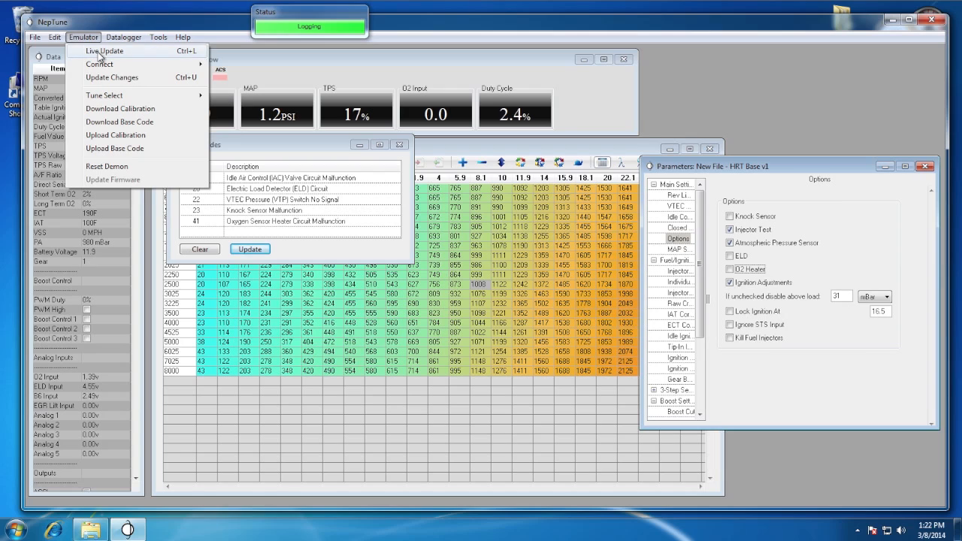
Send the changed options to the emulator via Update Changes and clear the stored error codes
{"action": "left_click", "coordinate": [104, 51]}
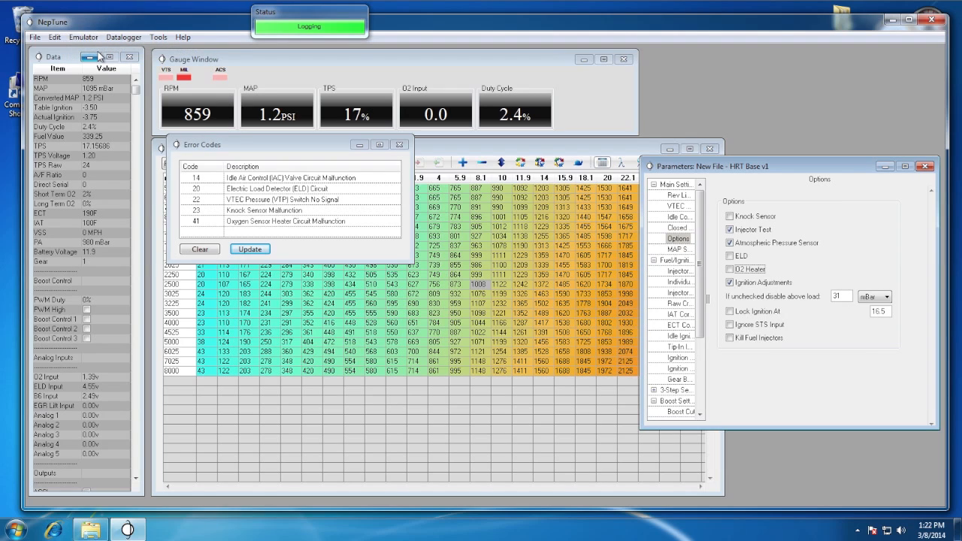
{"action": "mouse_move", "coordinate": [100, 57]}
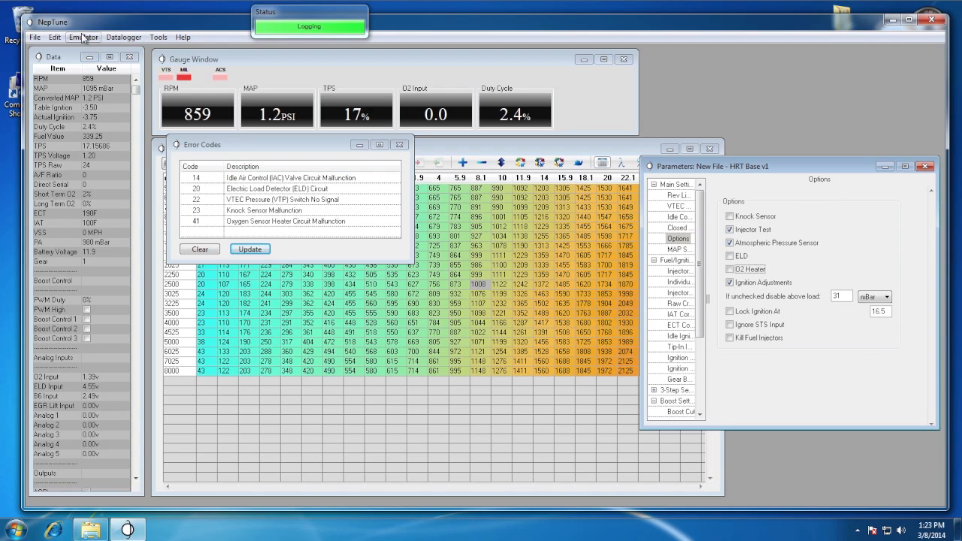
{"action": "left_click", "coordinate": [84, 36]}
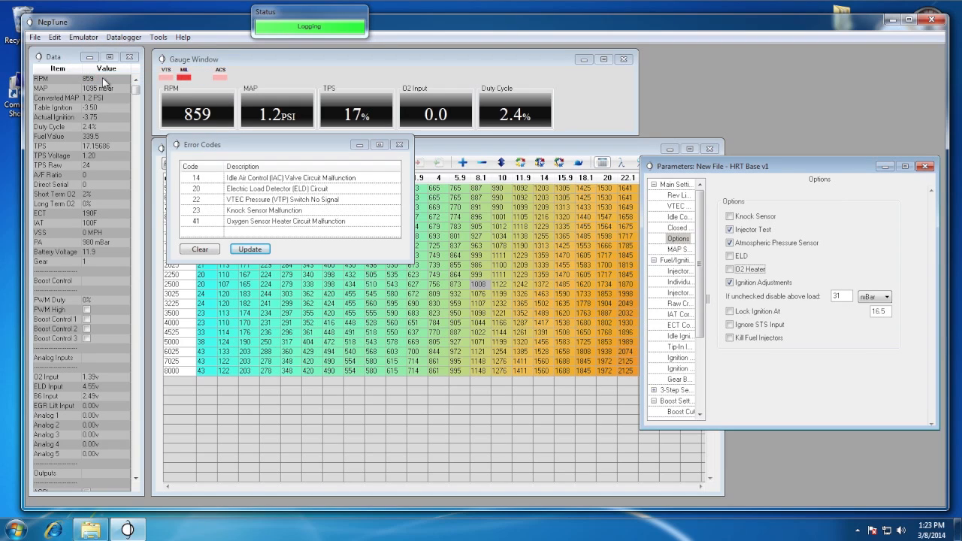
{"action": "mouse_move", "coordinate": [269, 229]}
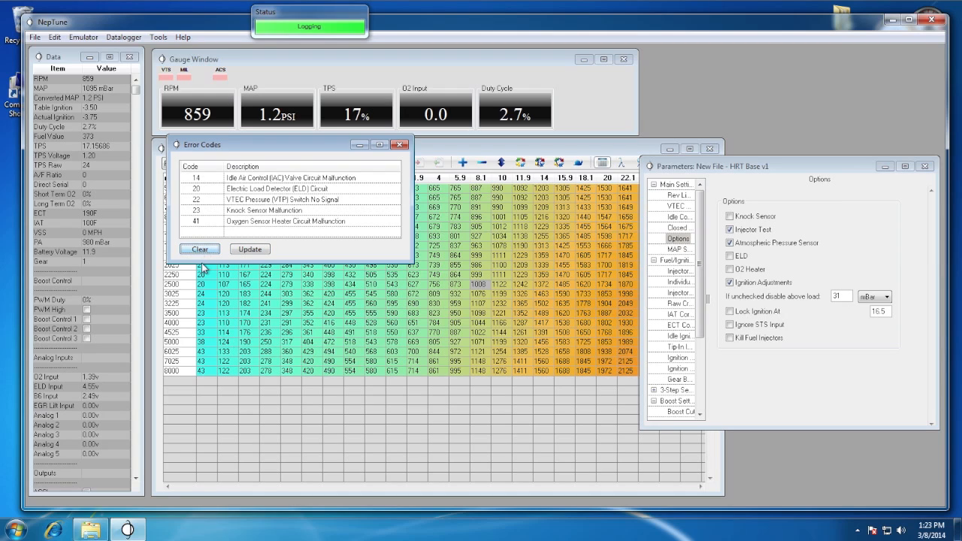
{"action": "left_click", "coordinate": [200, 249]}
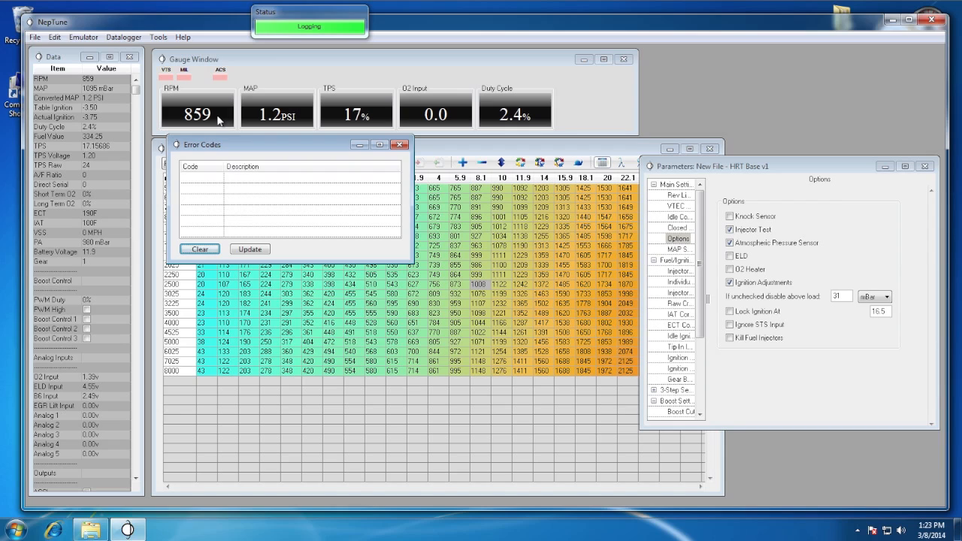
Close the emptied Error Codes list, returning to the HRT Base fuel table
{"action": "left_click", "coordinate": [400, 144]}
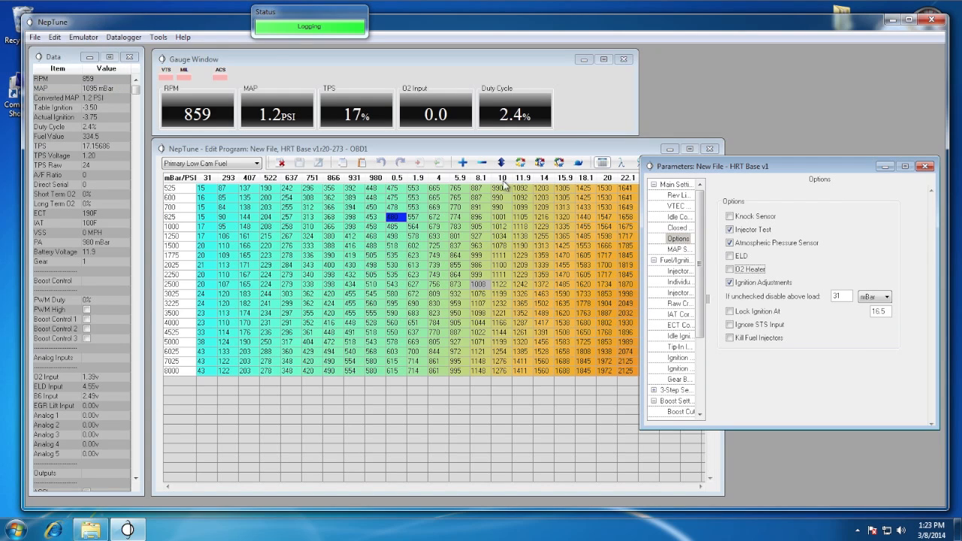
{"action": "mouse_move", "coordinate": [379, 92]}
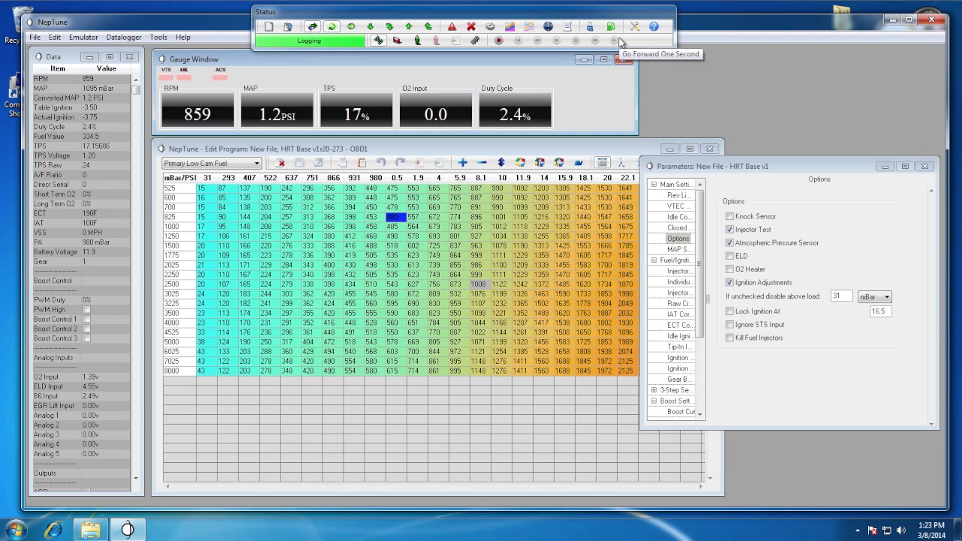
{"action": "mouse_move", "coordinate": [635, 27]}
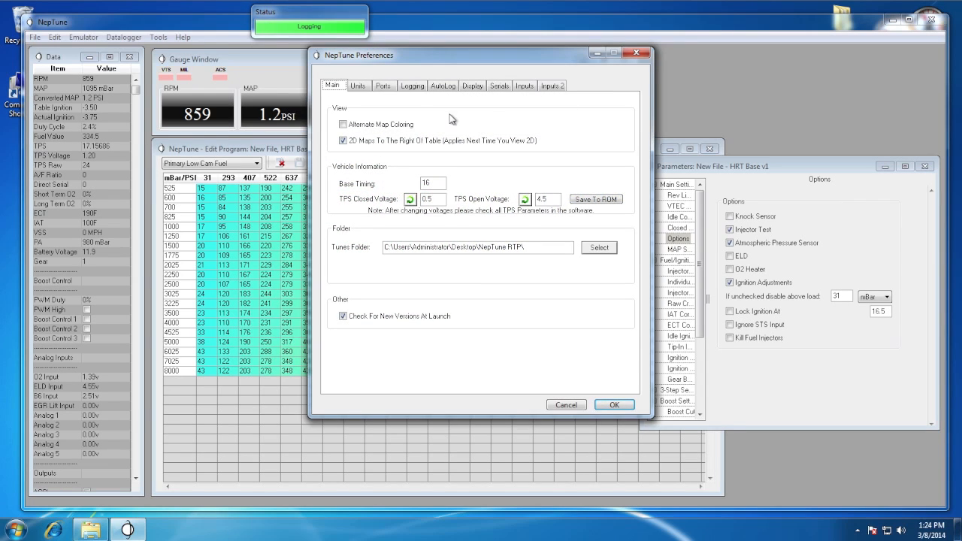
In Logging preferences choose Gasoline 14.7 as gas type and enter 18 as Max A/F Ratio
{"action": "left_click", "coordinate": [412, 85]}
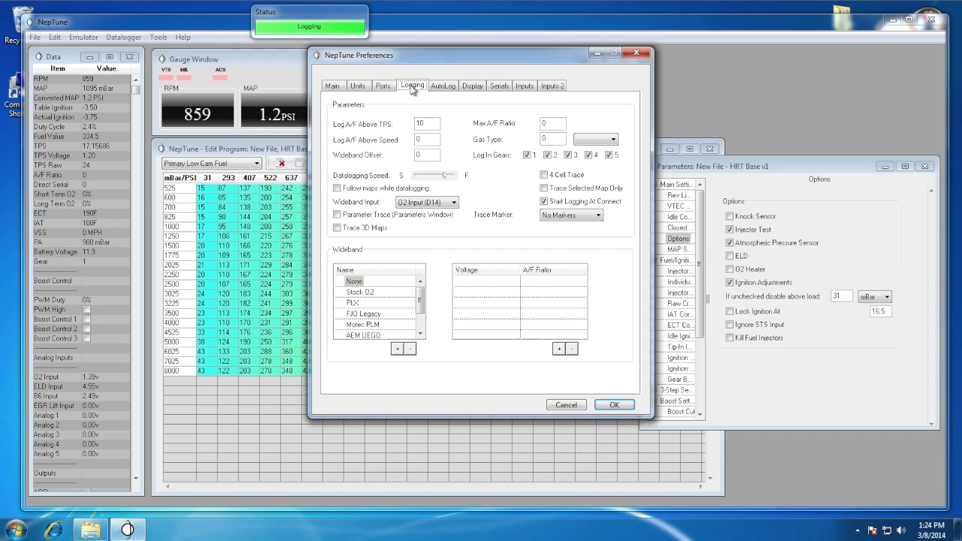
{"action": "mouse_move", "coordinate": [517, 147]}
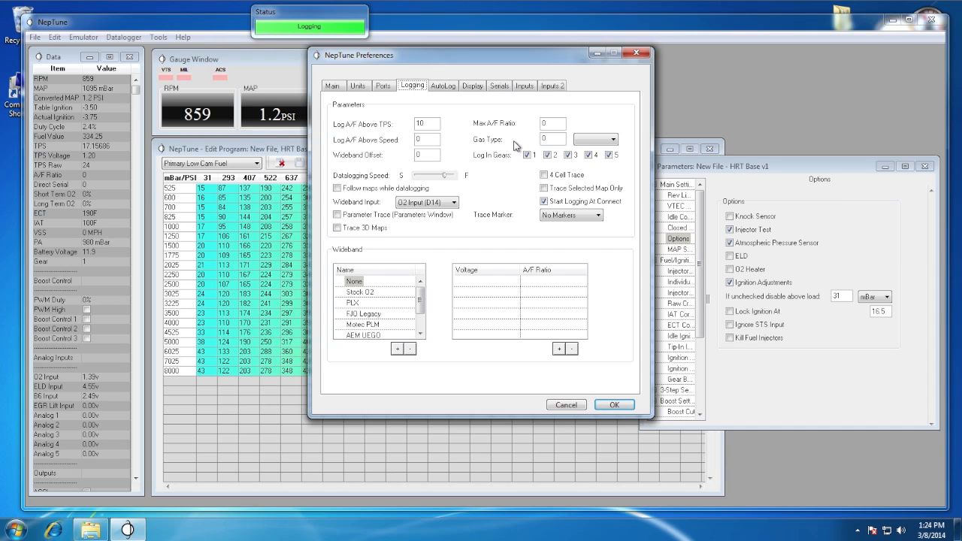
{"action": "left_click", "coordinate": [614, 139]}
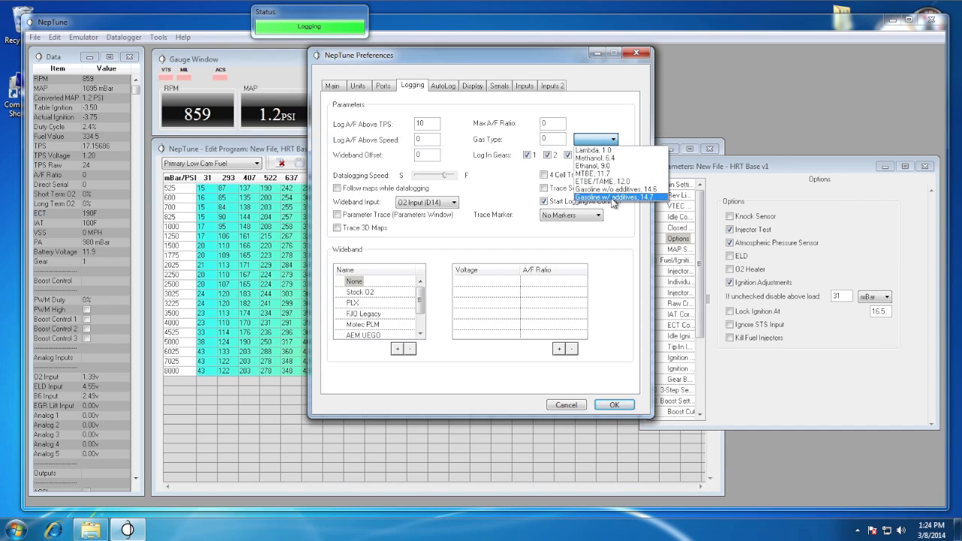
{"action": "left_click", "coordinate": [614, 197]}
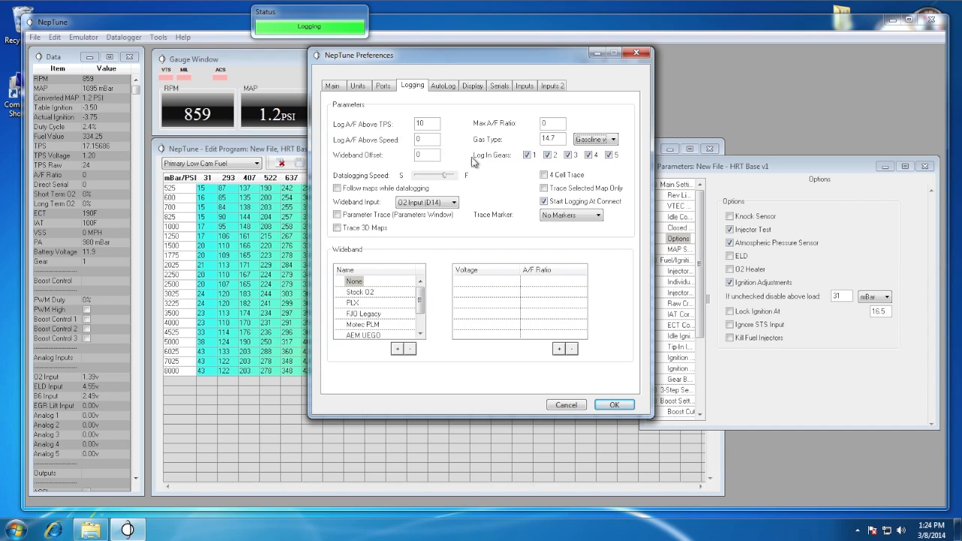
{"action": "left_click", "coordinate": [427, 124]}
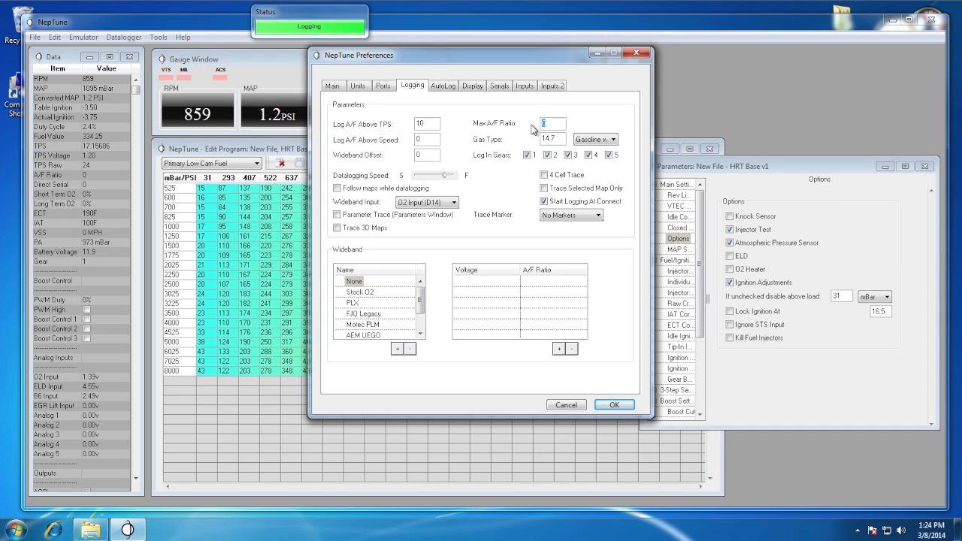
{"action": "type", "text": "18."}
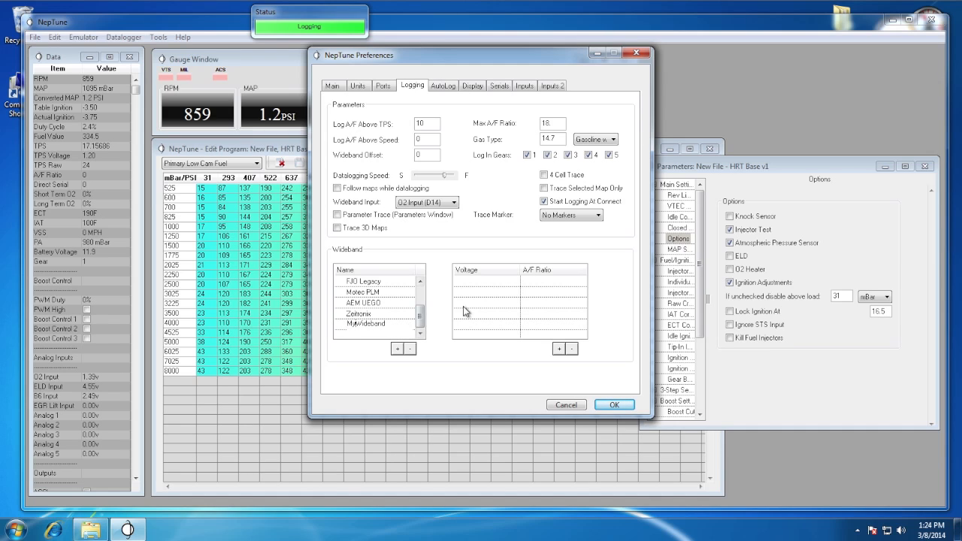
Select MyWideband, map 0 V to 10 and 5 V to 20 A/F, and save the preferences
{"action": "left_click", "coordinate": [365, 324]}
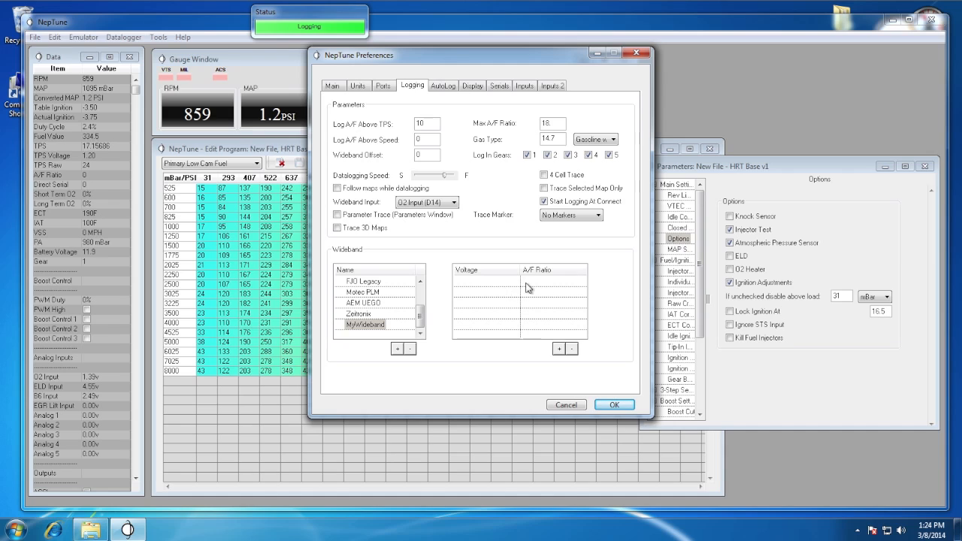
{"action": "left_click", "coordinate": [560, 348]}
{"action": "type", "text": "10"}
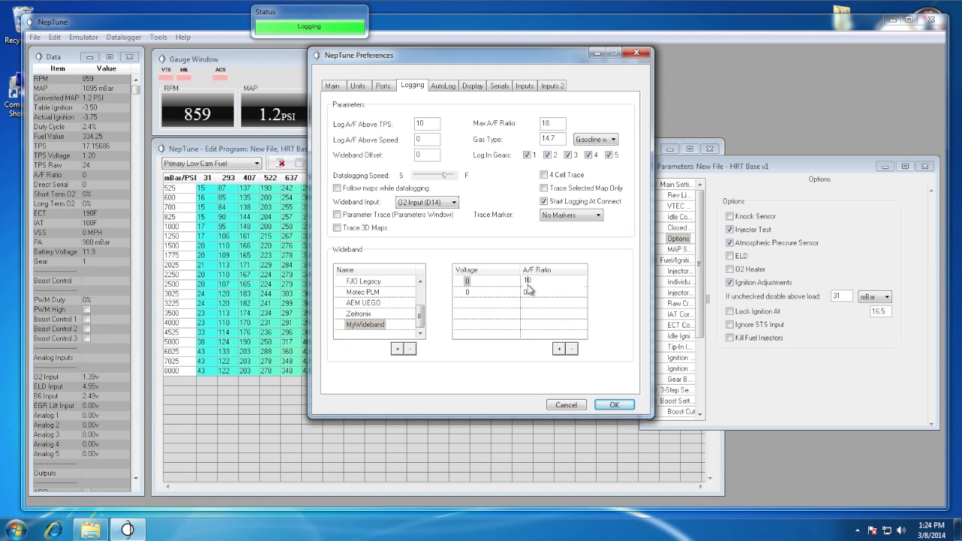
{"action": "left_click", "coordinate": [466, 282]}
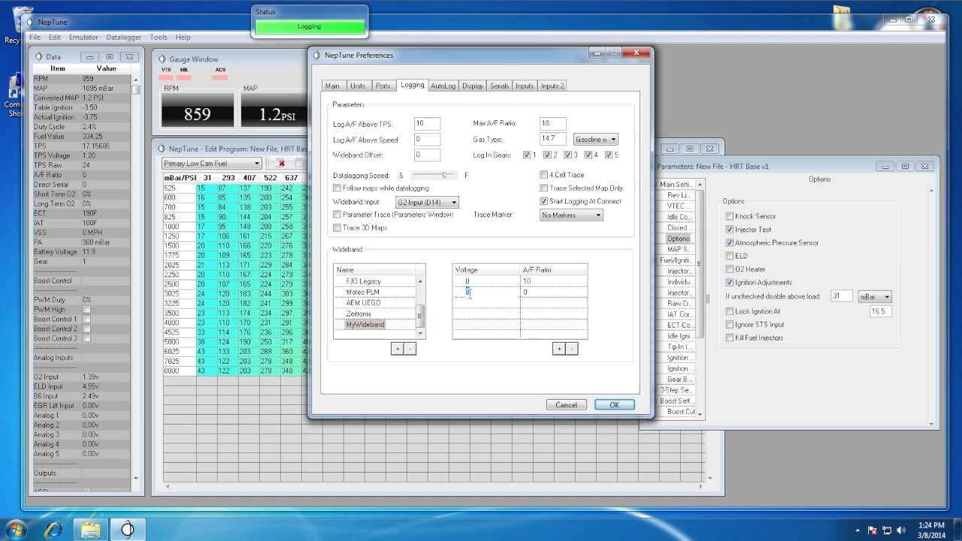
{"action": "type", "text": "5"}
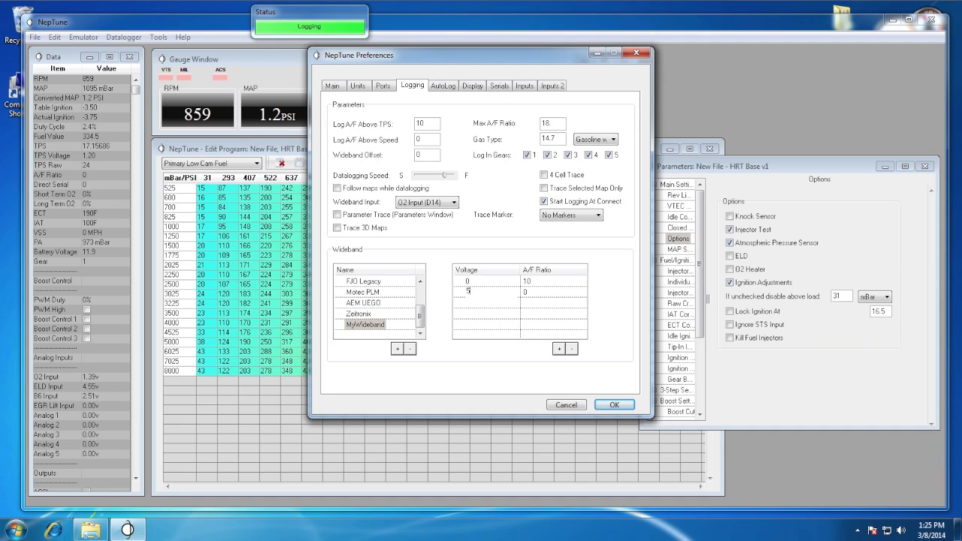
{"action": "left_click", "coordinate": [526, 292]}
{"action": "type", "text": "20"}
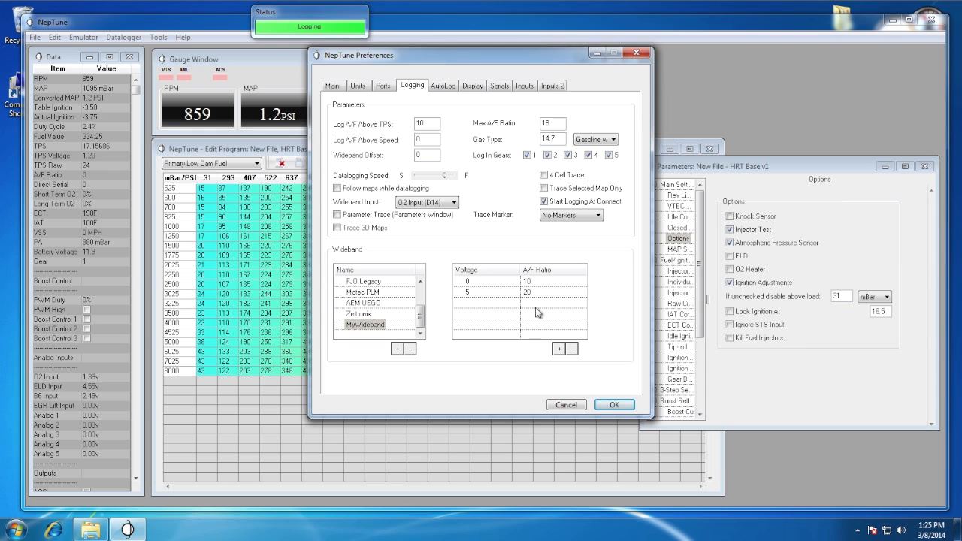
{"action": "mouse_move", "coordinate": [613, 400]}
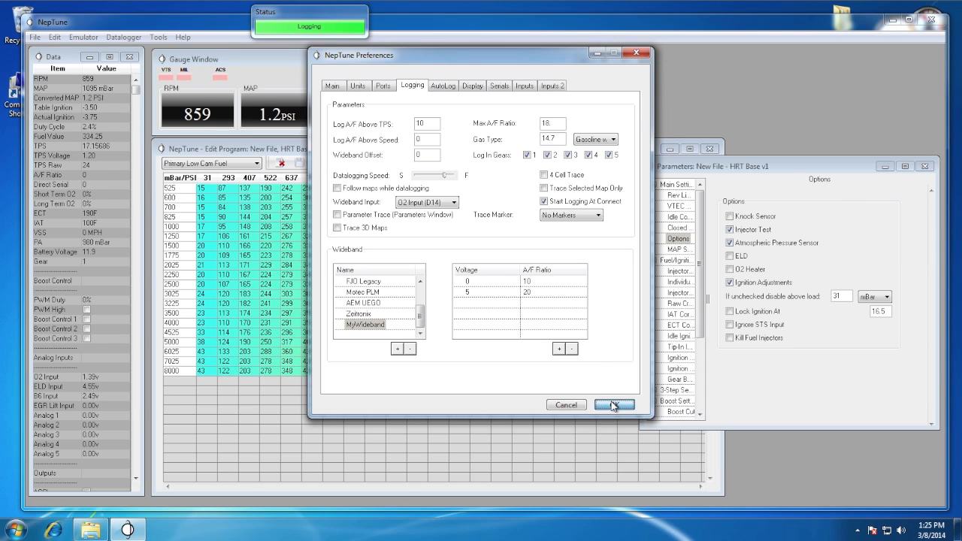
{"action": "left_click", "coordinate": [614, 404]}
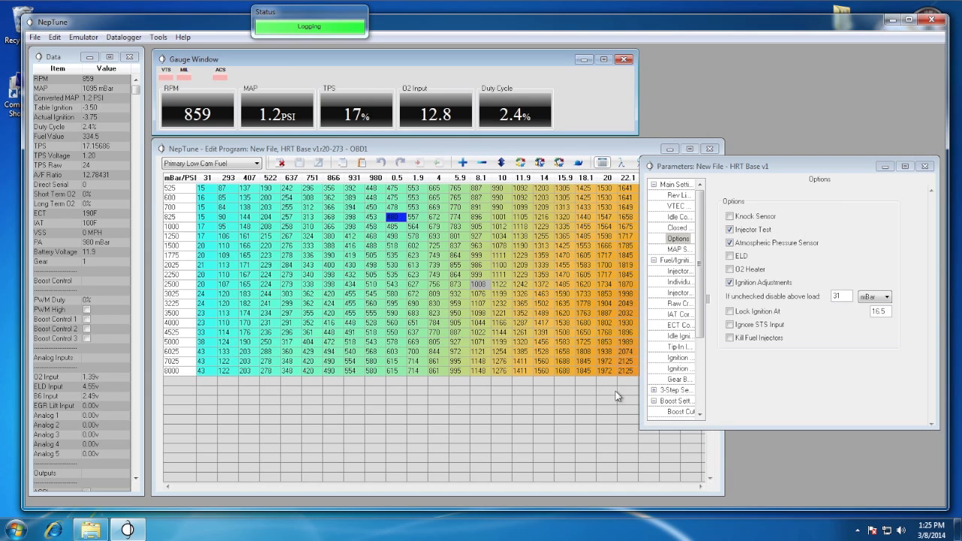
{"action": "mouse_move", "coordinate": [439, 121]}
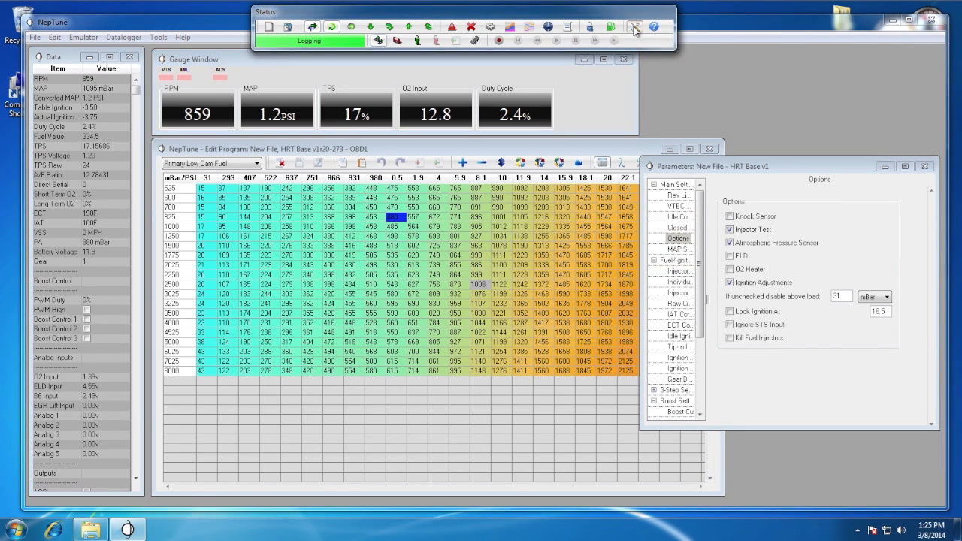
Enable 'Color A/F box based on O2' in Display preferences and save
{"action": "left_click", "coordinate": [634, 27]}
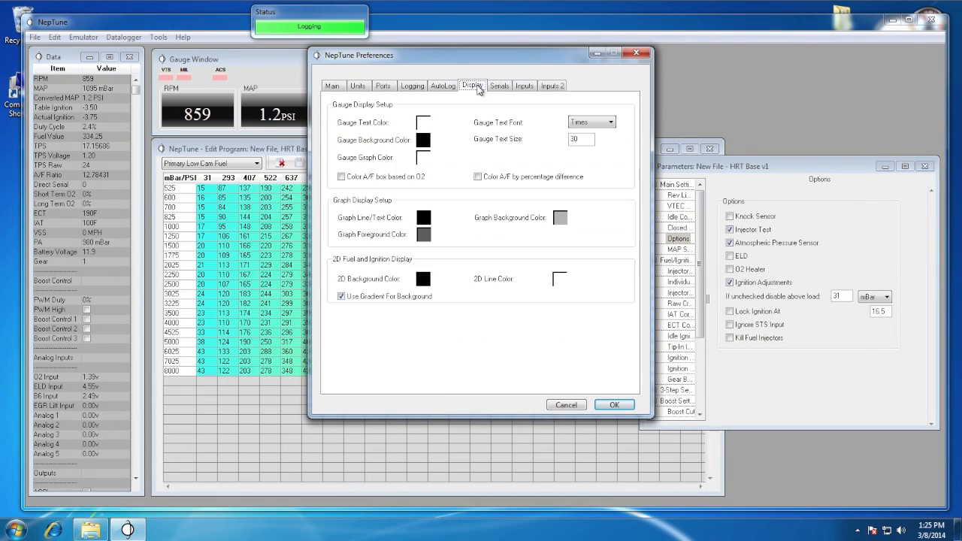
{"action": "left_click", "coordinate": [341, 177]}
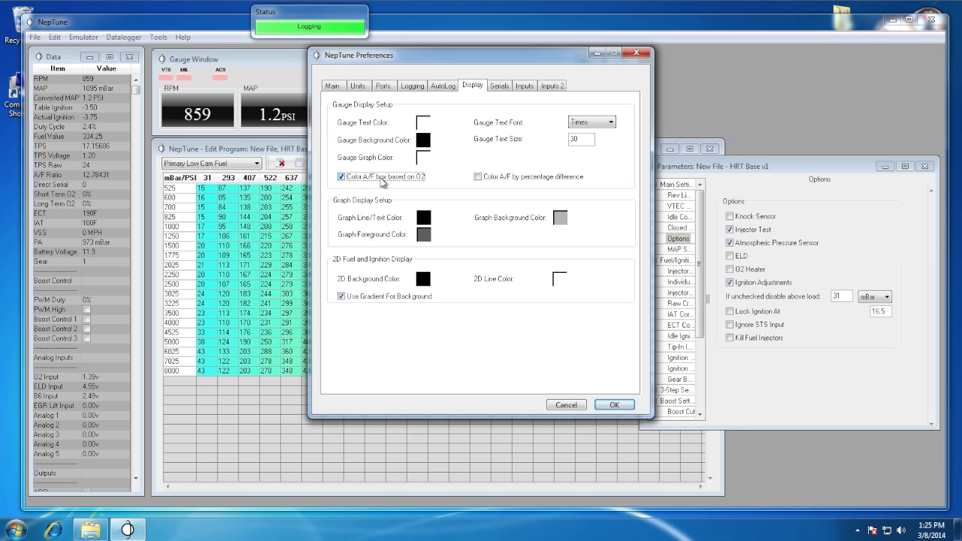
{"action": "mouse_move", "coordinate": [454, 193]}
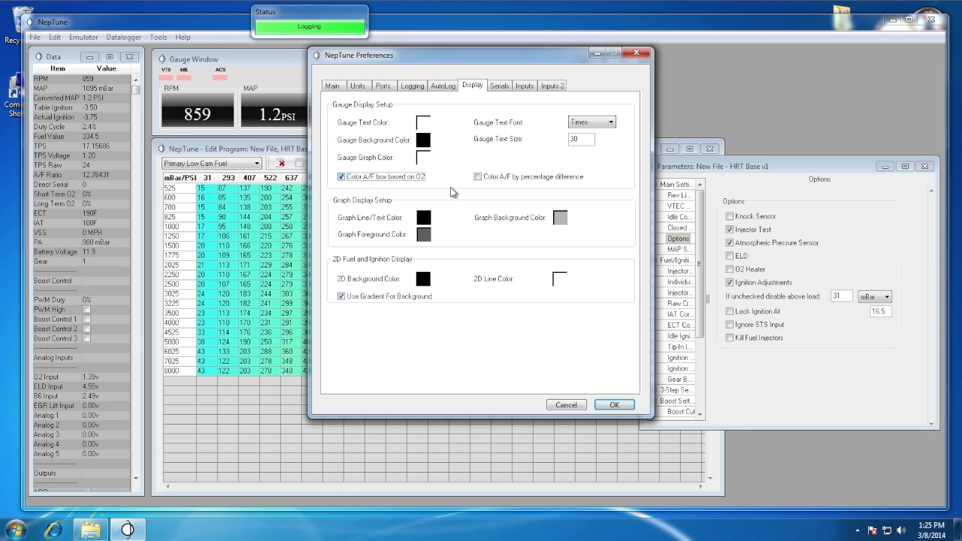
{"action": "left_click", "coordinate": [614, 404]}
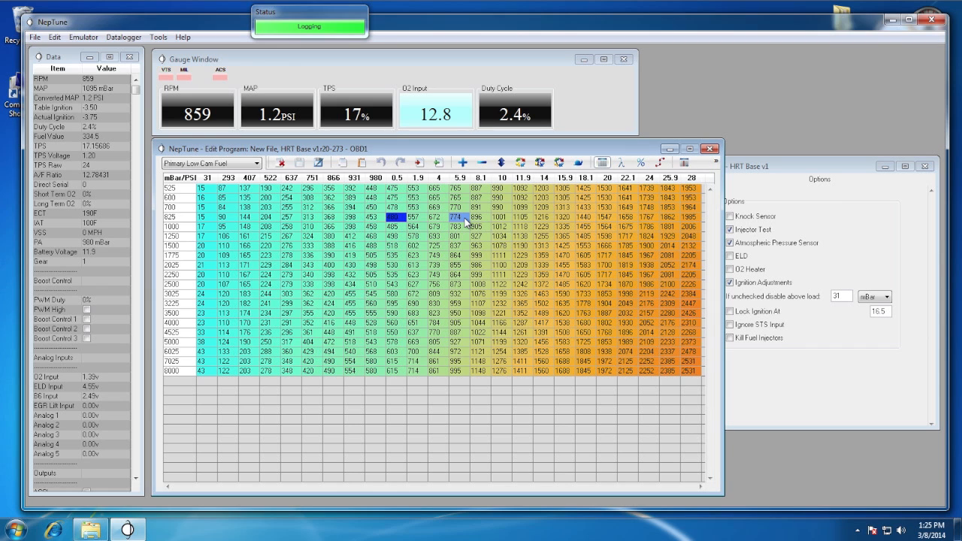
{"action": "mouse_move", "coordinate": [623, 163]}
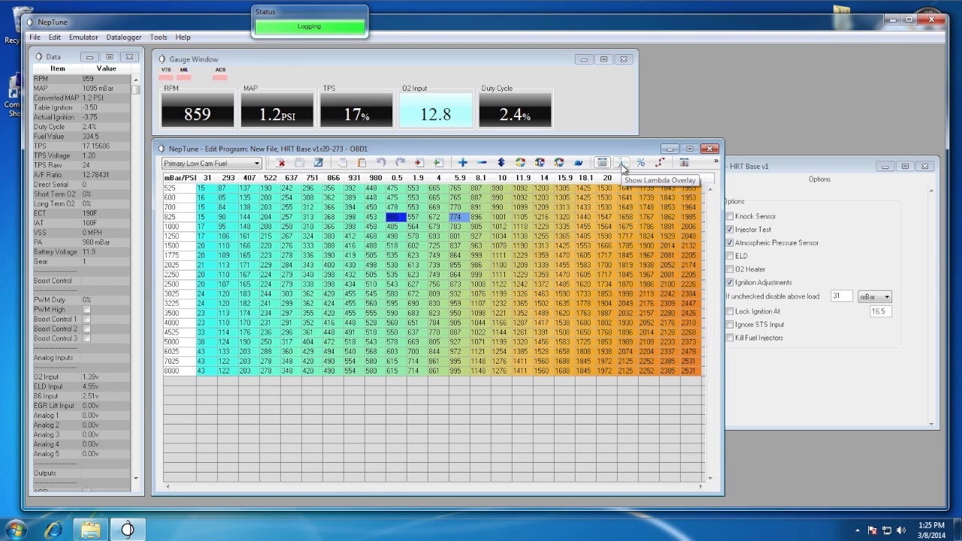
Turn on the lambda overlay so visited fuel-map cells show logged A/F 13.65
{"action": "left_click", "coordinate": [623, 163]}
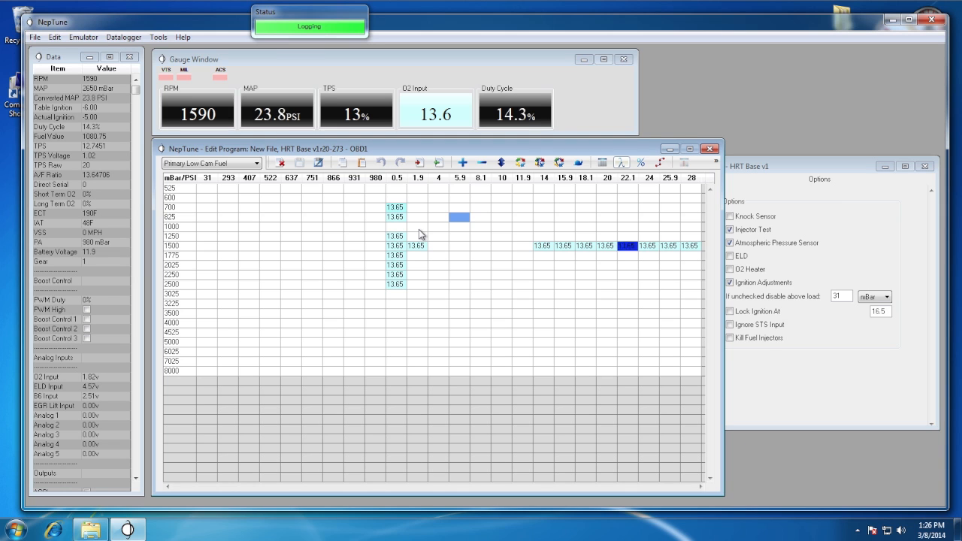
Review Target Air/Fuel settings, then switch the overlay to percentage difference showing 22%
{"action": "left_click", "coordinate": [158, 36]}
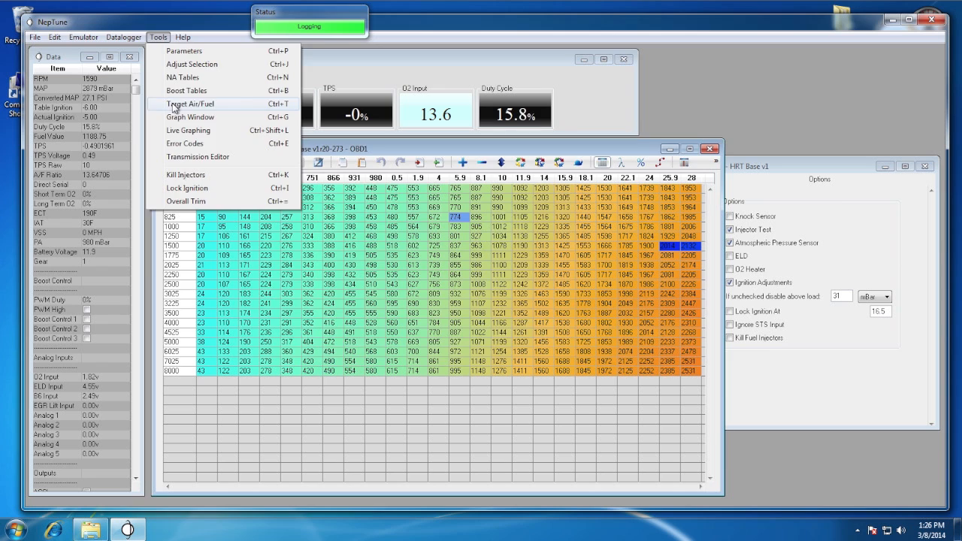
{"action": "left_click", "coordinate": [190, 103]}
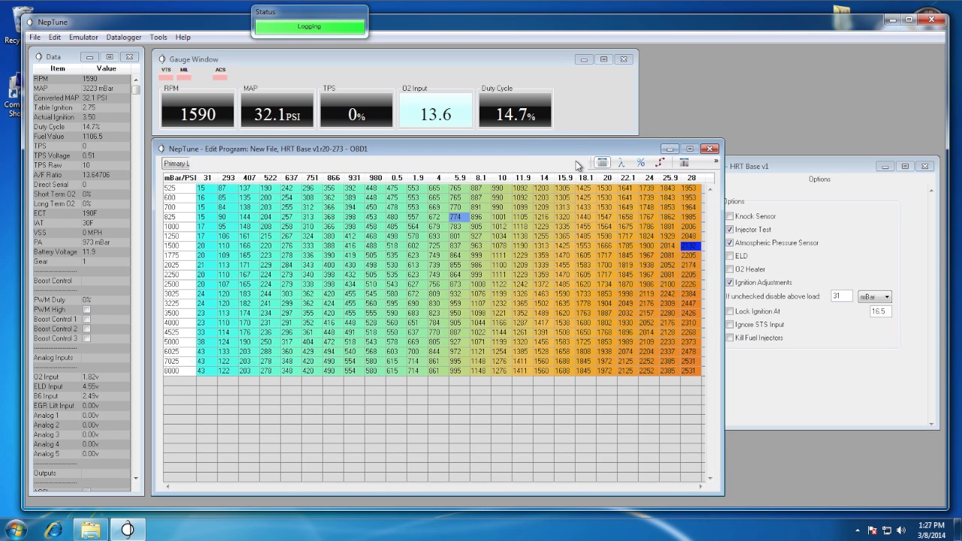
{"action": "left_click", "coordinate": [211, 162]}
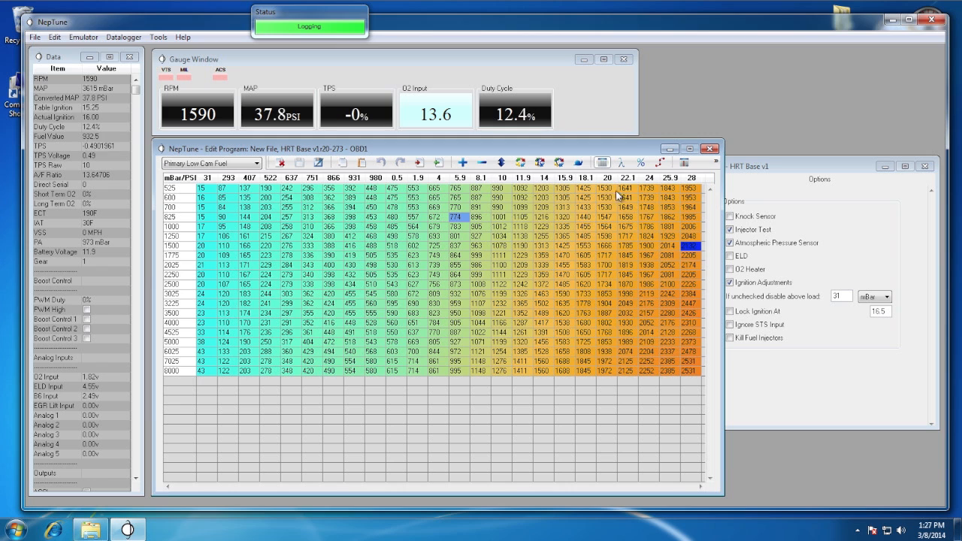
{"action": "left_click", "coordinate": [640, 163]}
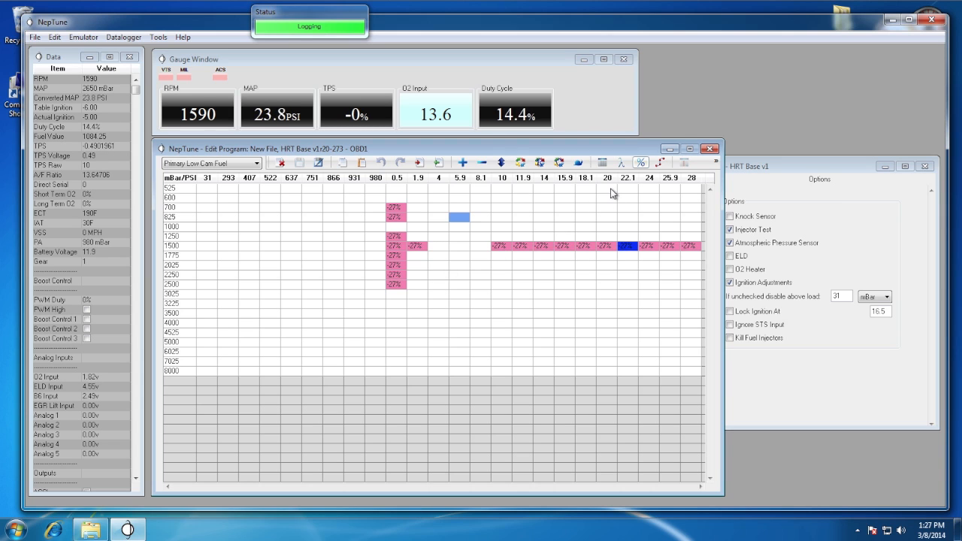
Toggle the overlay display modes, then remove all traced lambda values with Edit > Clear
{"action": "left_click", "coordinate": [641, 162]}
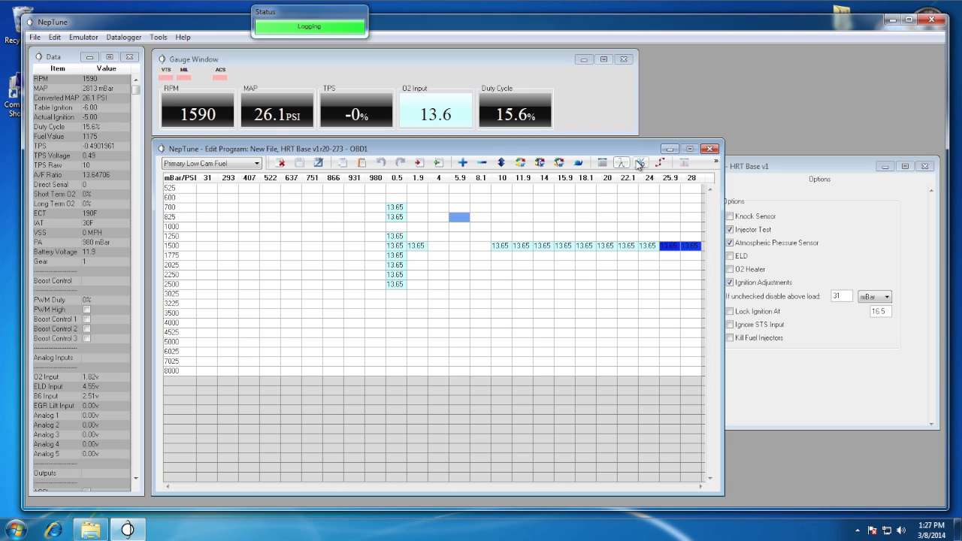
{"action": "left_click", "coordinate": [640, 163]}
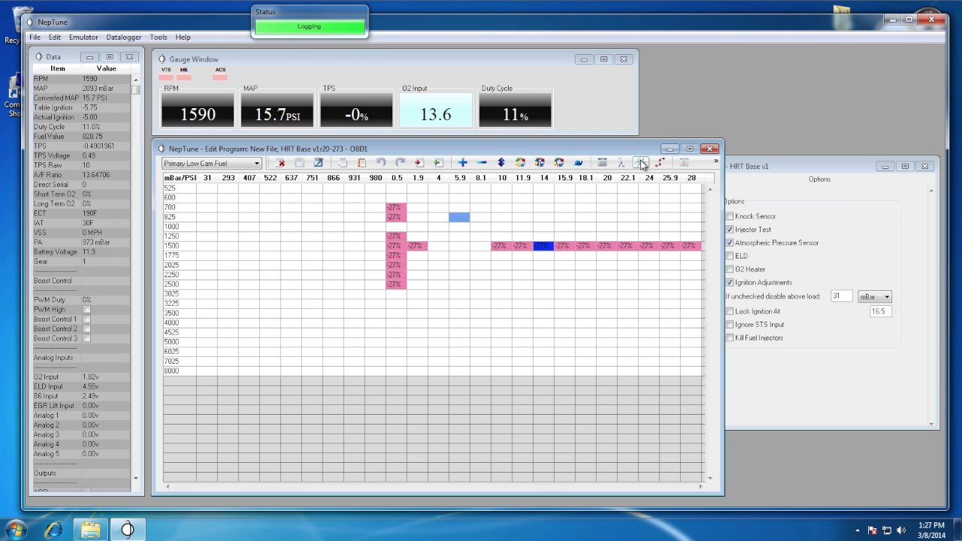
{"action": "left_click", "coordinate": [640, 163]}
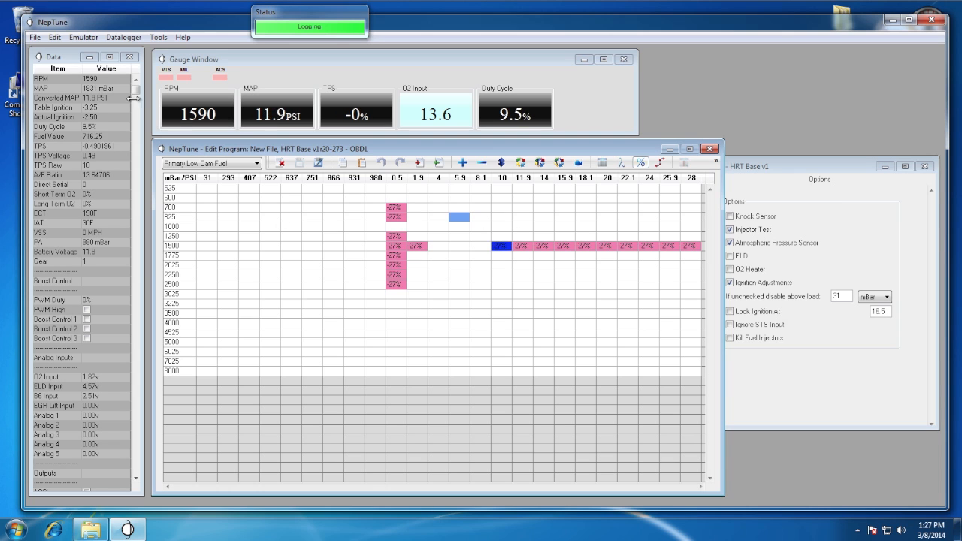
{"action": "left_click", "coordinate": [55, 36]}
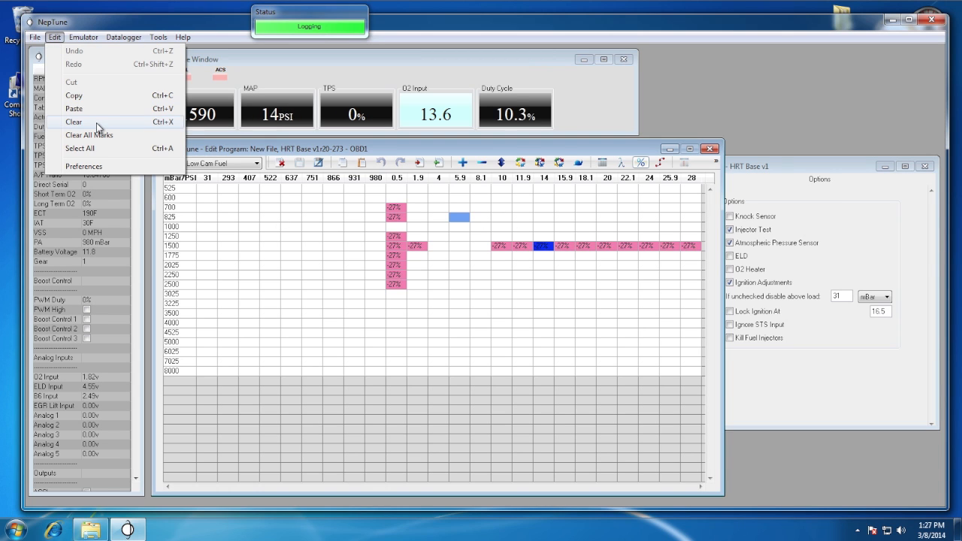
{"action": "left_click", "coordinate": [74, 122]}
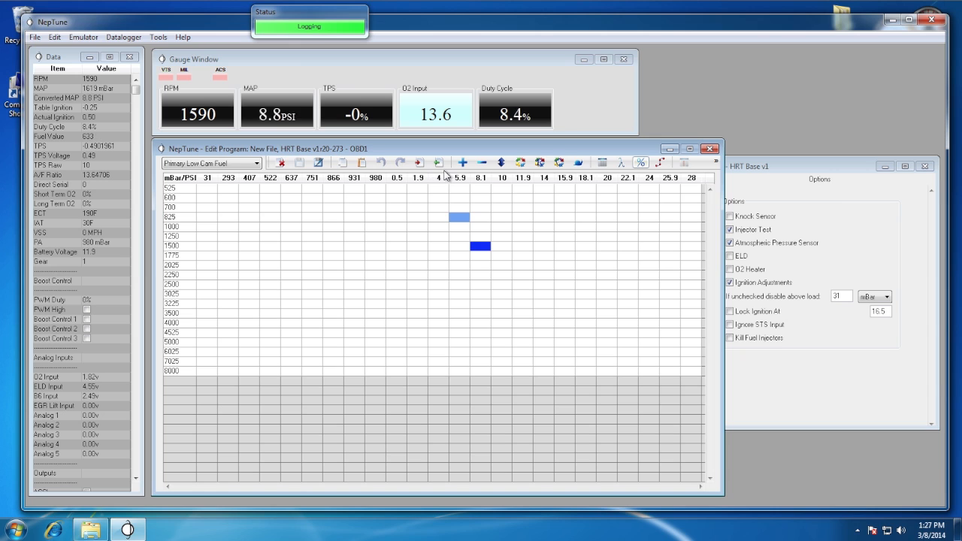